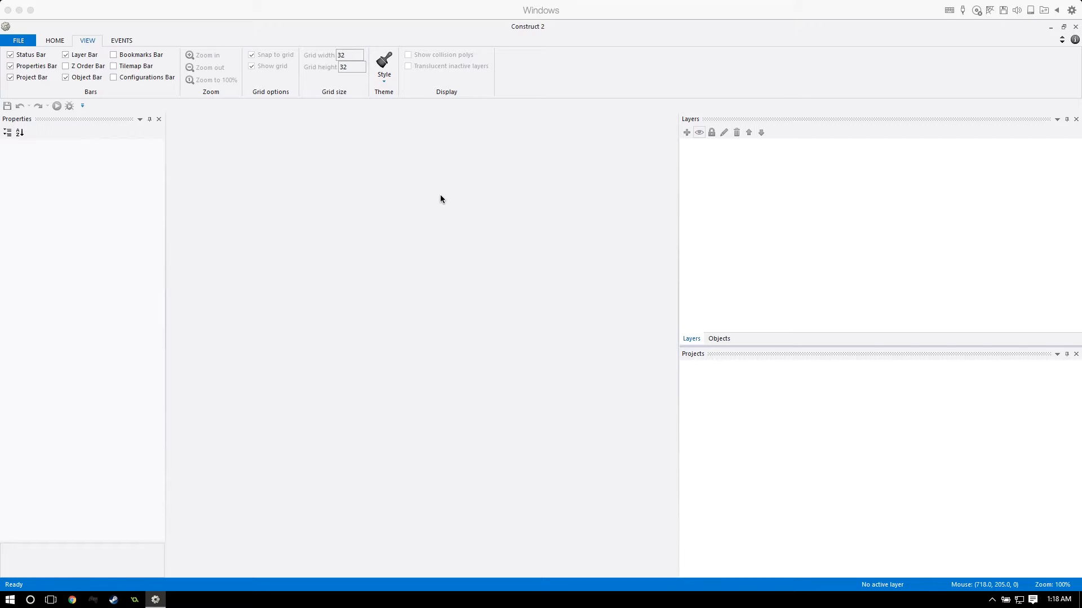
pyautogui.moveTo(243, 167)
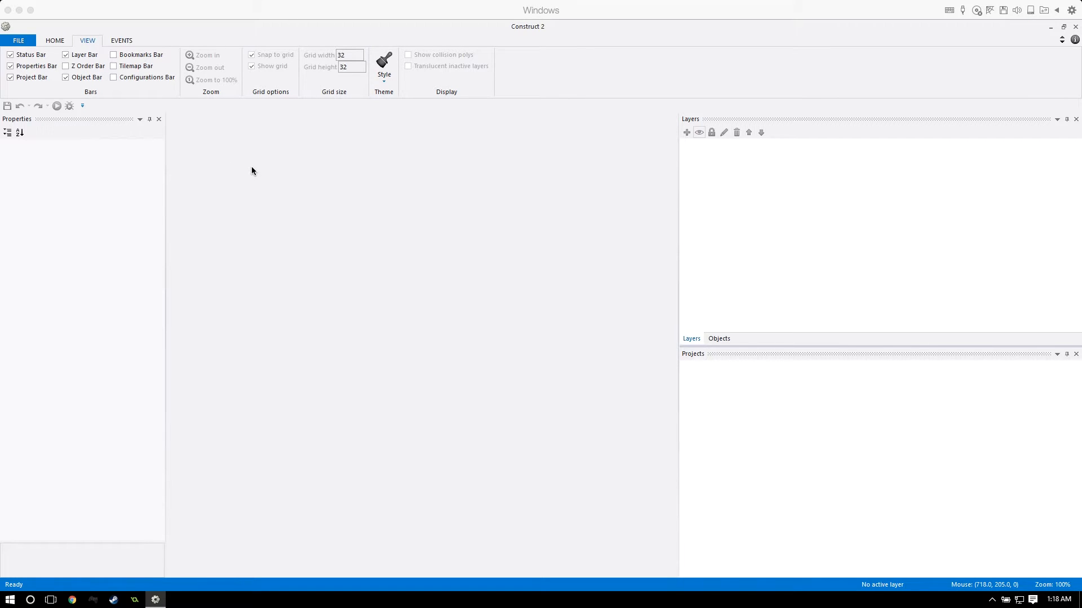
pyautogui.moveTo(241, 163)
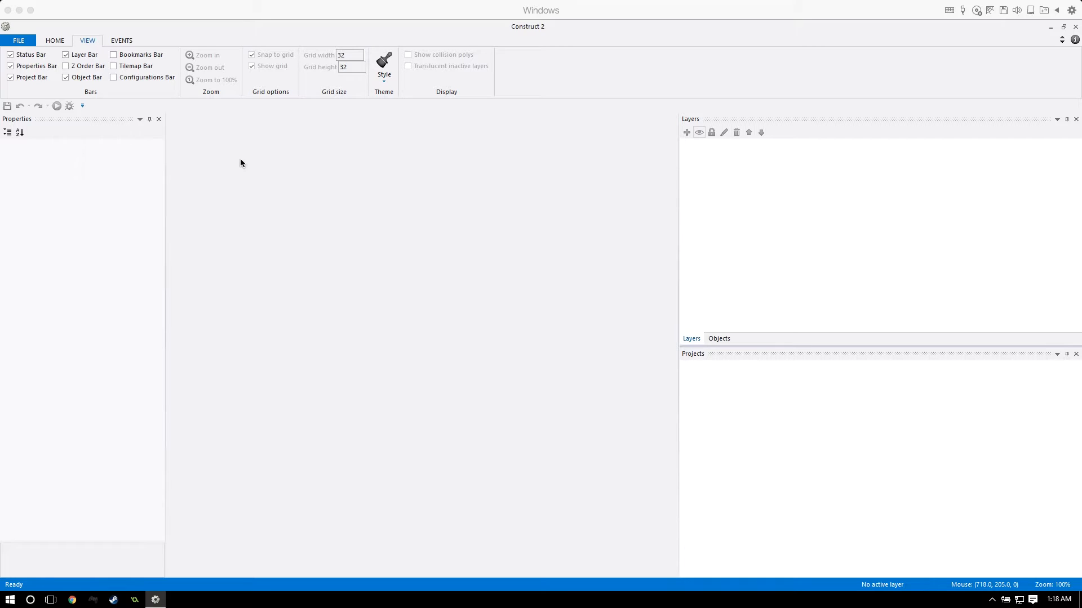
pyautogui.moveTo(218, 143)
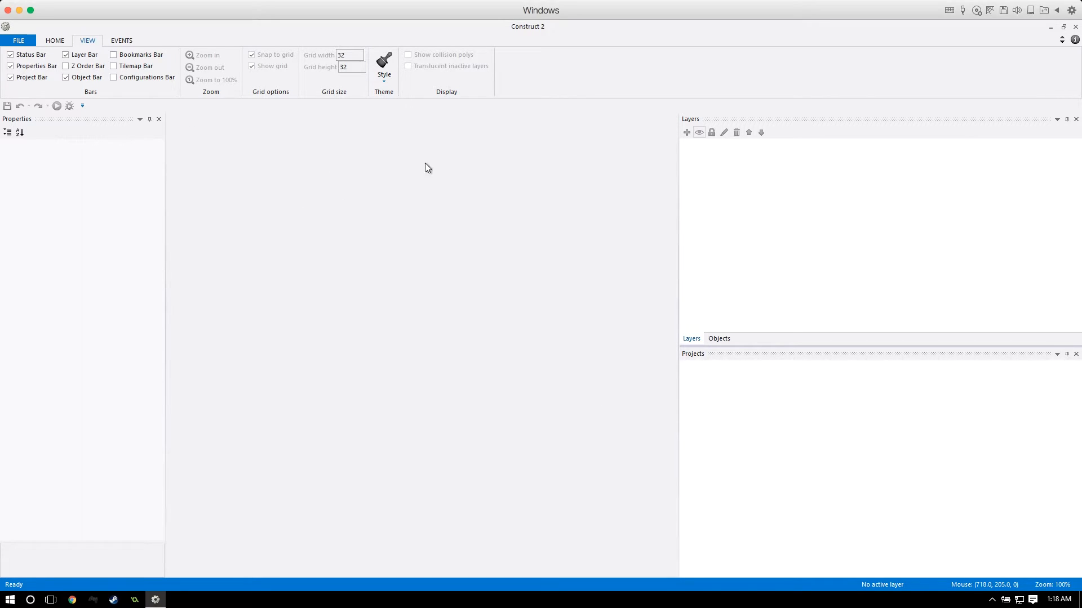
pyautogui.moveTo(484, 365)
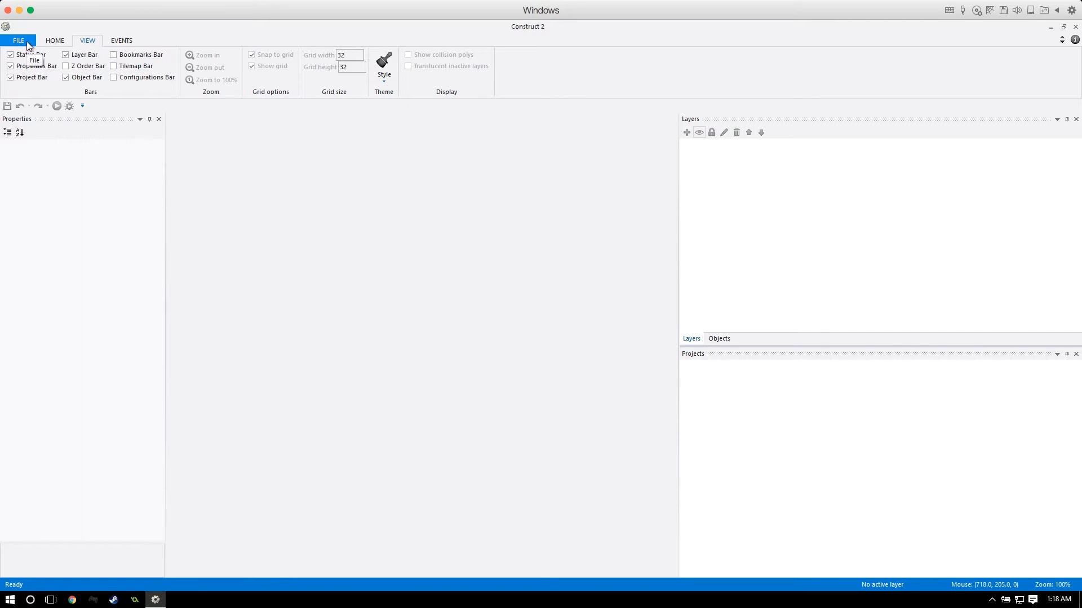
# Create a new empty project from the File menu for Parcel Creatures.
pyautogui.click(19, 40)
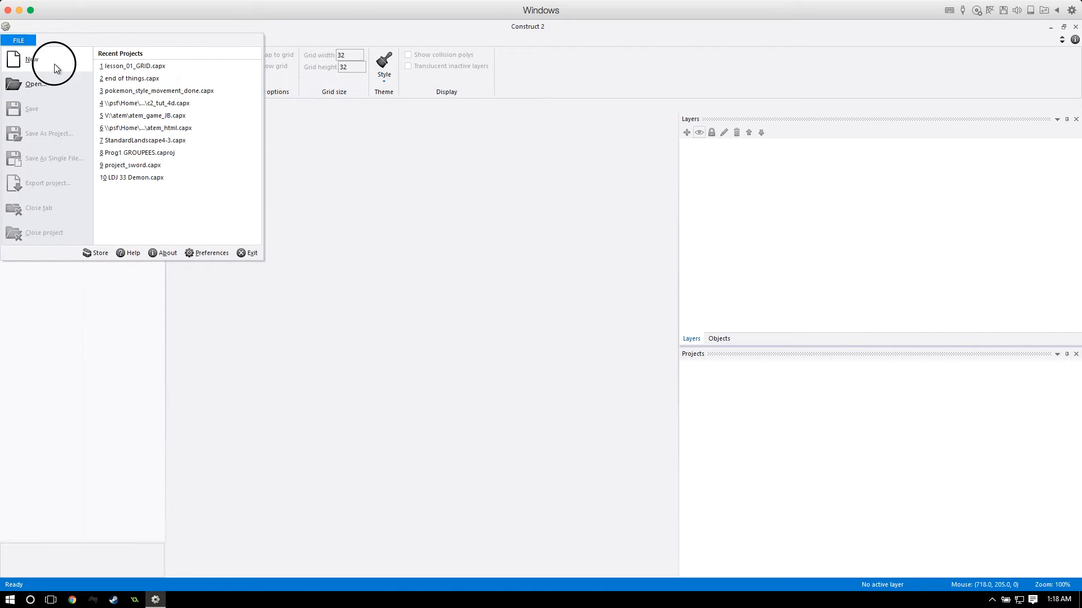
pyautogui.click(32, 60)
pyautogui.write('Parcel Creatures')
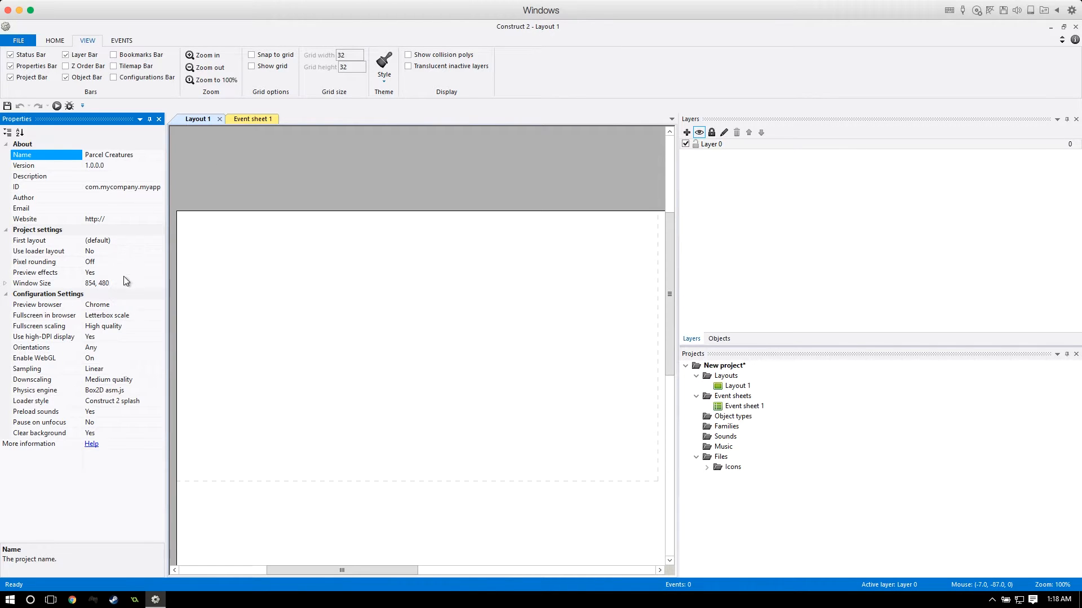
# Set window size 384, 288, high-DPI off, Point sampling and Low quality downscaling in project properties.
pyautogui.click(97, 283)
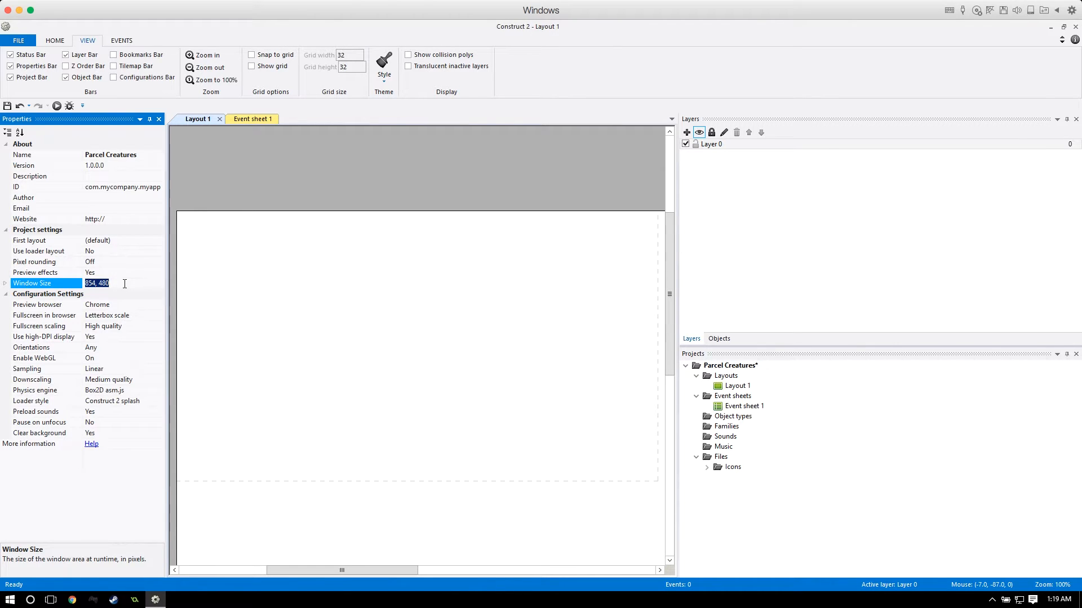
pyautogui.write('384')
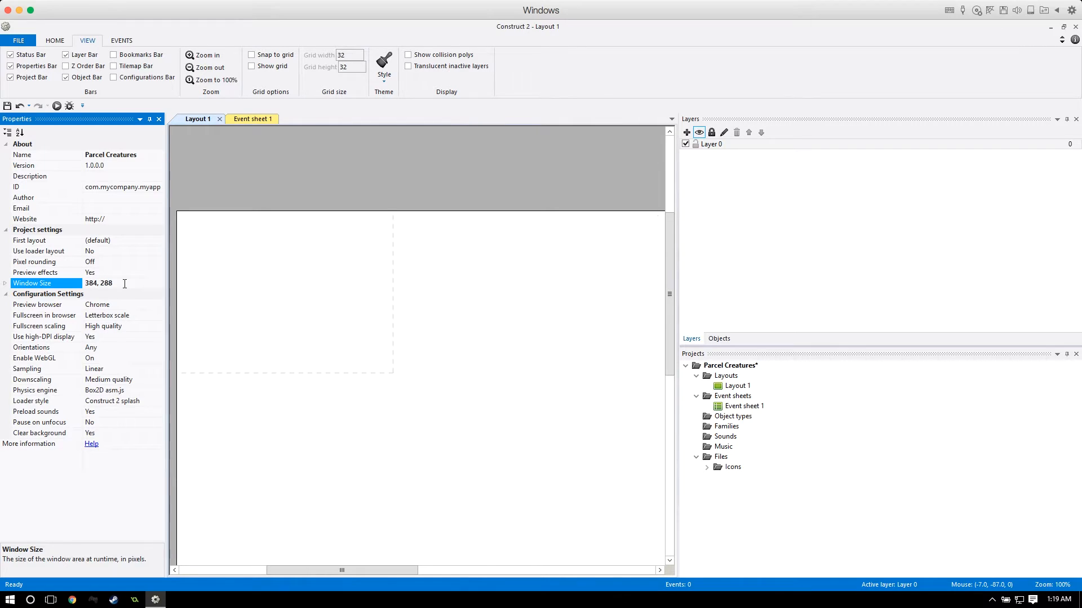
pyautogui.moveTo(123, 318)
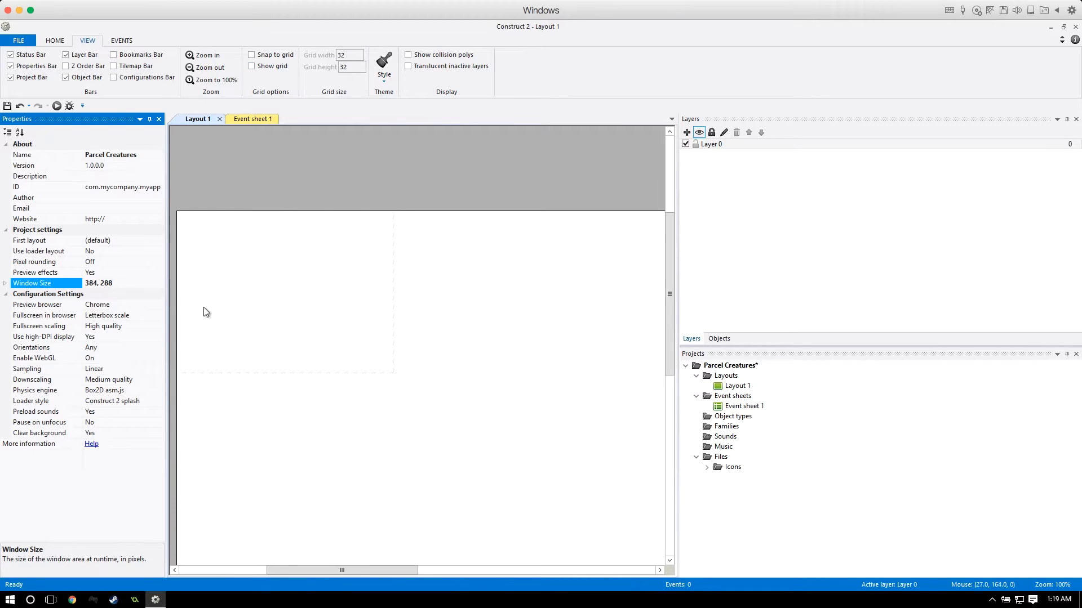
pyautogui.moveTo(397, 294)
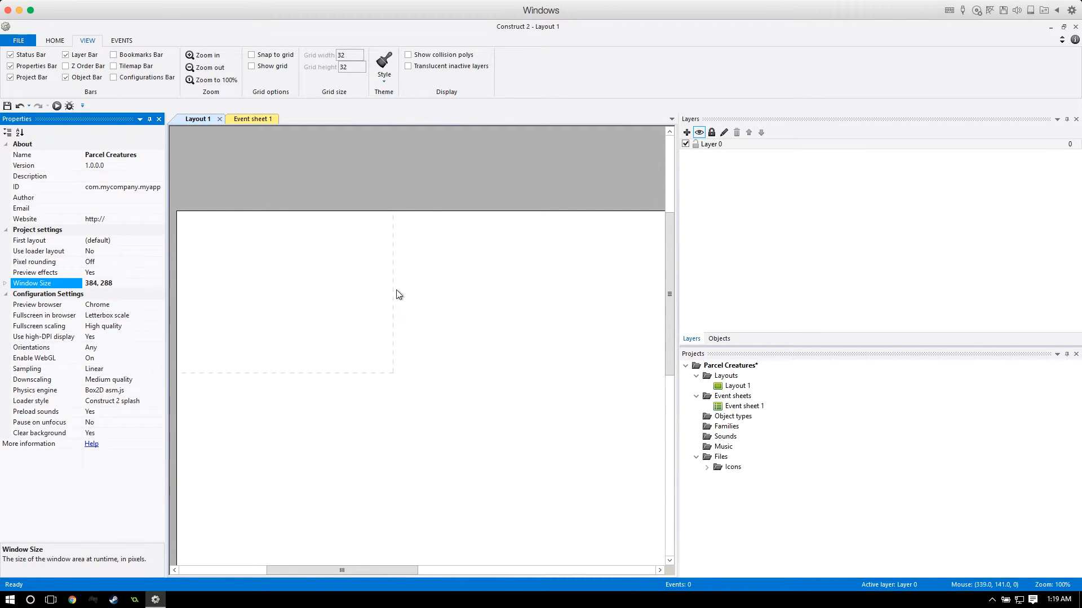
pyautogui.moveTo(378, 205)
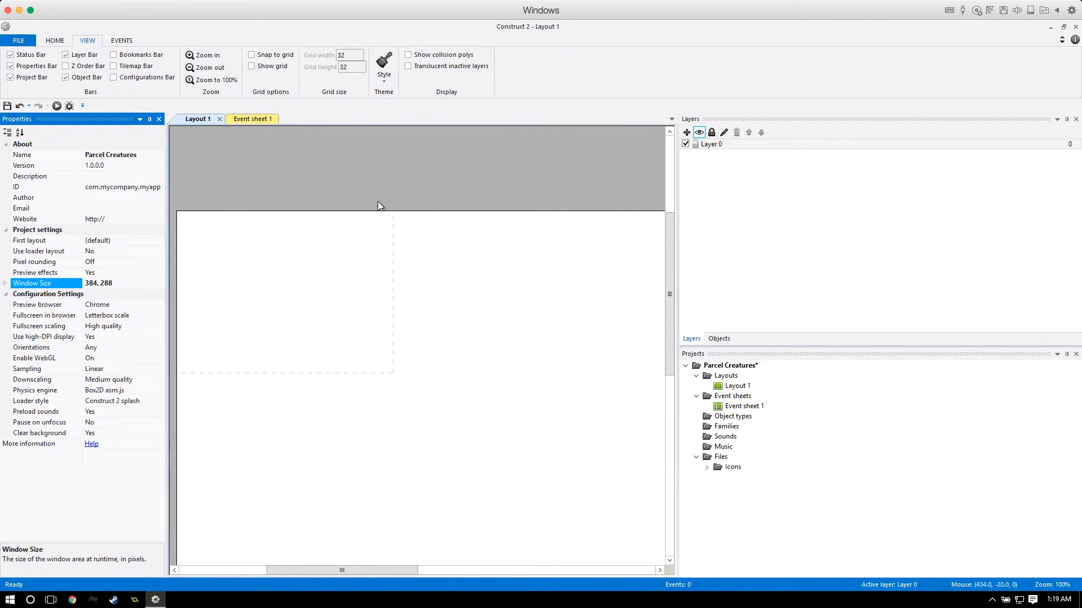
pyautogui.moveTo(149, 309)
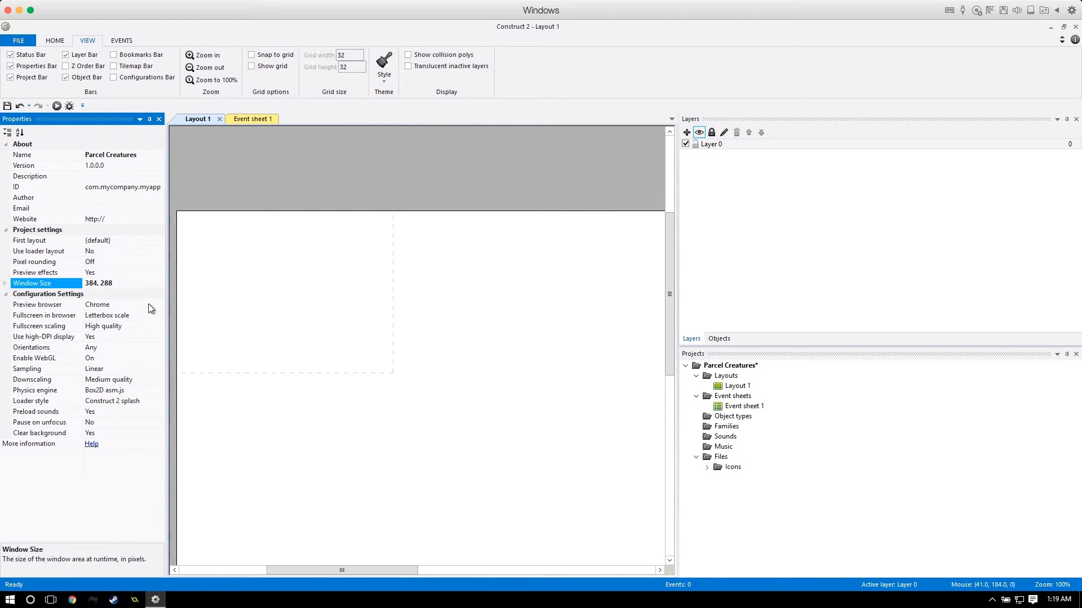
pyautogui.moveTo(130, 274)
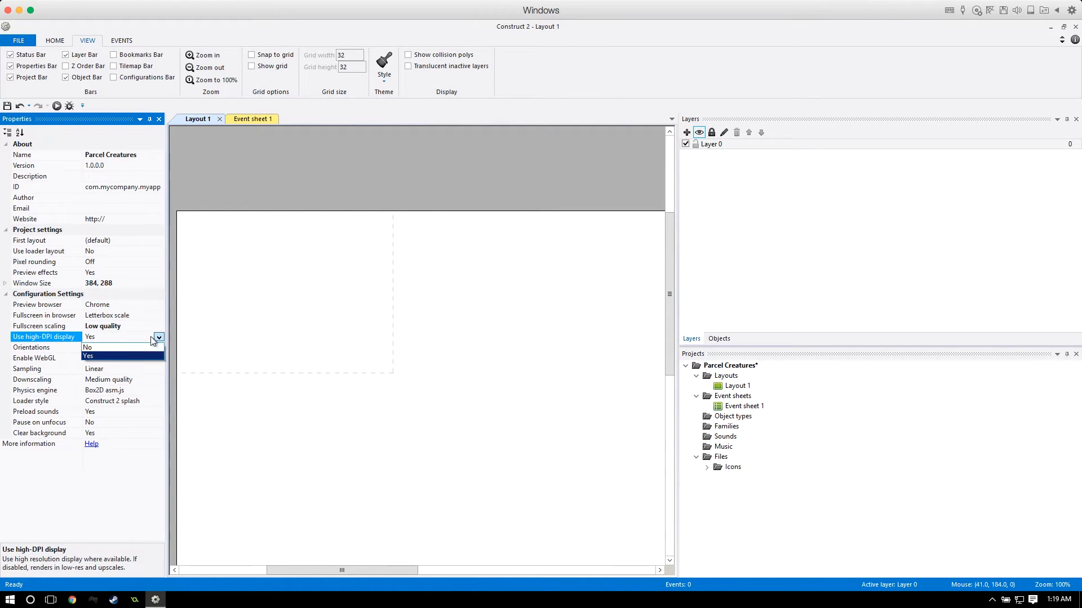
pyautogui.click(88, 347)
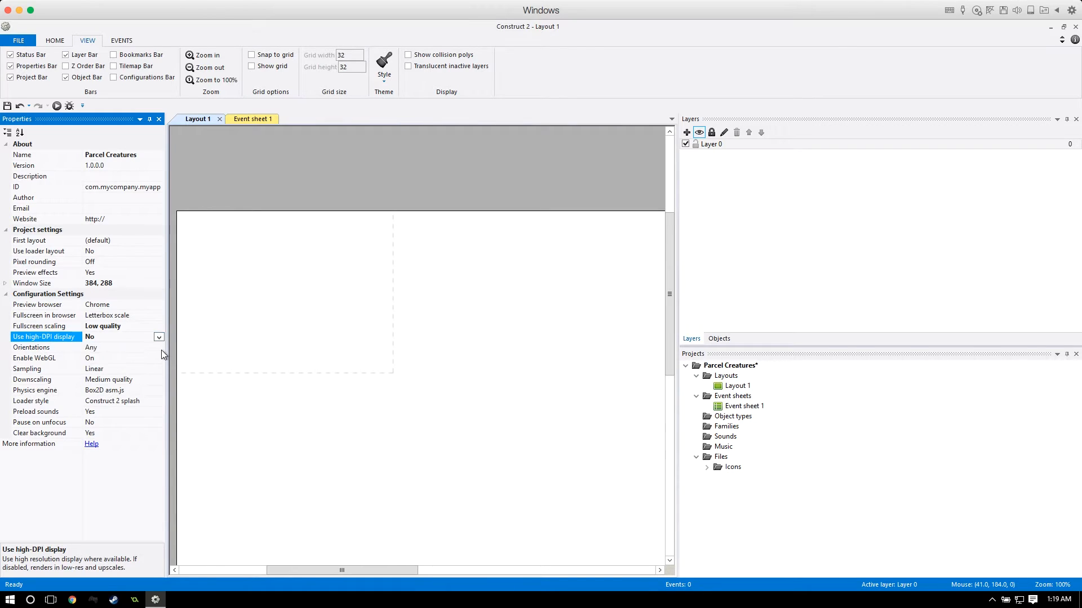
pyautogui.click(159, 370)
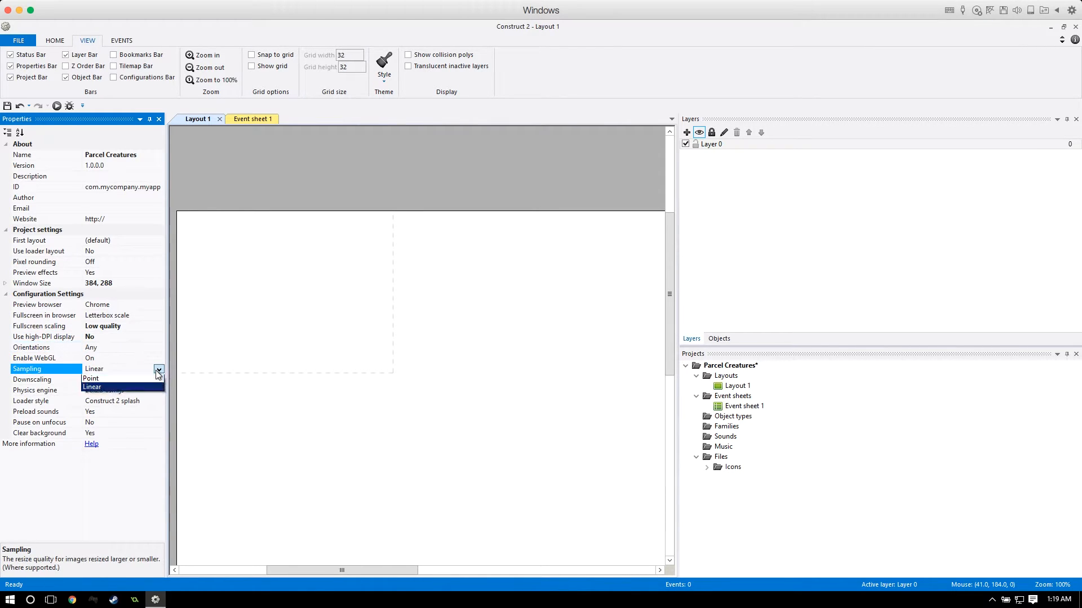
pyautogui.click(91, 379)
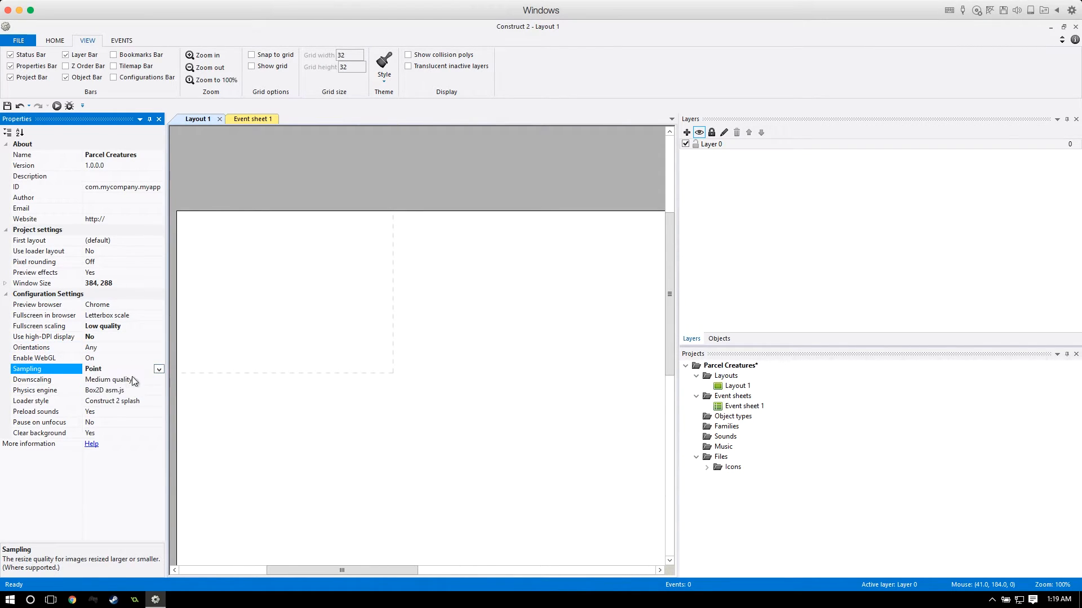
pyautogui.moveTo(293, 353)
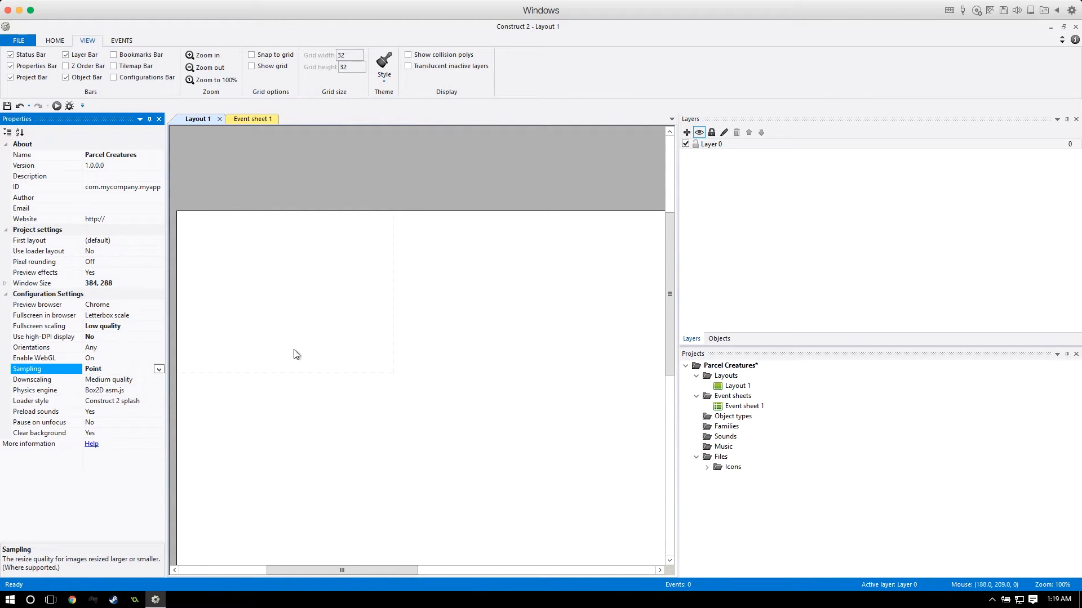
pyautogui.click(158, 369)
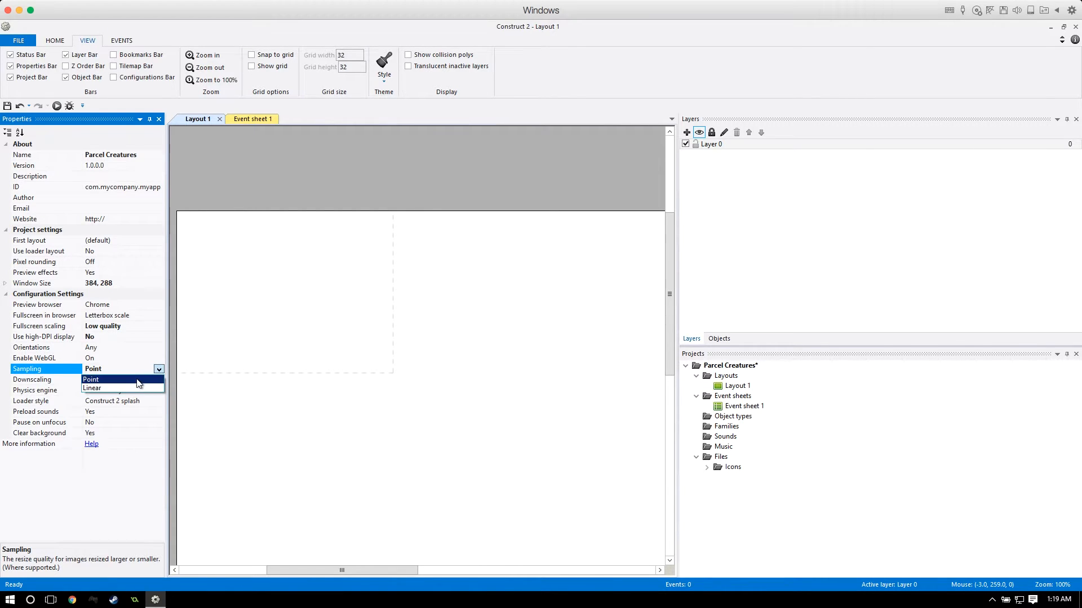
pyautogui.click(108, 380)
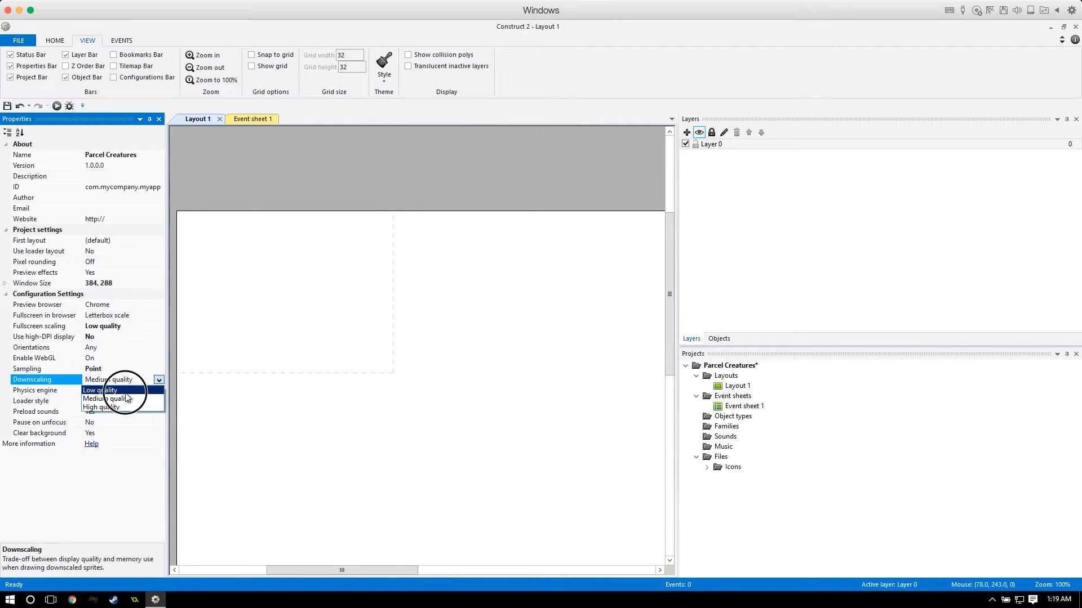
pyautogui.click(101, 390)
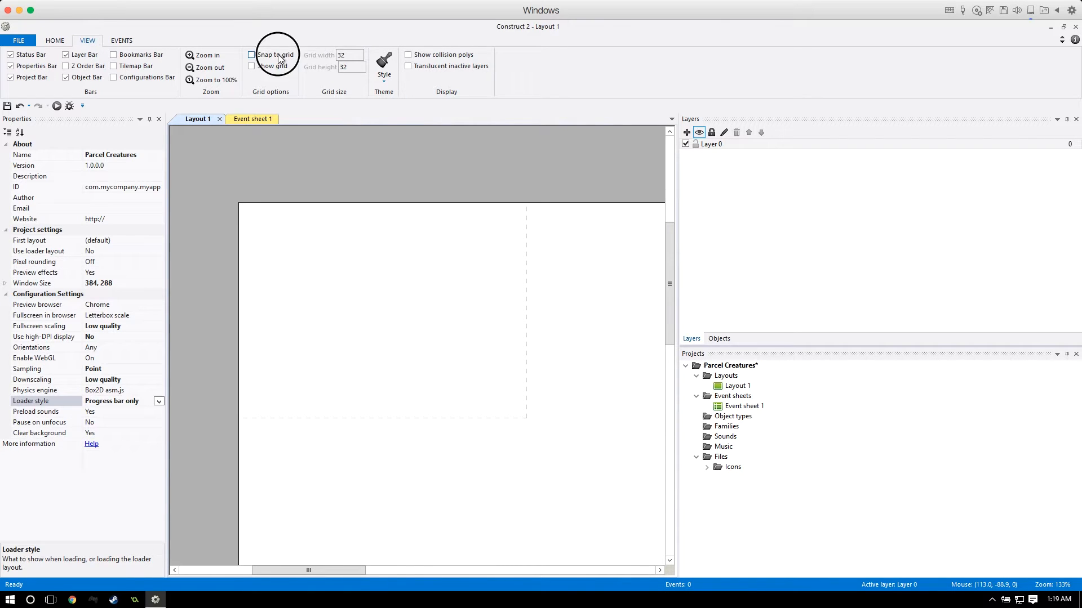
# Enable Snap to grid on the View ribbon and begin editing the grid width.
pyautogui.click(252, 66)
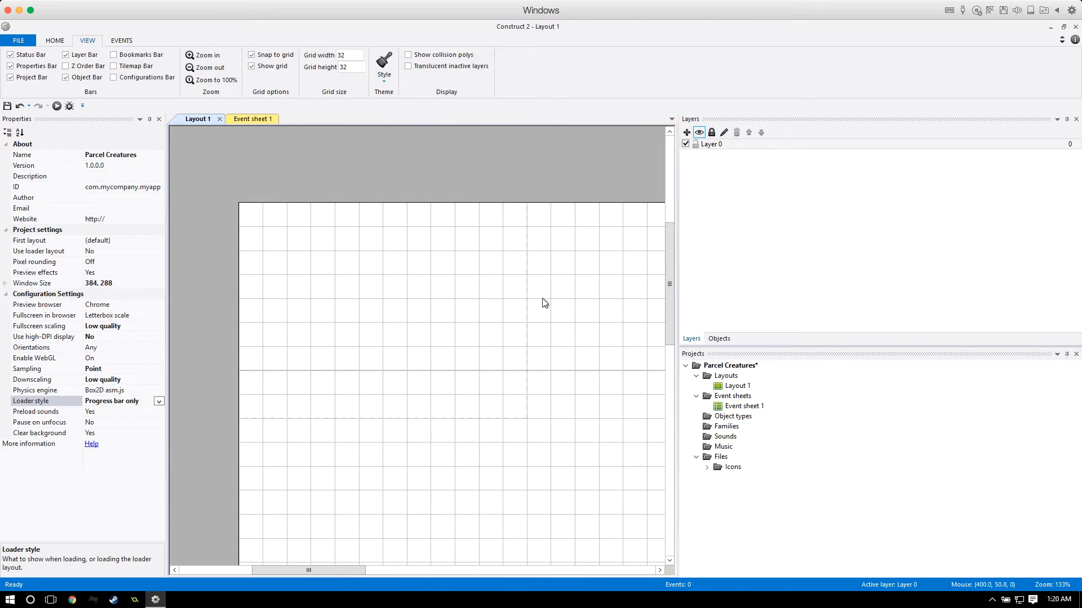
pyautogui.moveTo(252, 417)
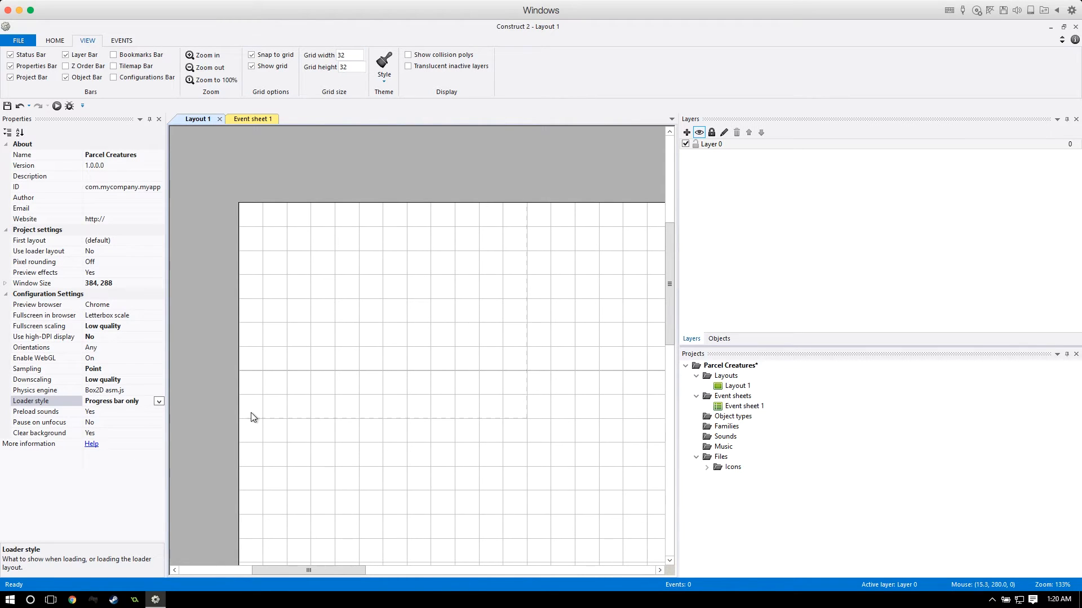
pyautogui.moveTo(520, 227)
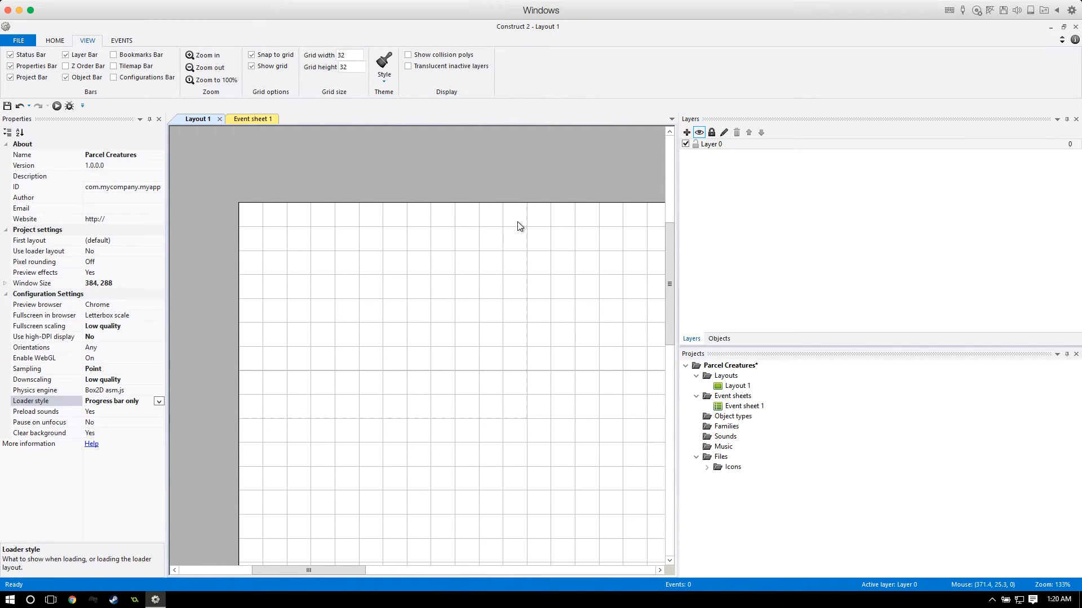
pyautogui.moveTo(158, 220)
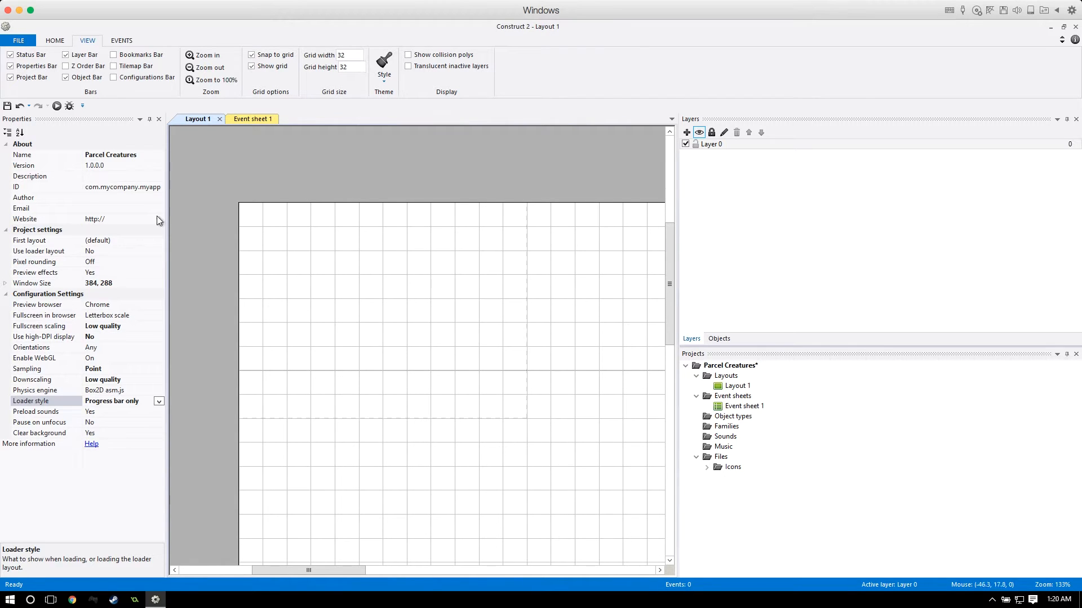
pyautogui.moveTo(526, 426)
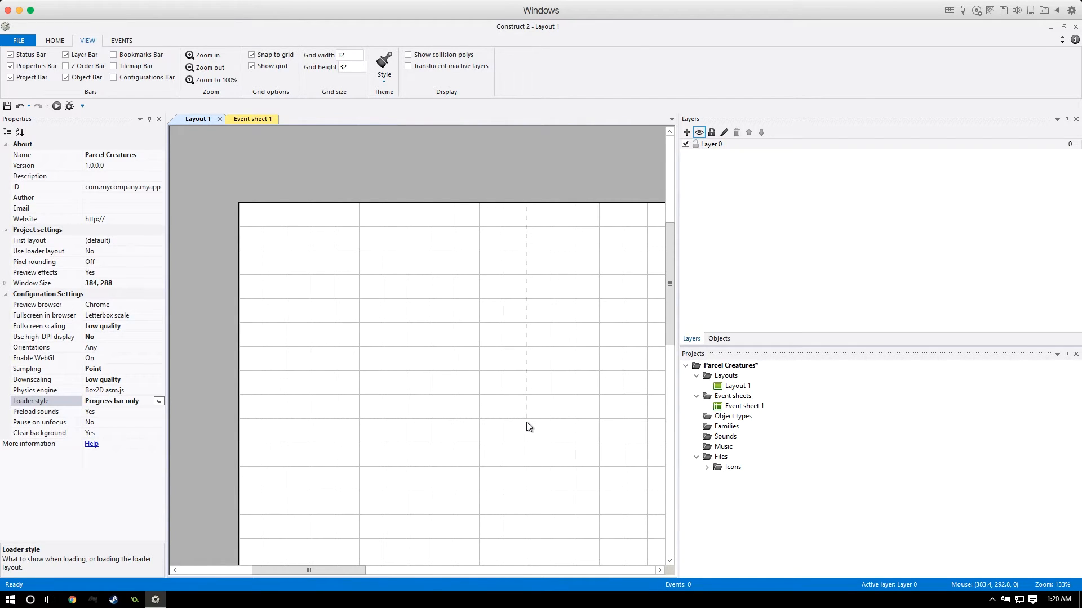
pyautogui.moveTo(368, 101)
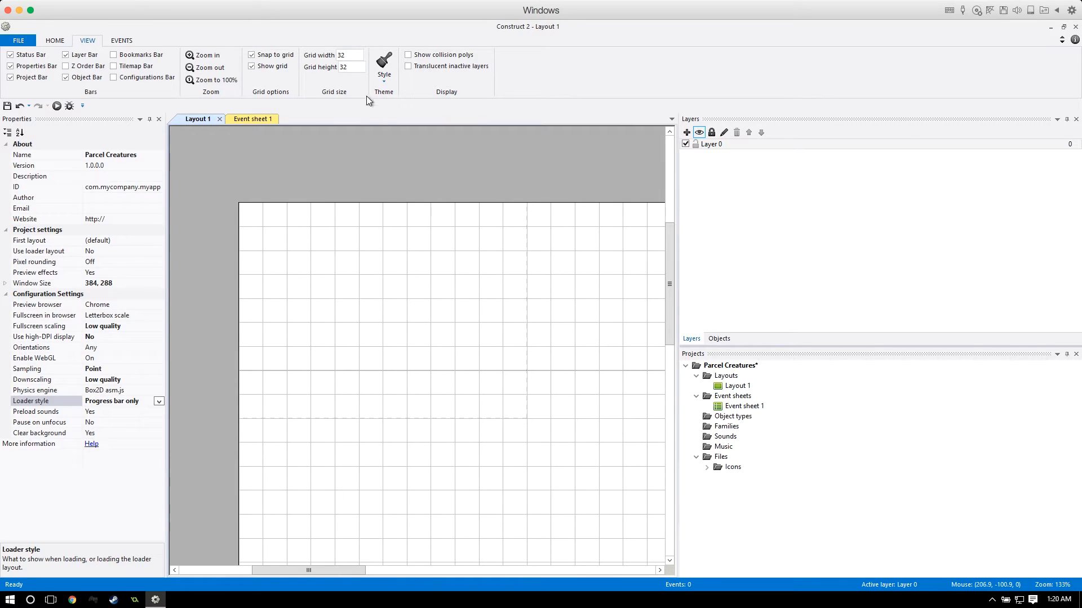
pyautogui.click(348, 54)
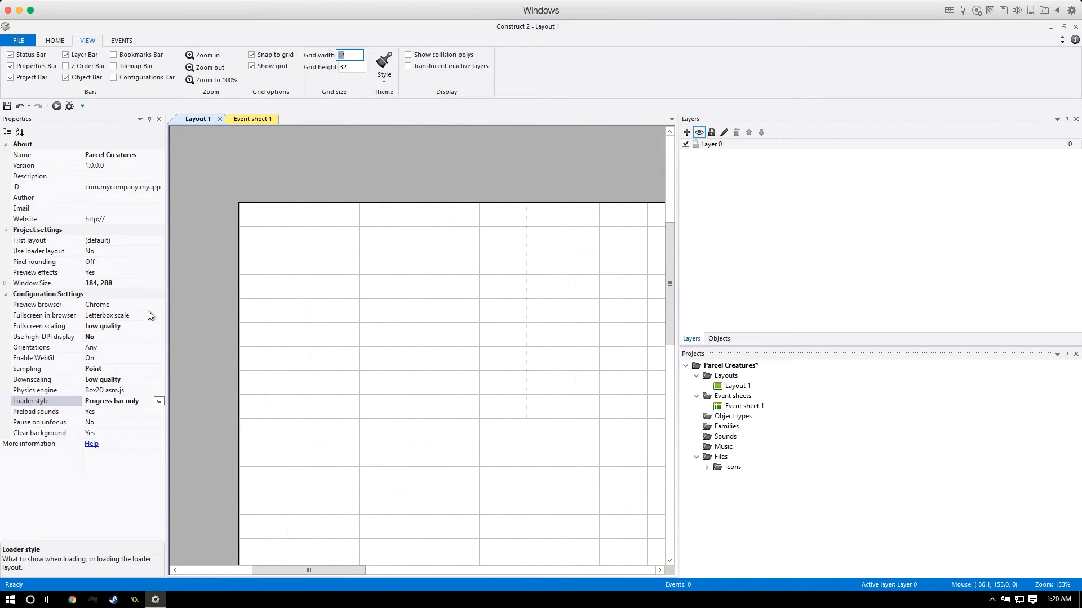
pyautogui.moveTo(457, 265)
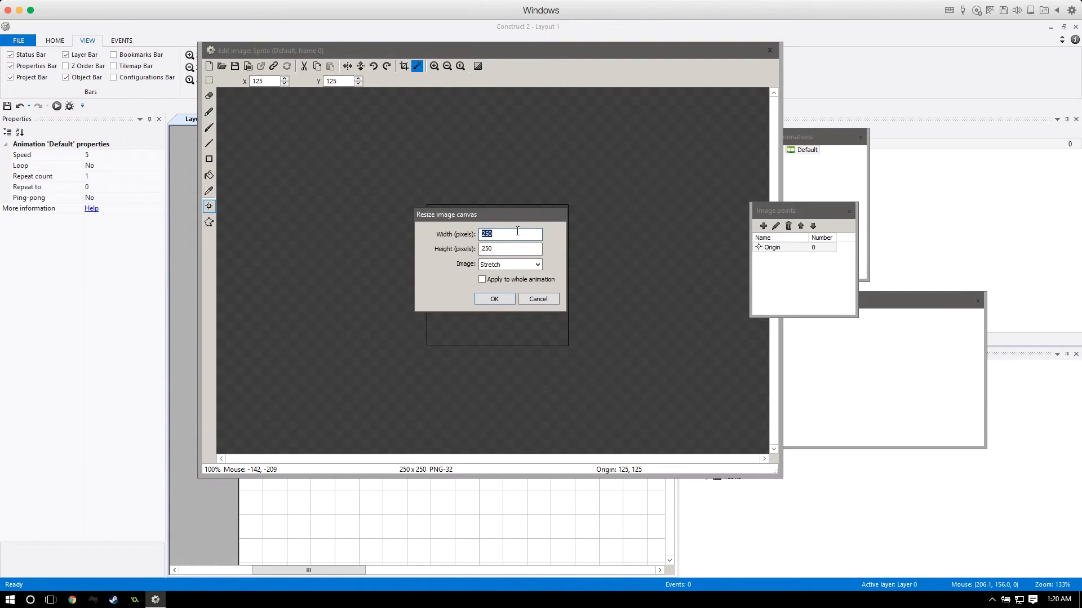
# Fill the 32×32 sprite image with red from the palette and return to the layout.
pyautogui.write('32')
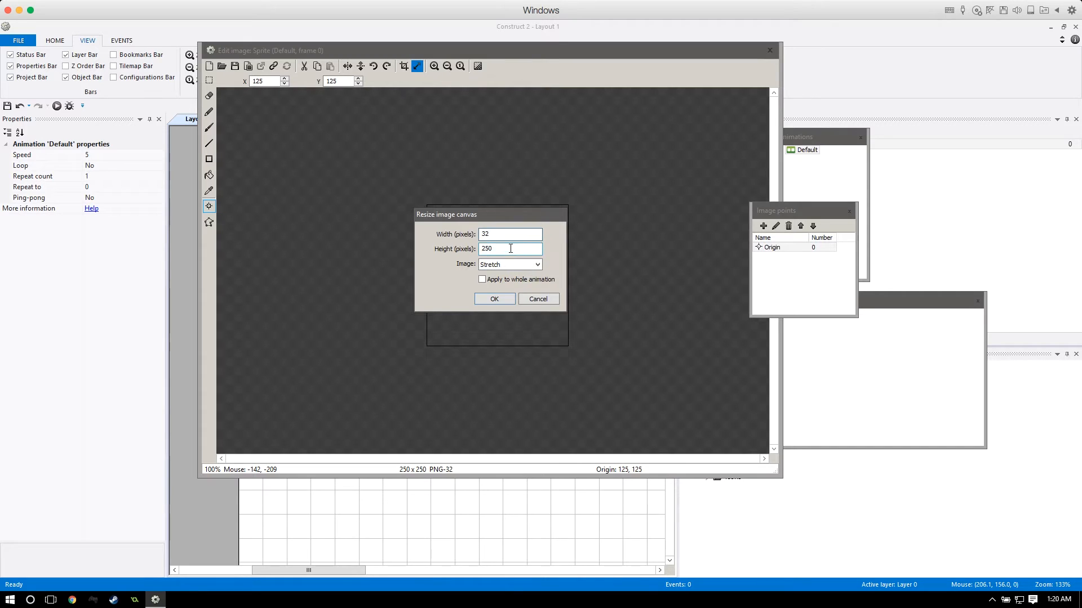
pyautogui.click(493, 299)
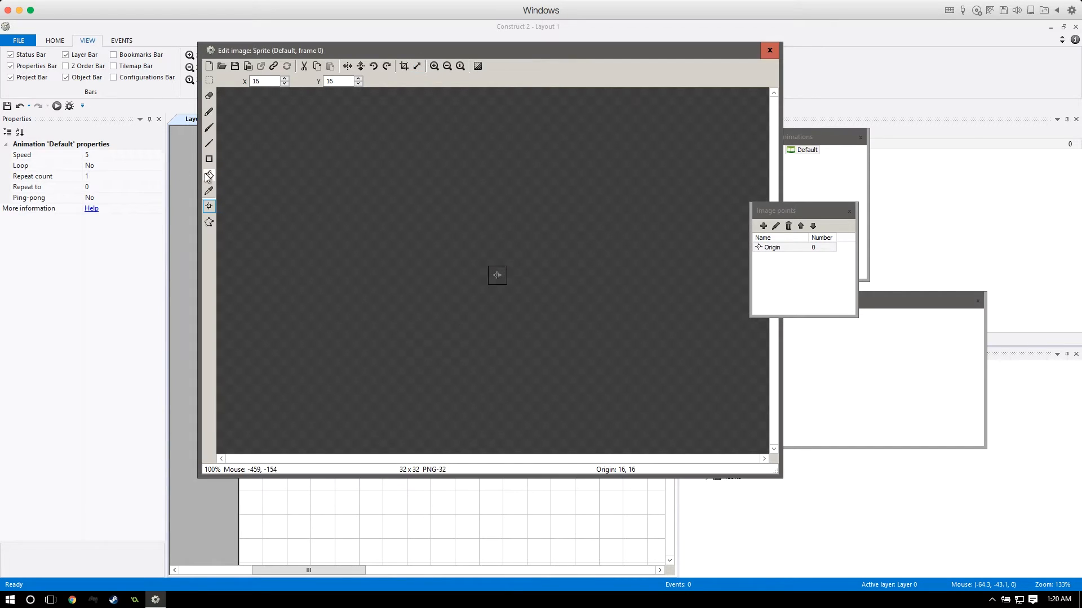
pyautogui.click(208, 174)
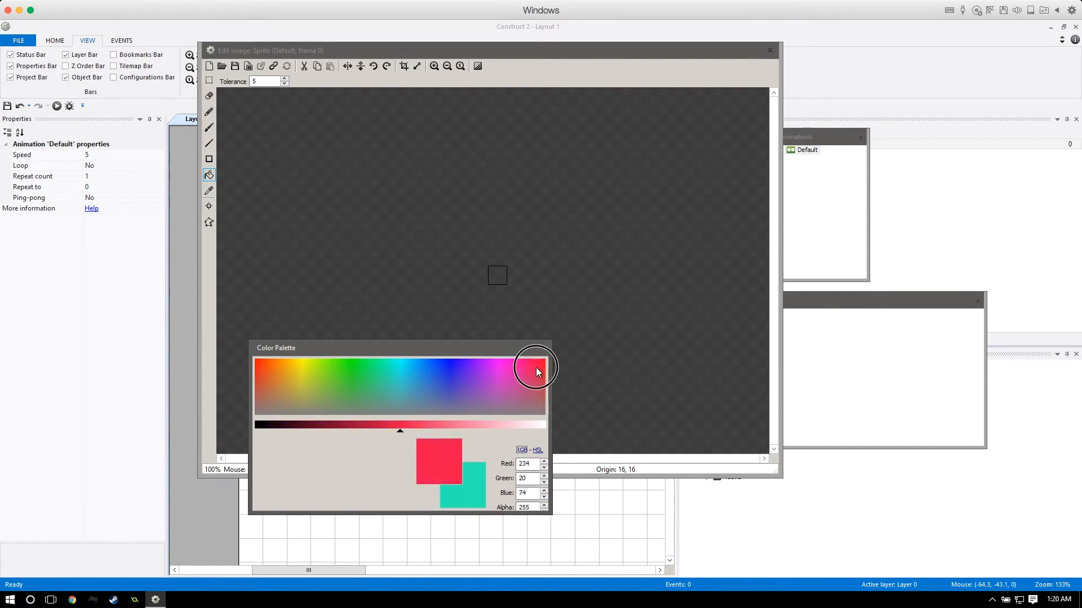
pyautogui.click(534, 365)
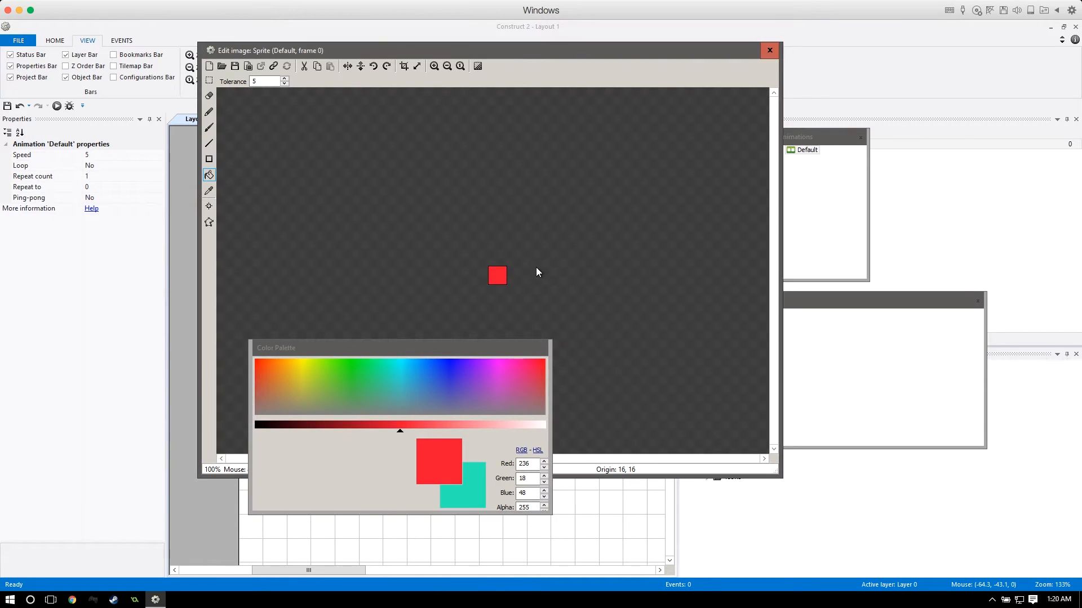
pyautogui.click(769, 50)
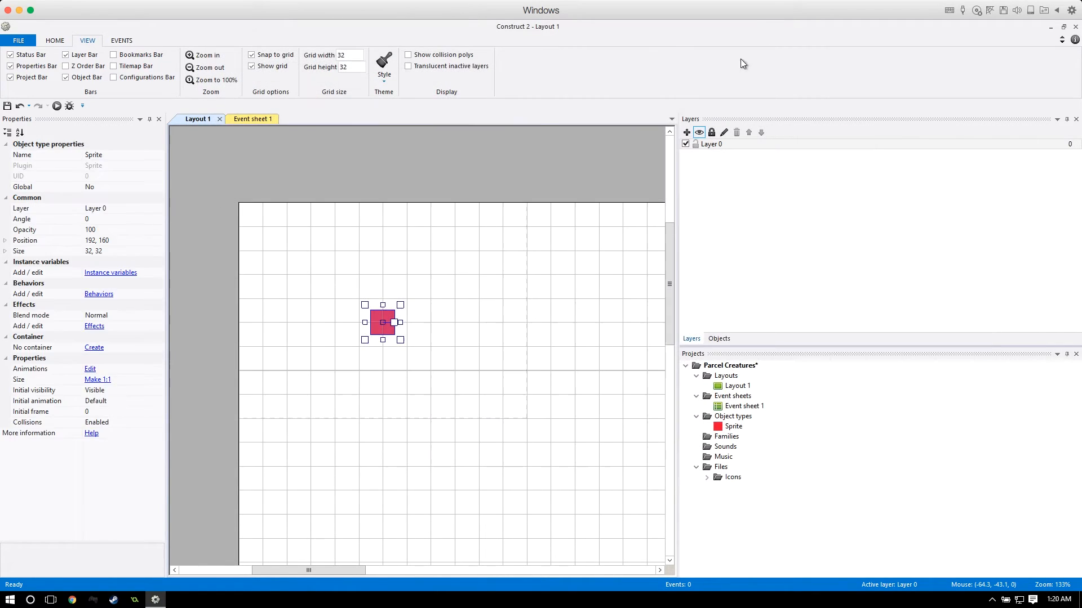
# Drag the red square between several snapped grid cells on the layout.
pyautogui.moveTo(383, 322); pyautogui.dragTo(358, 298)
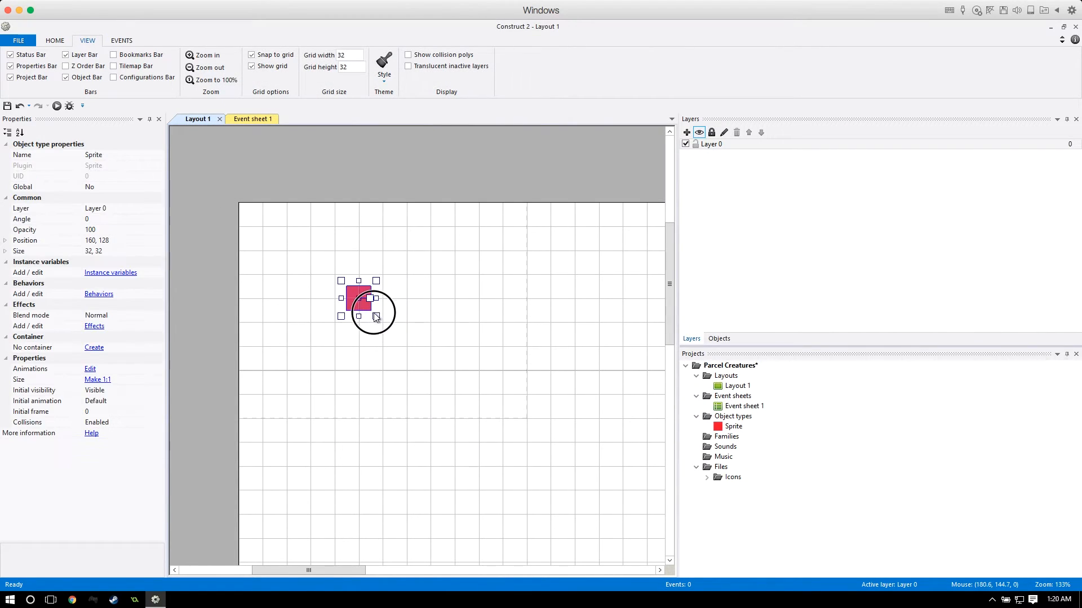
pyautogui.moveTo(358, 297); pyautogui.dragTo(404, 323)
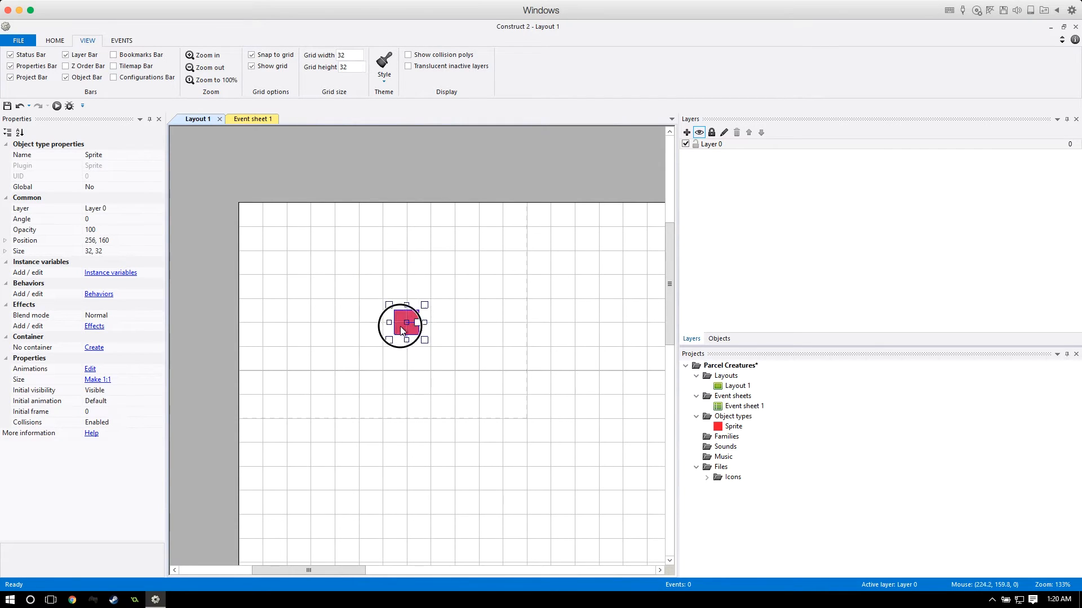
pyautogui.moveTo(401, 324); pyautogui.dragTo(429, 331)
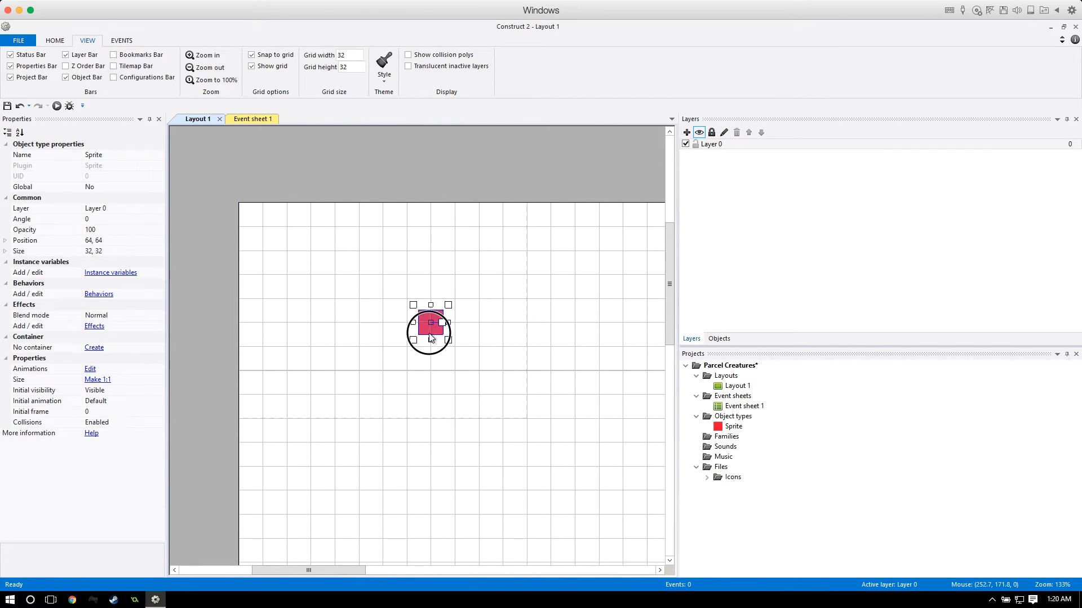
pyautogui.moveTo(430, 324); pyautogui.dragTo(407, 322)
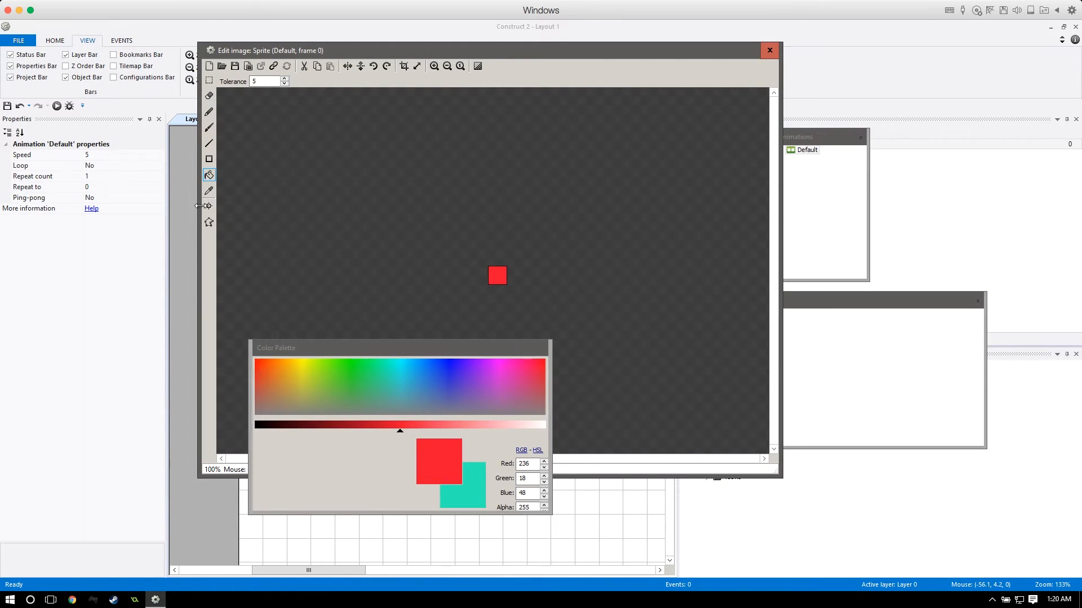
pyautogui.moveTo(208, 206)
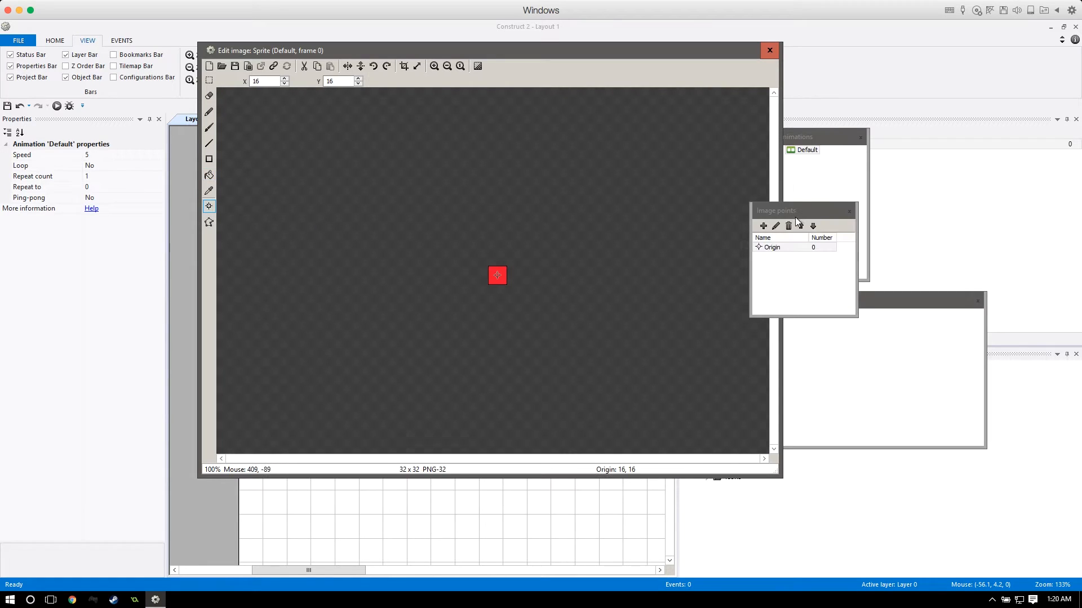
# Set the sprite origin to top-left (0, 0), then drag the square around the grid back near centre.
pyautogui.click(772, 246)
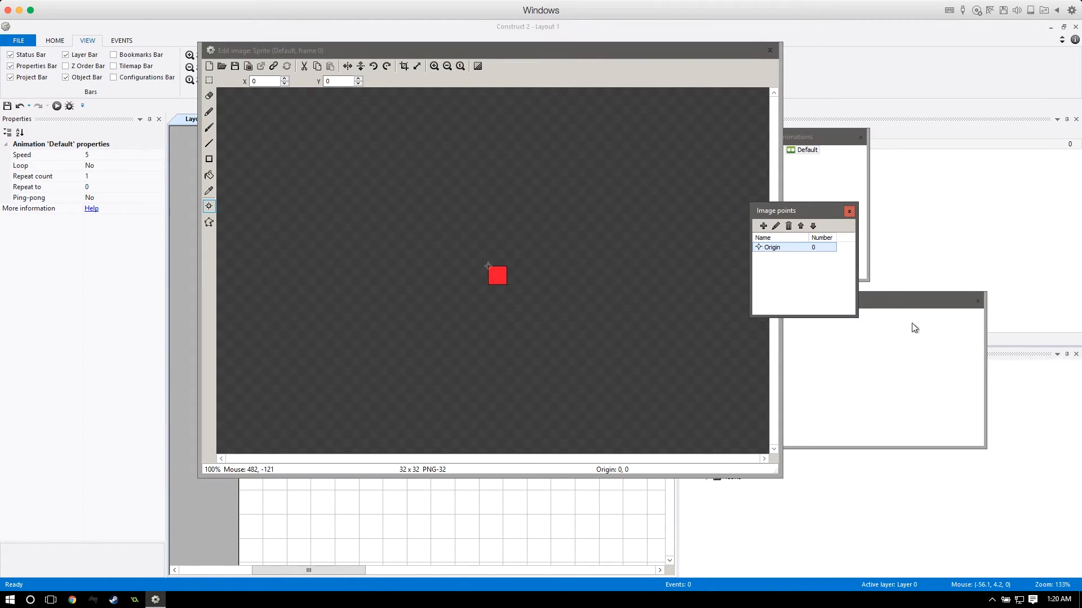
pyautogui.click(767, 50)
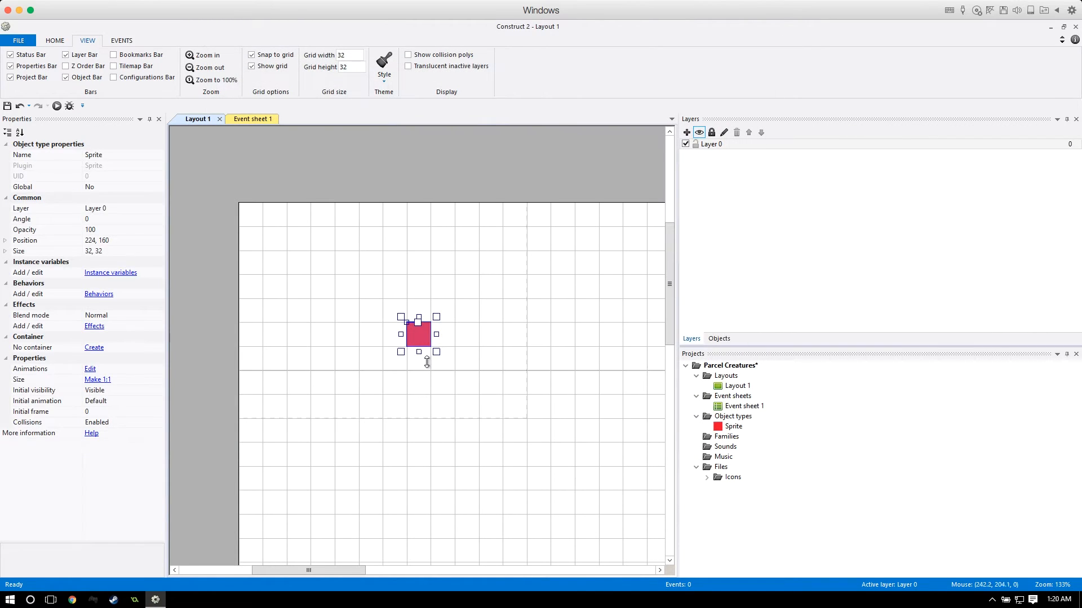
pyautogui.moveTo(419, 335); pyautogui.dragTo(295, 214)
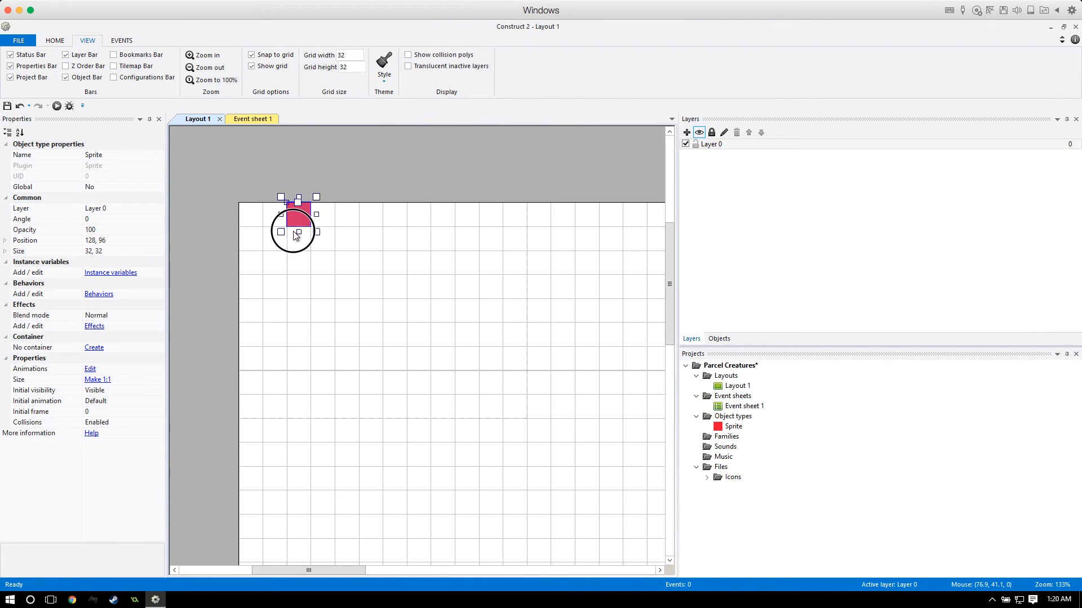
pyautogui.moveTo(295, 232); pyautogui.dragTo(387, 325)
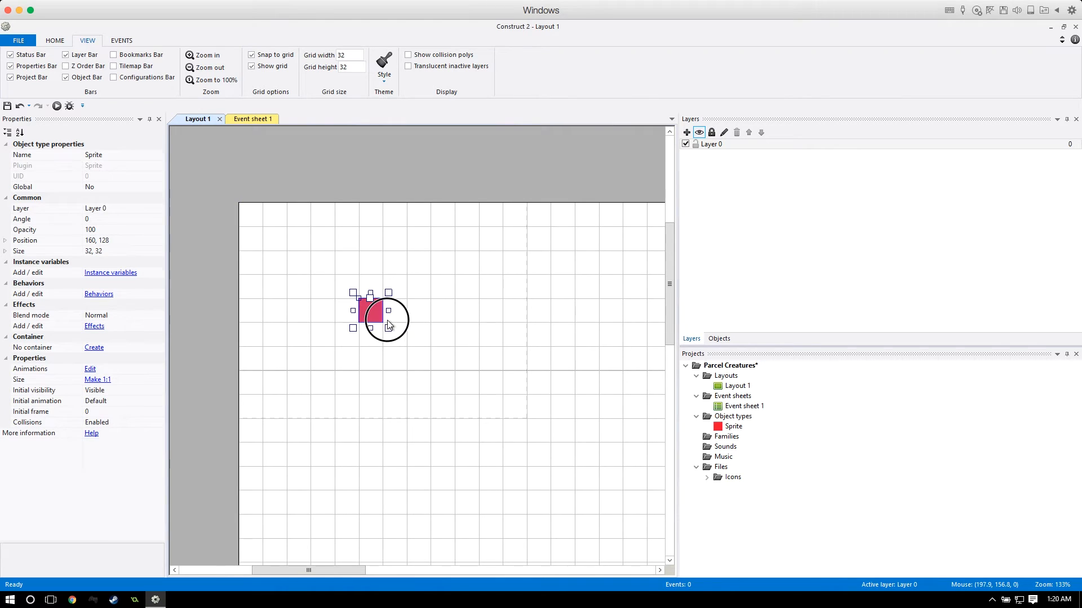
pyautogui.moveTo(372, 311); pyautogui.dragTo(394, 311)
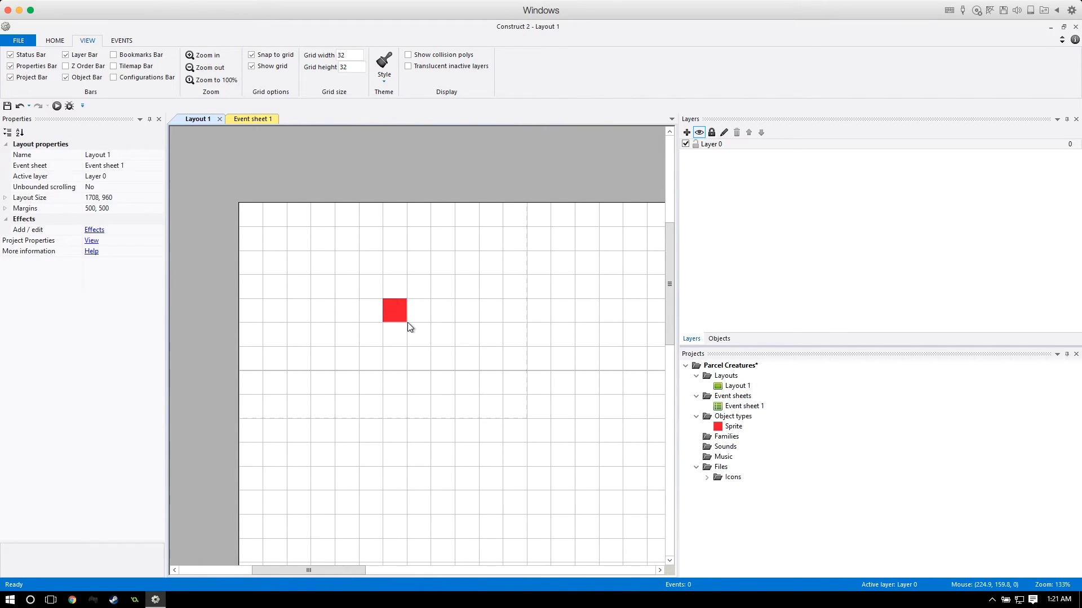
# Add a Number instance variable dir with value 0 to the red sprite.
pyautogui.click(395, 311)
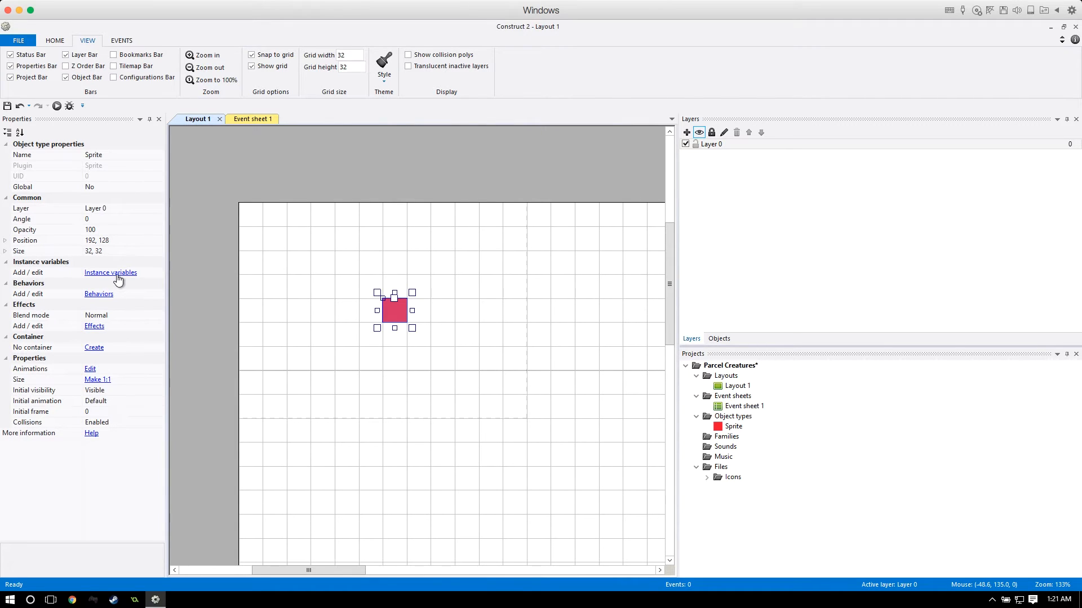
pyautogui.click(111, 272)
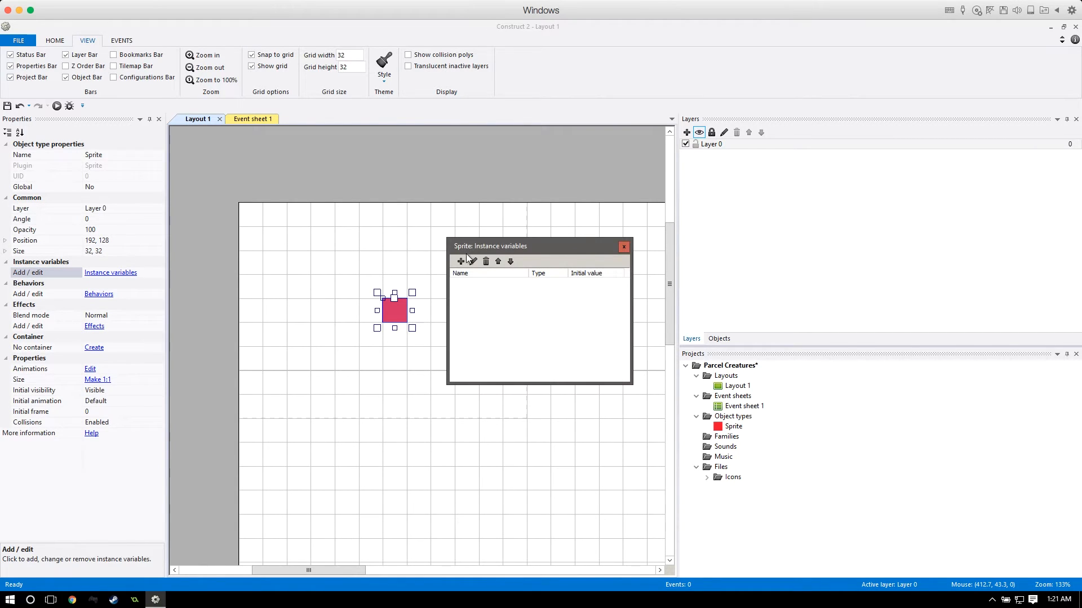
pyautogui.click(460, 260)
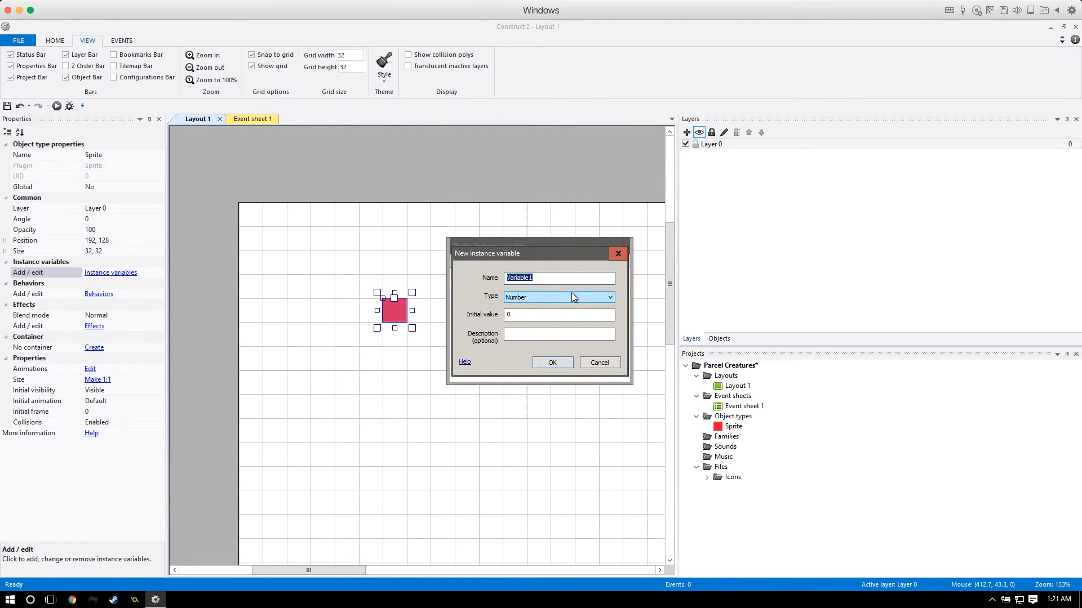
pyautogui.write('dir')
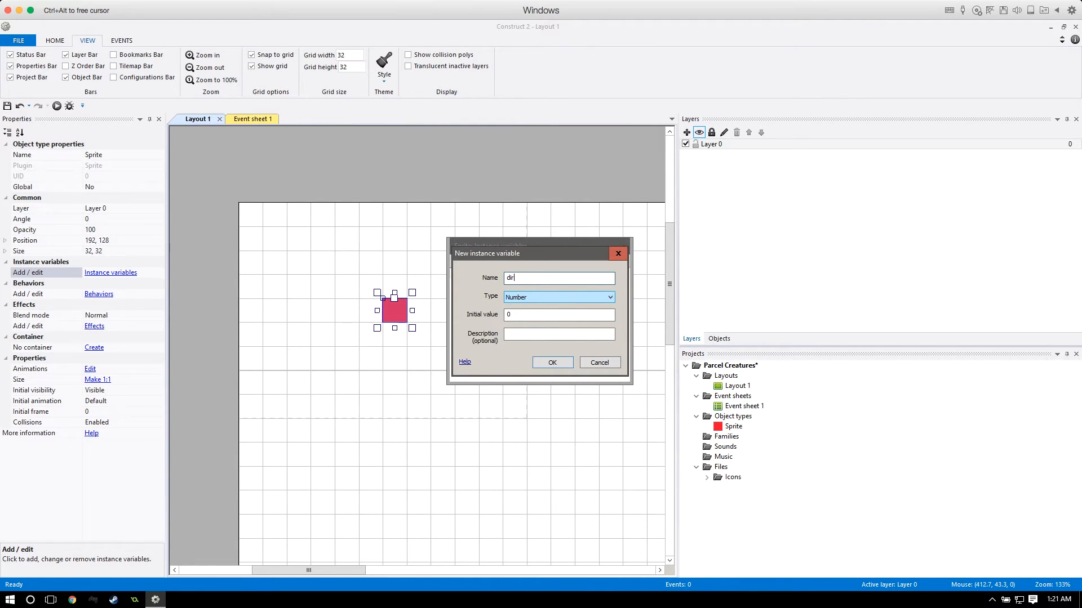
pyautogui.click(551, 361)
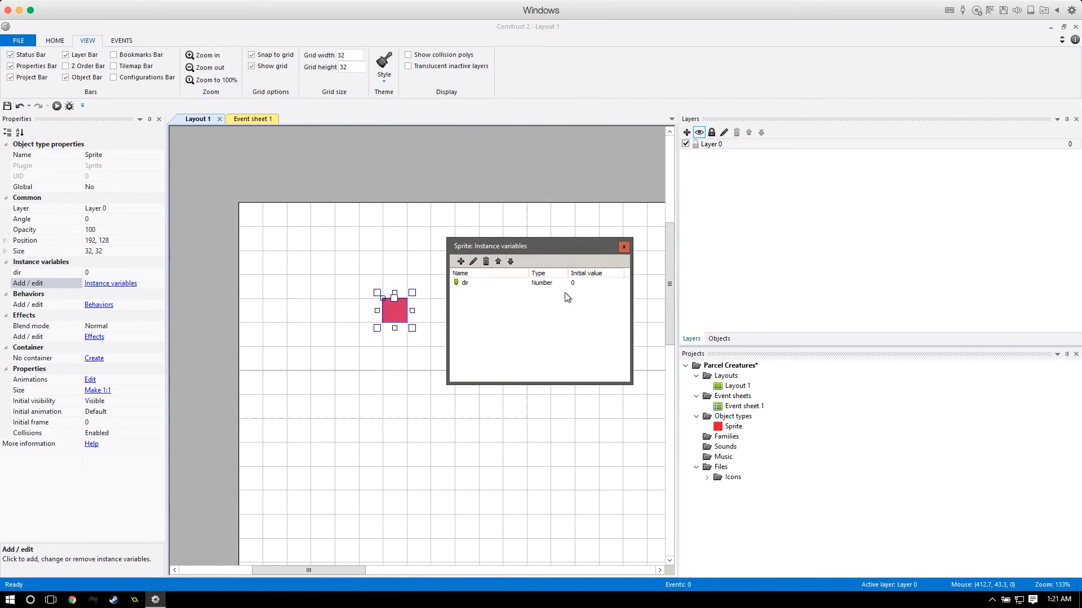
pyautogui.click(460, 262)
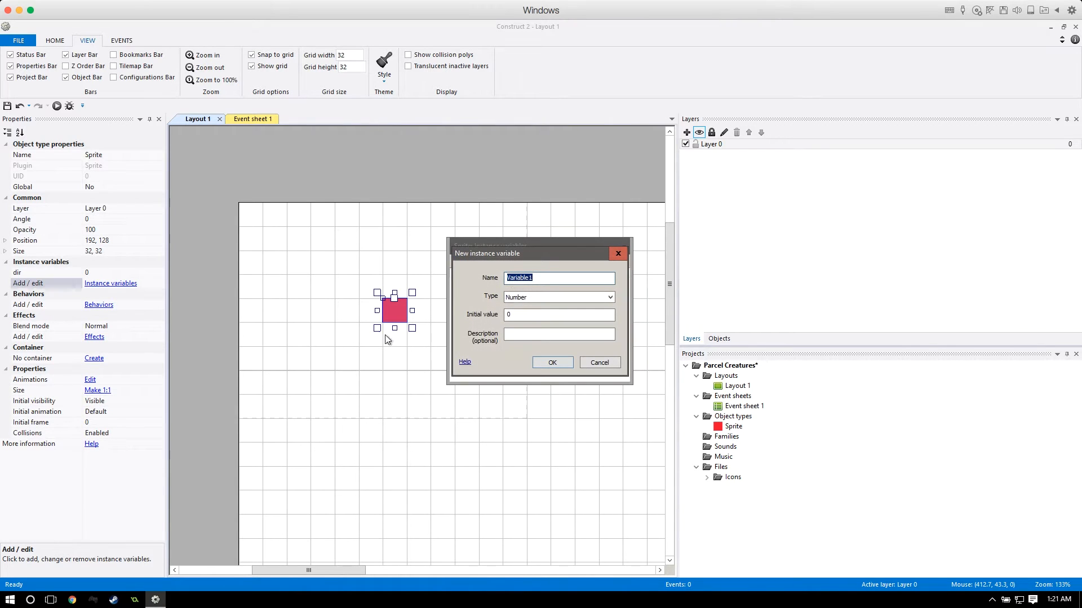
pyautogui.click(551, 362)
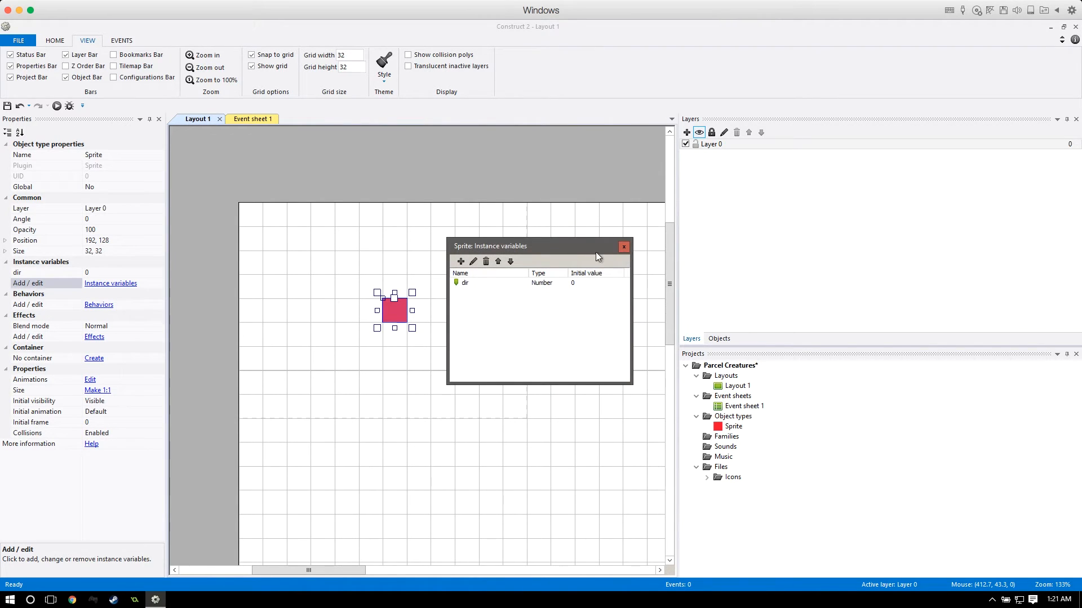
pyautogui.click(622, 247)
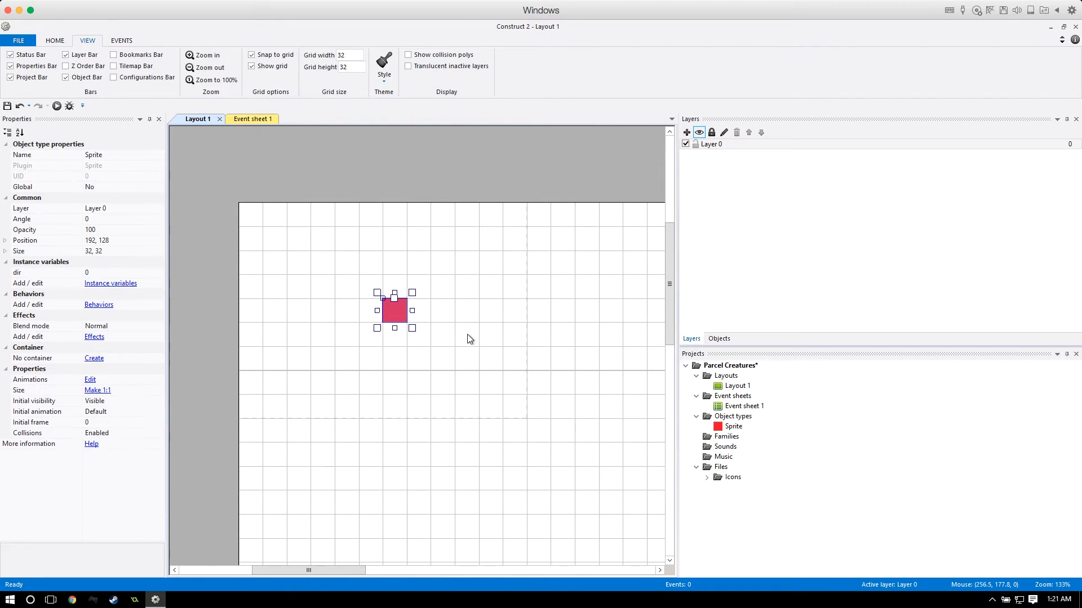
pyautogui.moveTo(369, 345)
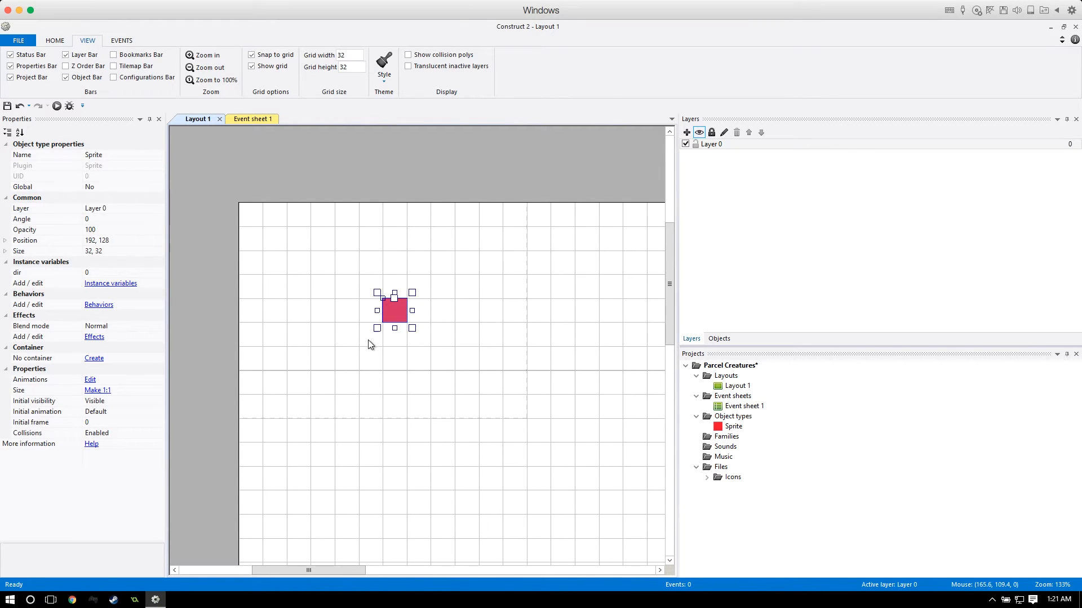
pyautogui.moveTo(436, 303)
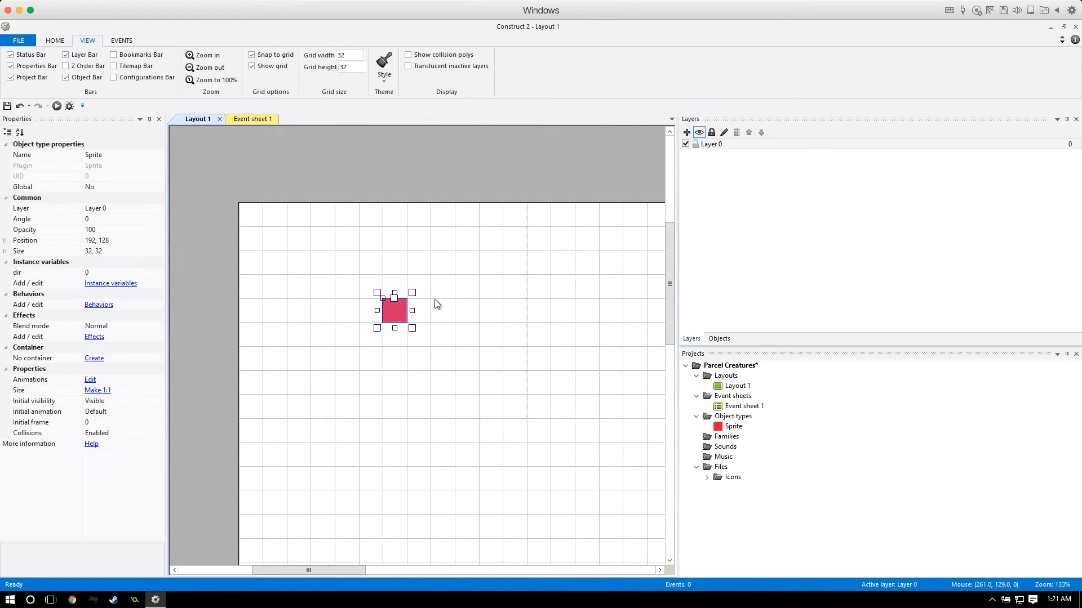
pyautogui.moveTo(5, 266)
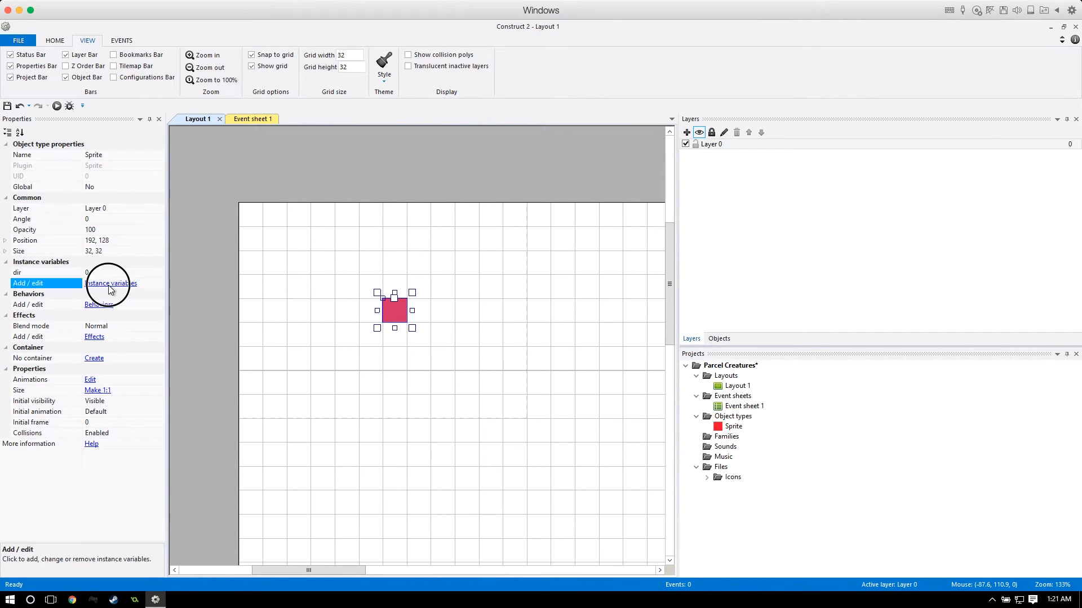
# Add Number instance variables step_timer and speed, both starting at 0.
pyautogui.click(111, 283)
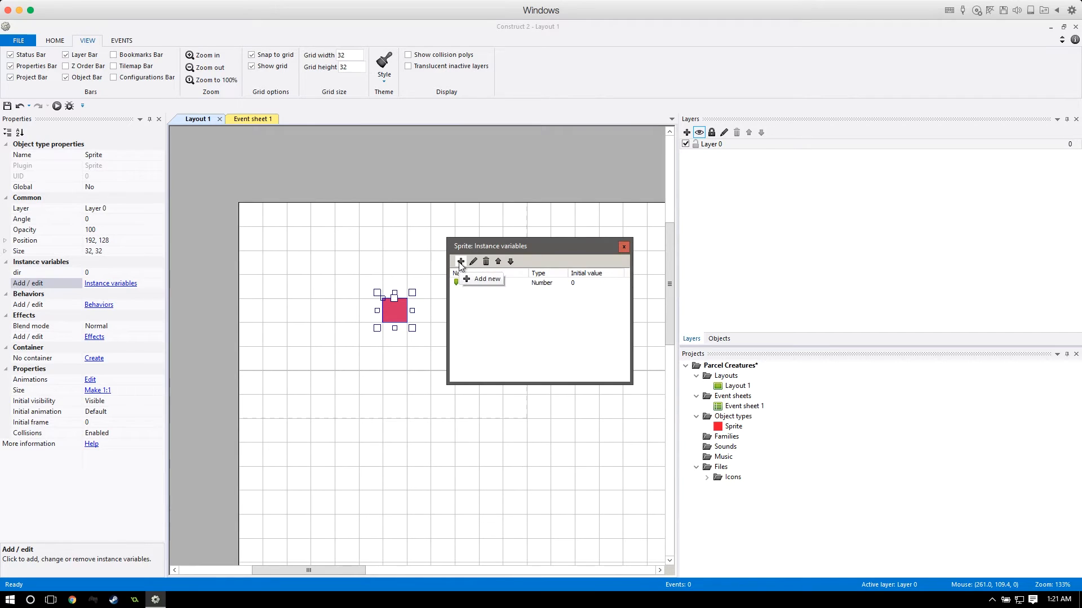
pyautogui.write('step_time')
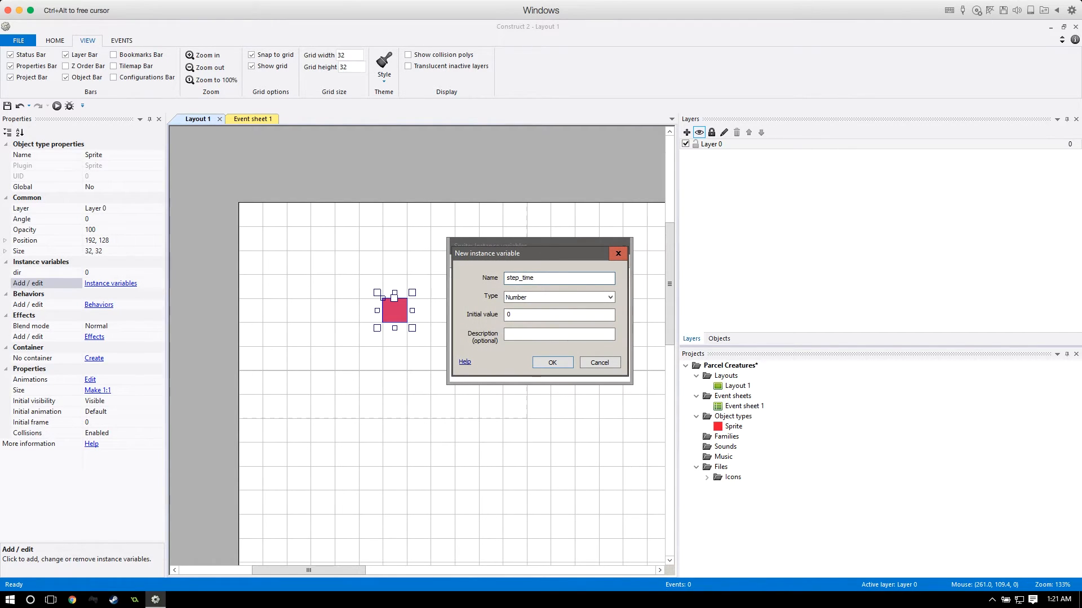
pyautogui.click(551, 361)
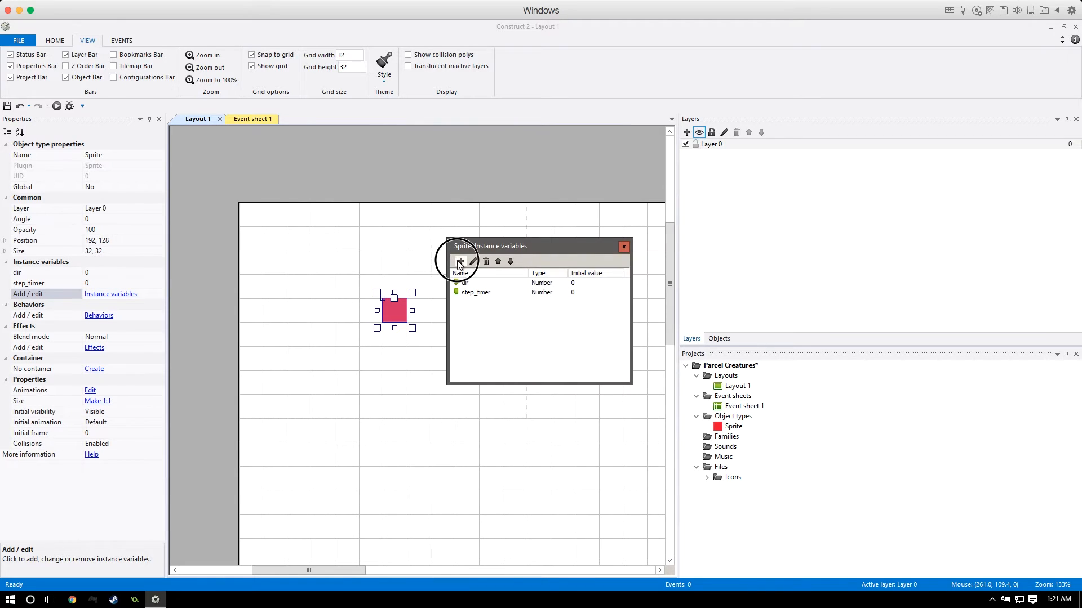
pyautogui.click(460, 262)
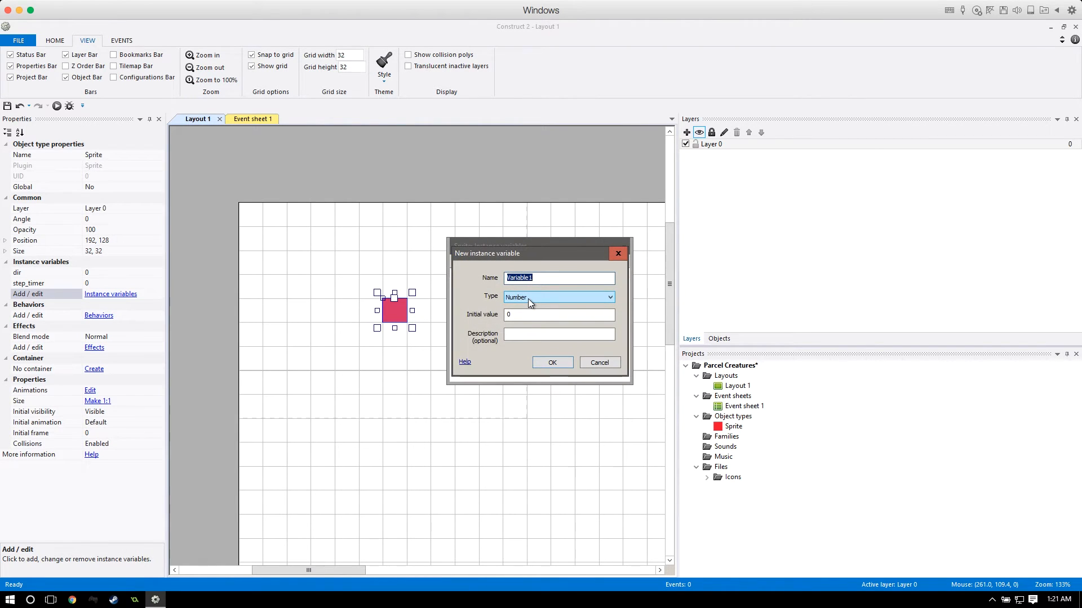
pyautogui.write('speed')
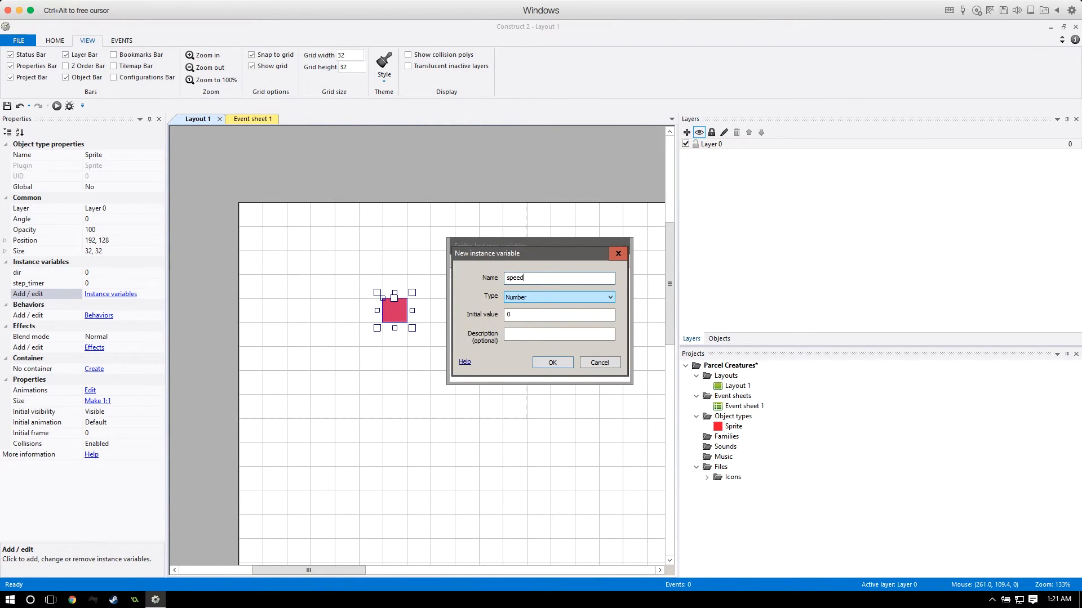
pyautogui.click(551, 362)
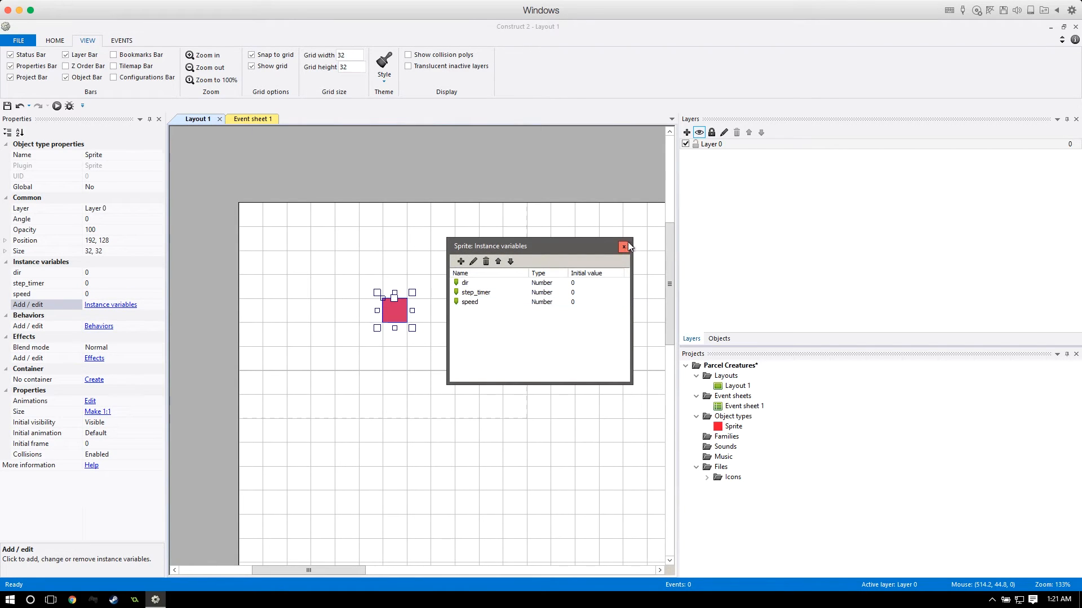
pyautogui.click(622, 247)
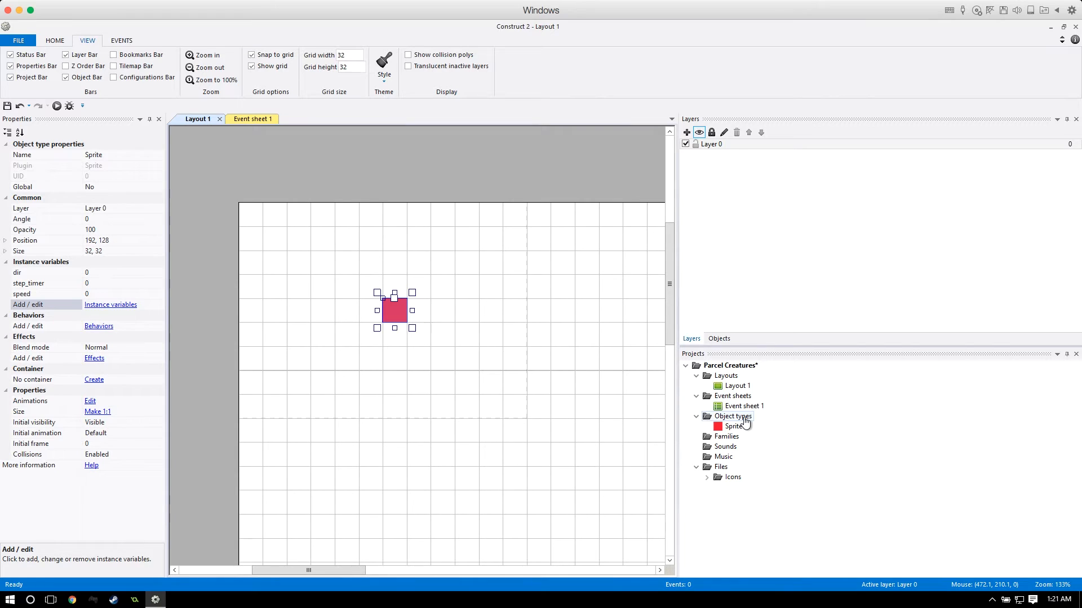
# Insert a Keyboard object into the project via Insert new object under Input.
pyautogui.rightClick(394, 311)
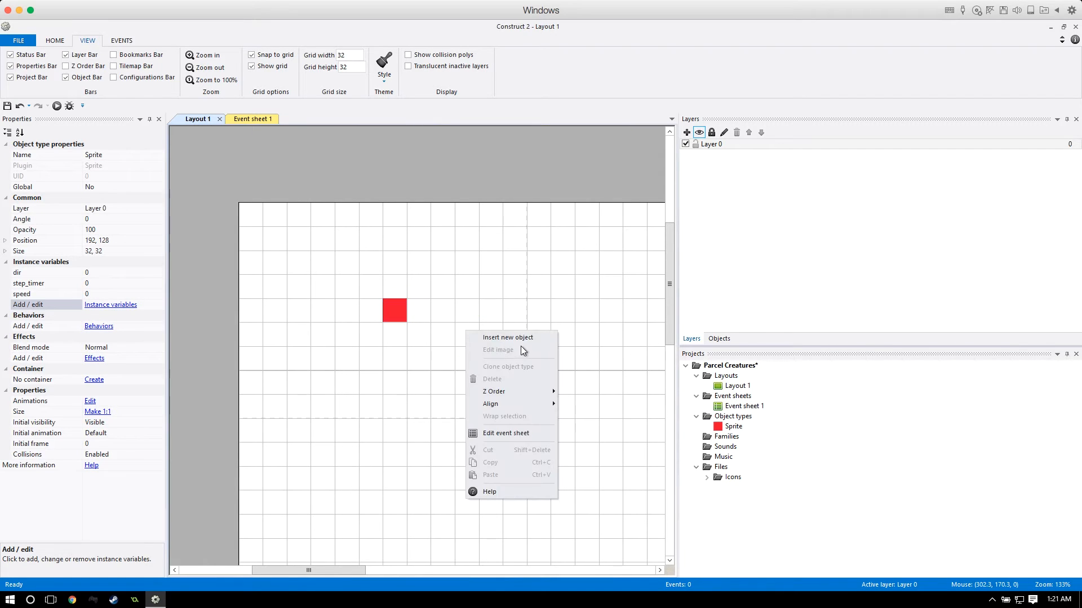
pyautogui.click(507, 336)
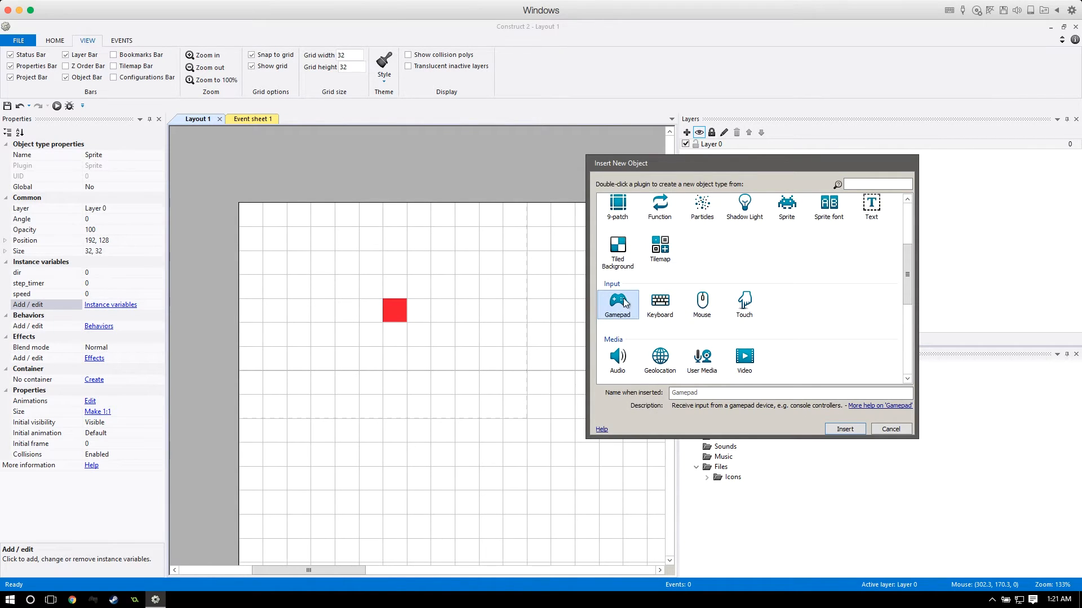
pyautogui.moveTo(659, 305)
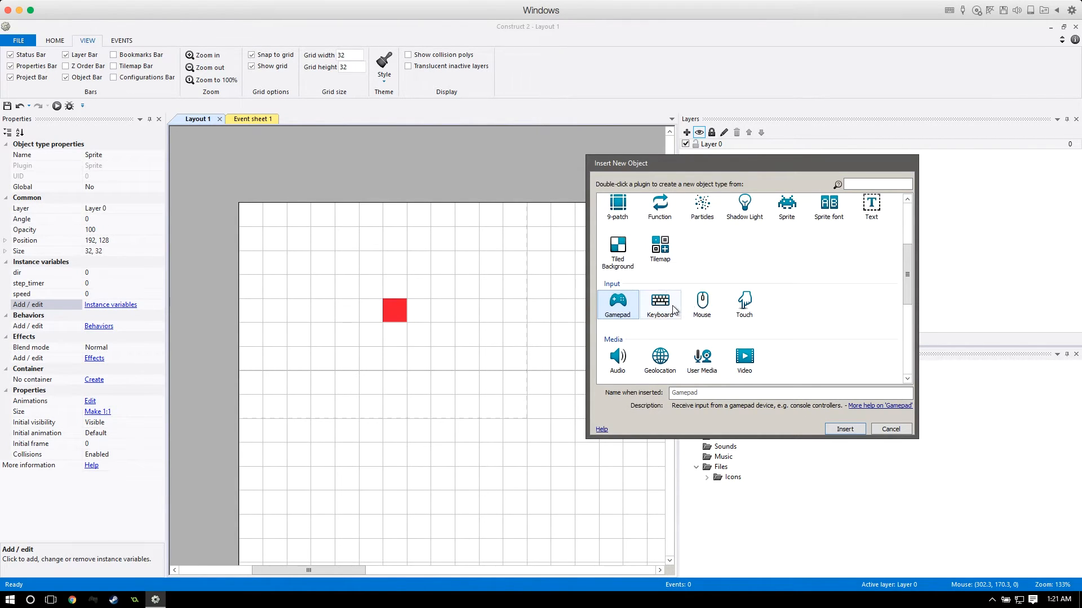
pyautogui.click(659, 304)
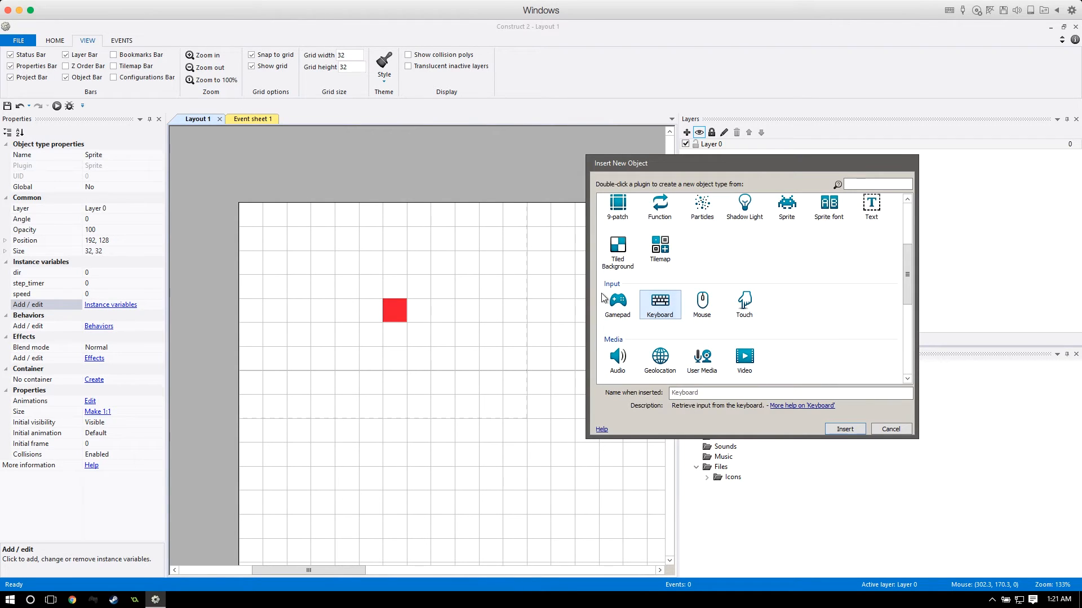
pyautogui.click(844, 430)
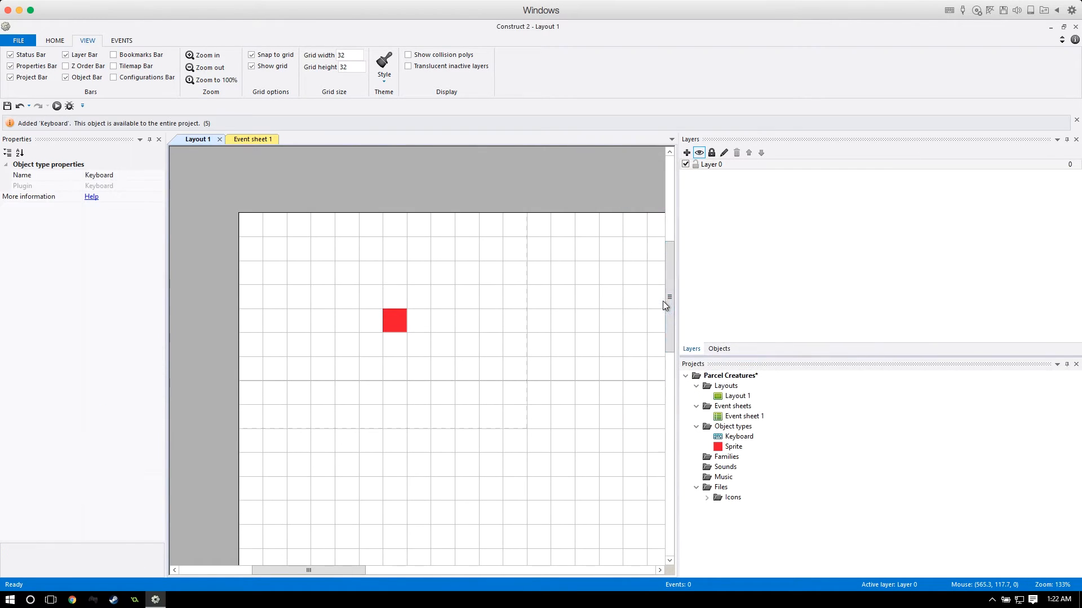
pyautogui.click(739, 436)
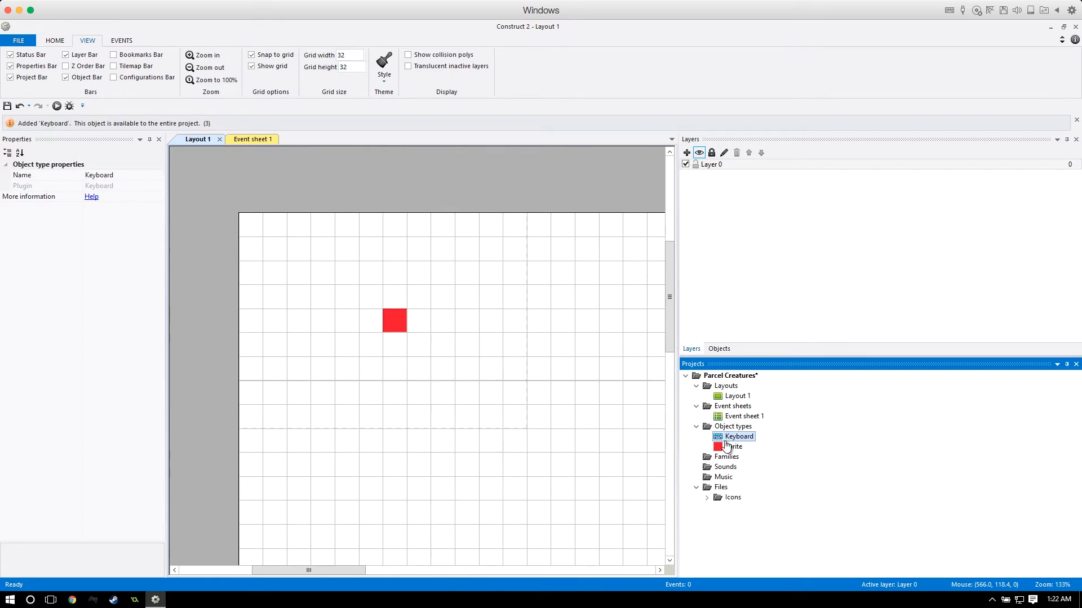
pyautogui.click(735, 446)
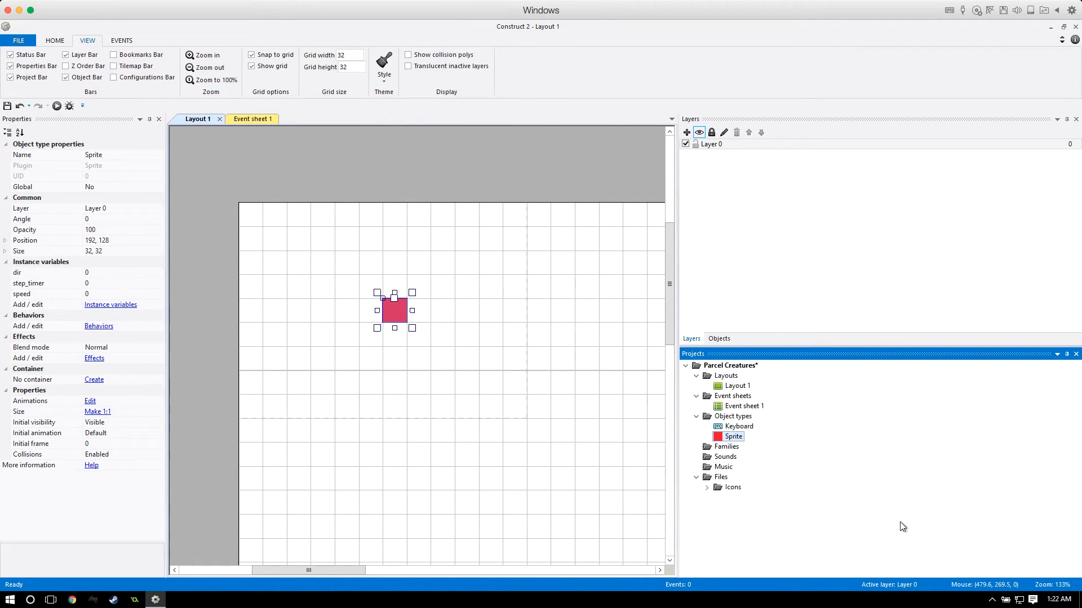
# Rename the Sprite object type to player in the Projects bar.
pyautogui.doubleClick(734, 436)
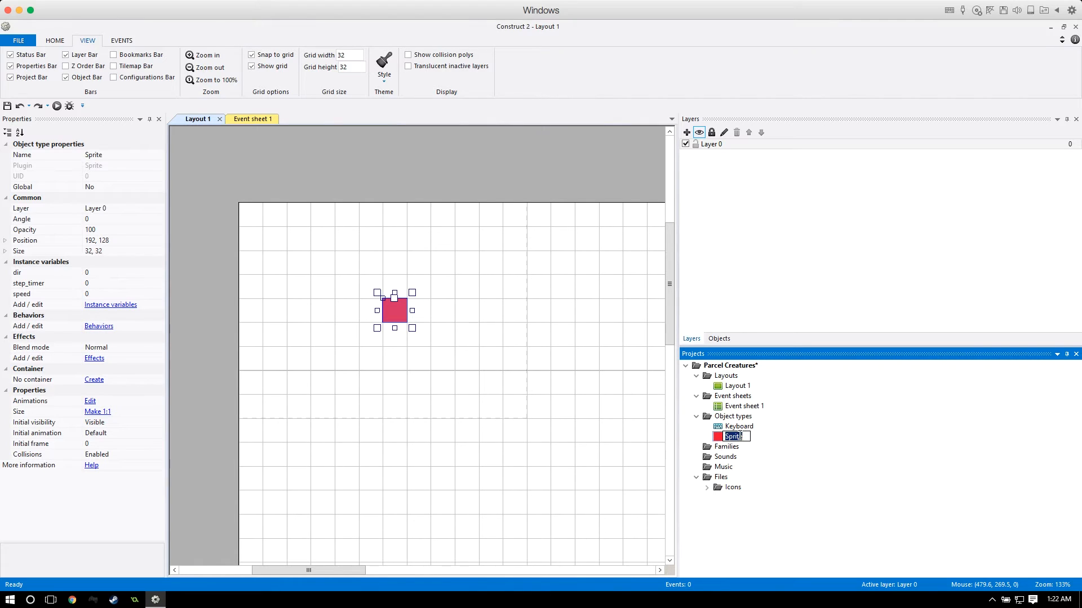
pyautogui.write('player')
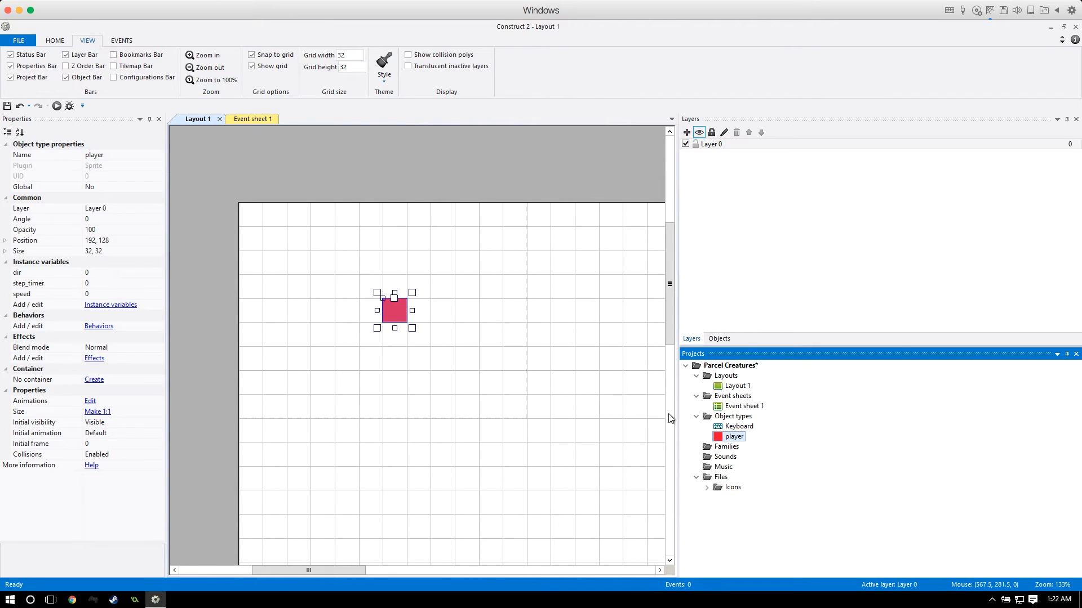
pyautogui.moveTo(477, 367)
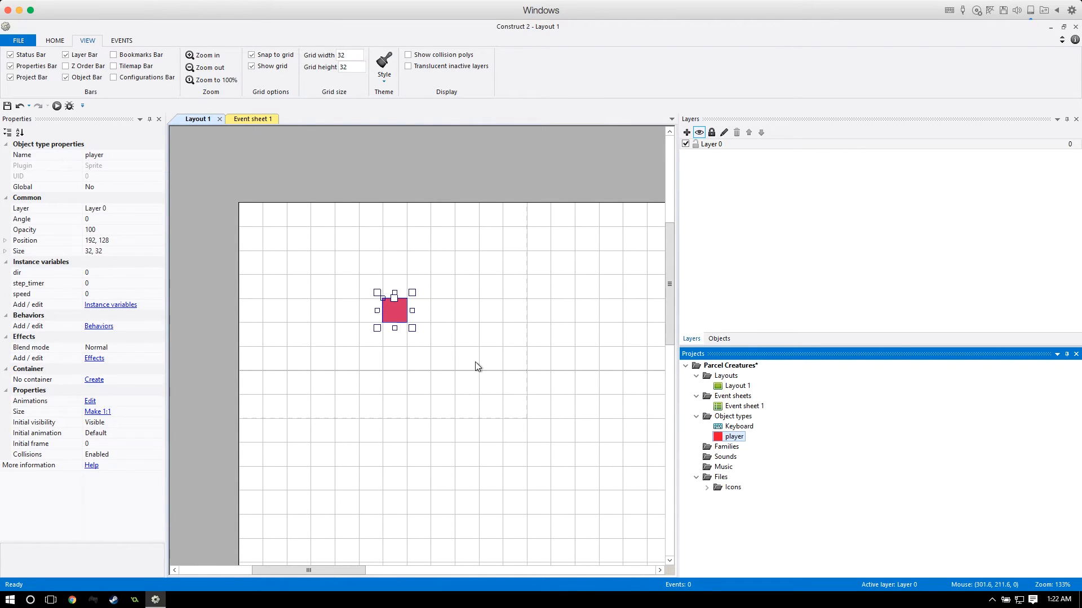
pyautogui.moveTo(406, 214)
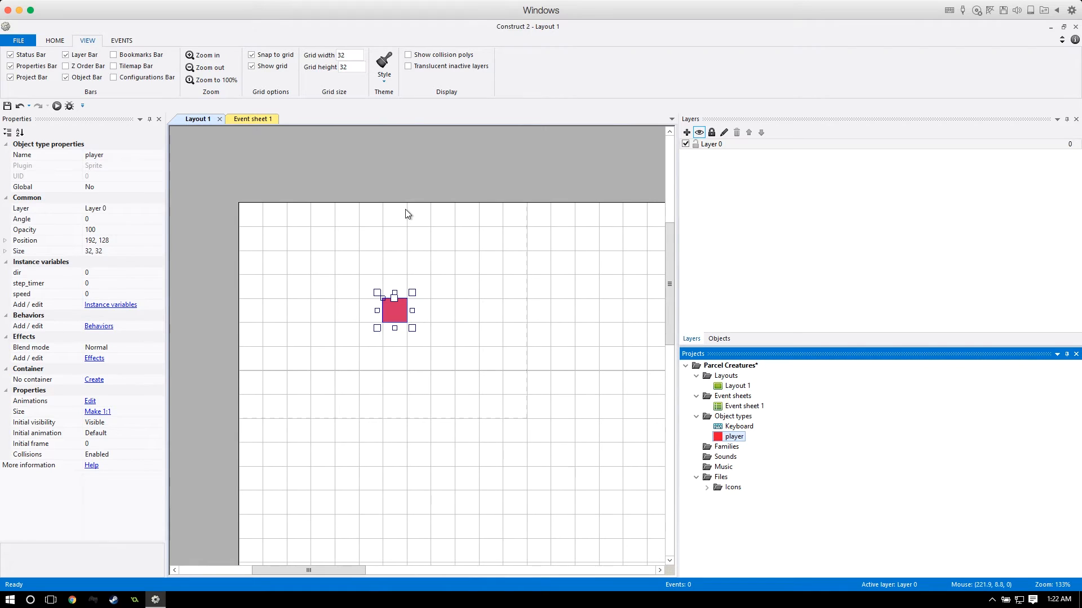
pyautogui.moveTo(617, 396)
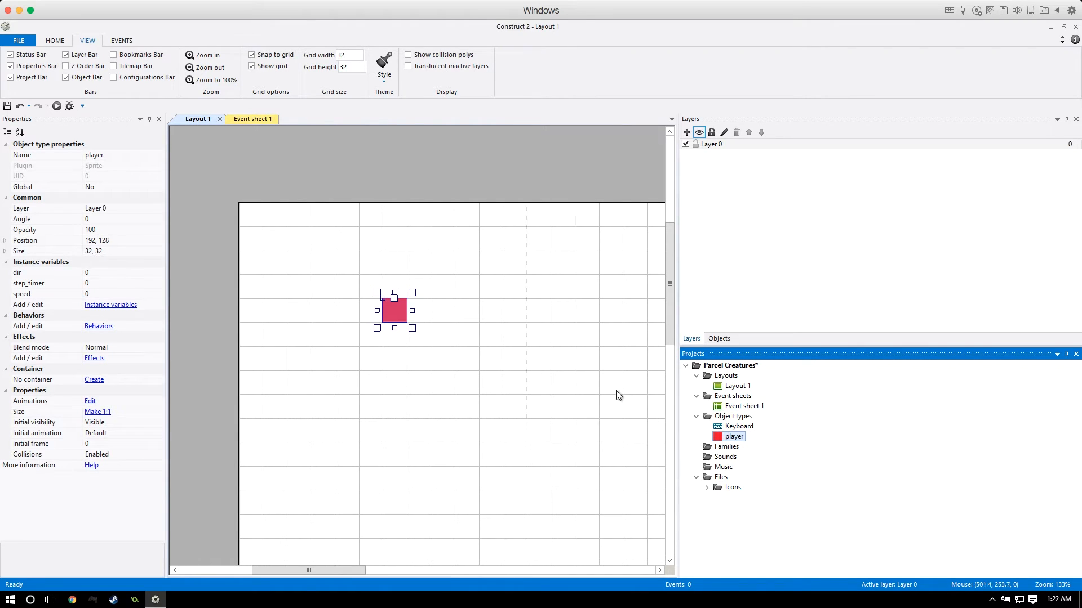
pyautogui.moveTo(225, 142)
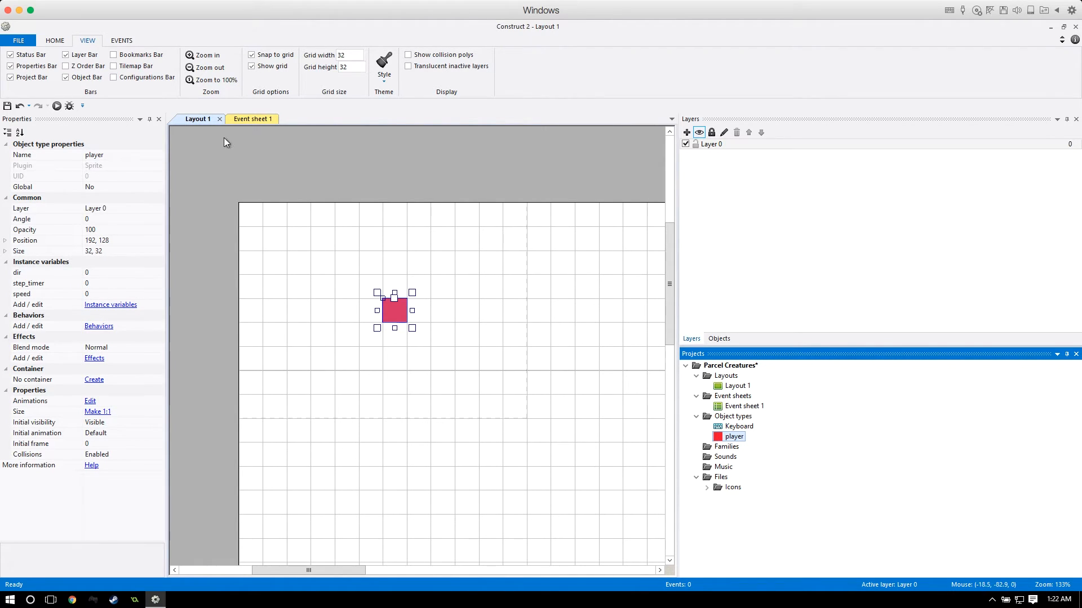
# On Event sheet 1, add global Number variable grid_size with initial value 32.
pyautogui.click(244, 119)
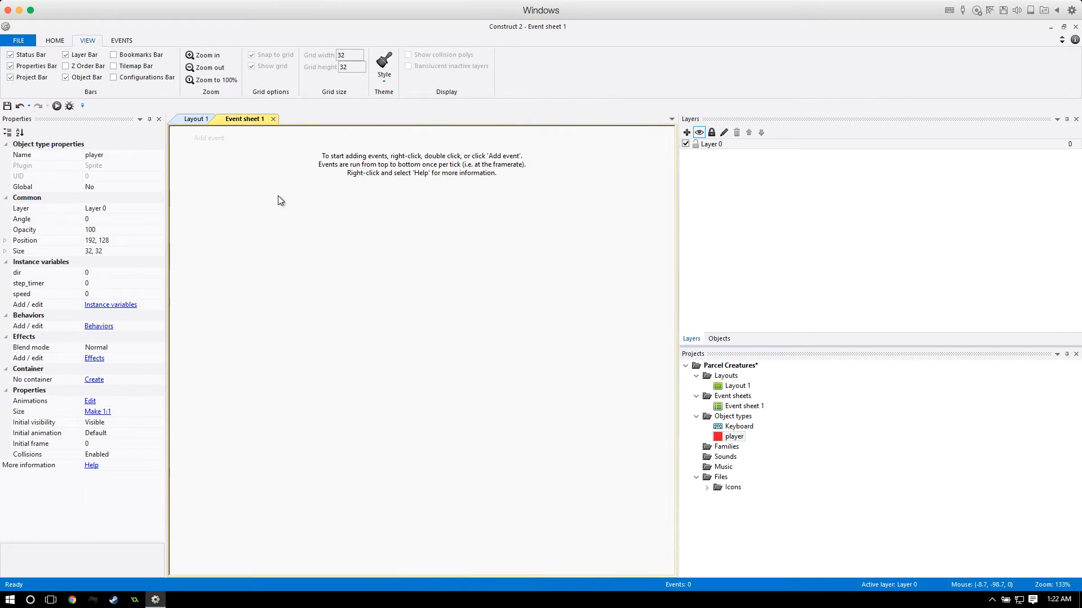
pyautogui.moveTo(353, 241)
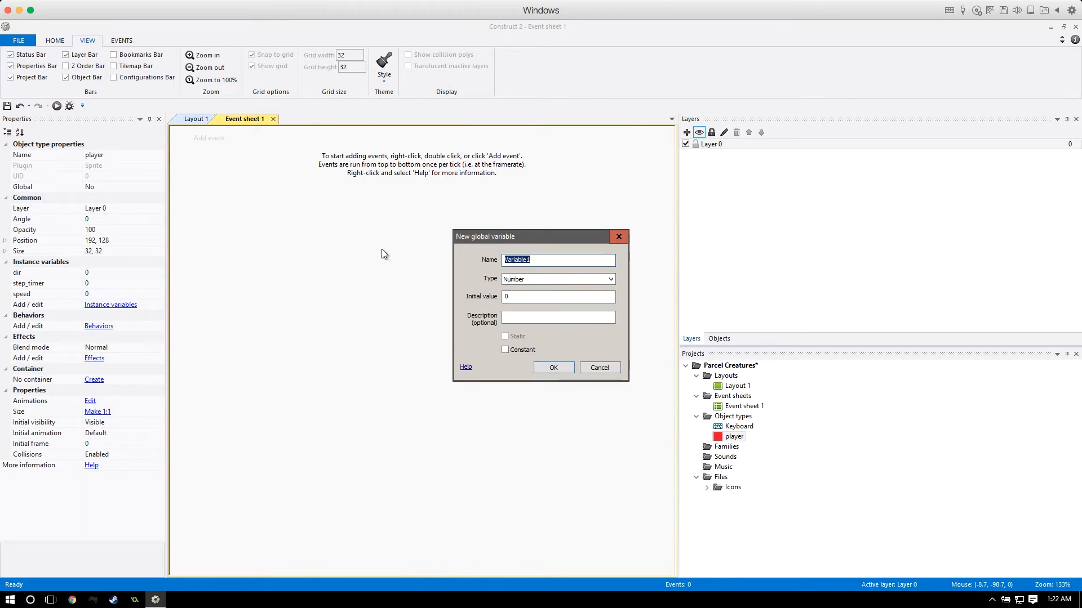
pyautogui.write('grid_size')
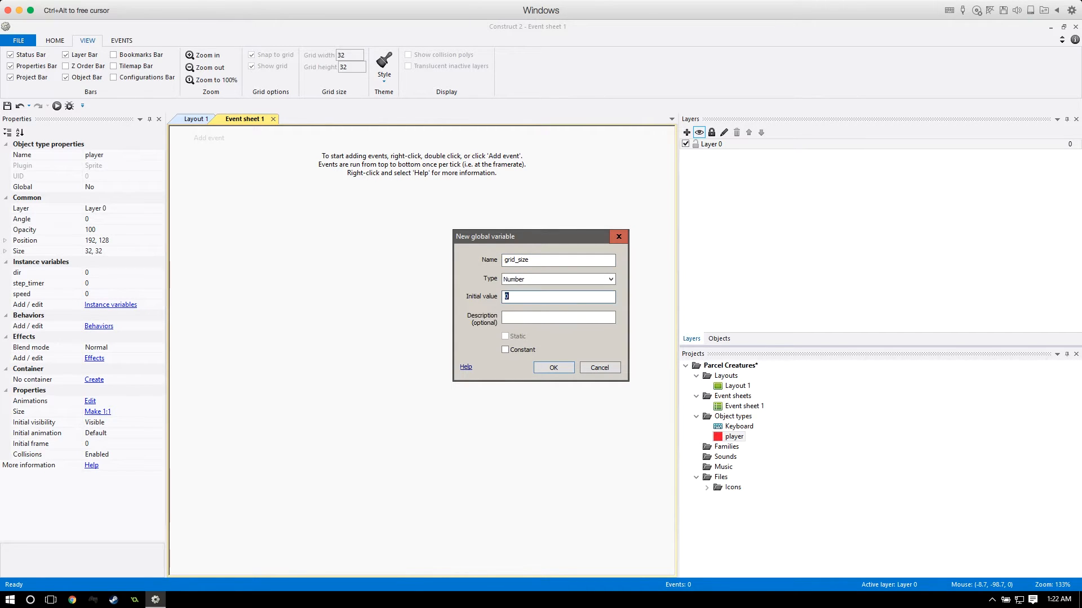
pyautogui.write('32')
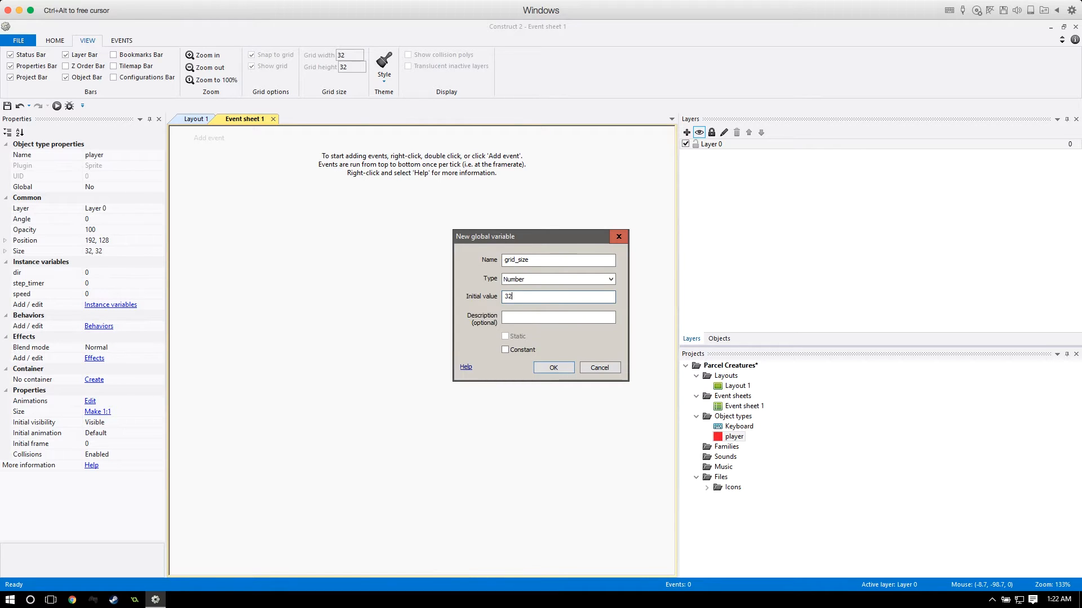
pyautogui.click(552, 368)
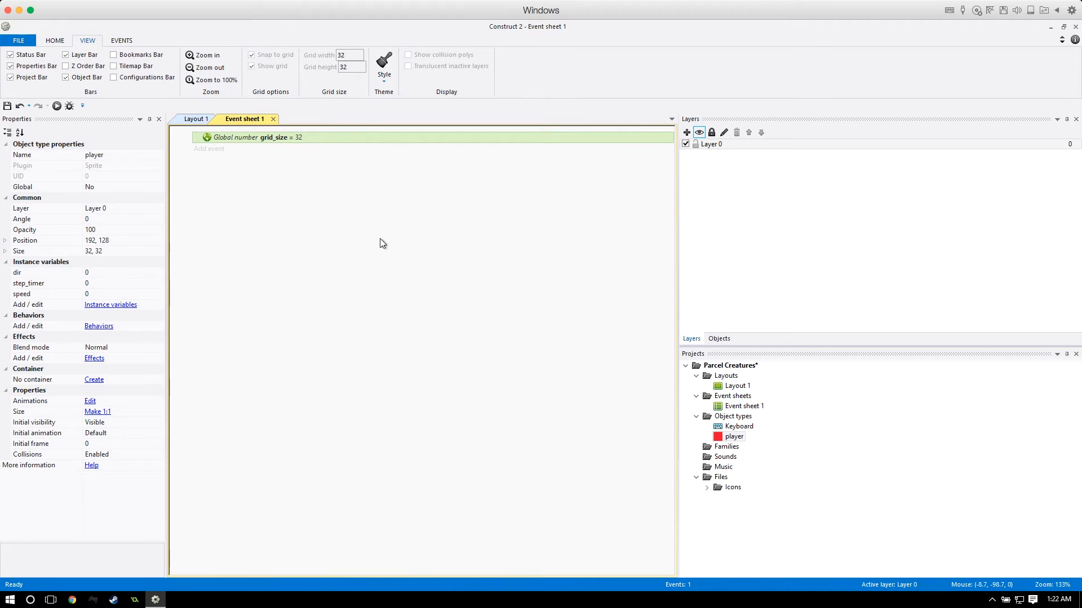
pyautogui.moveTo(321, 227)
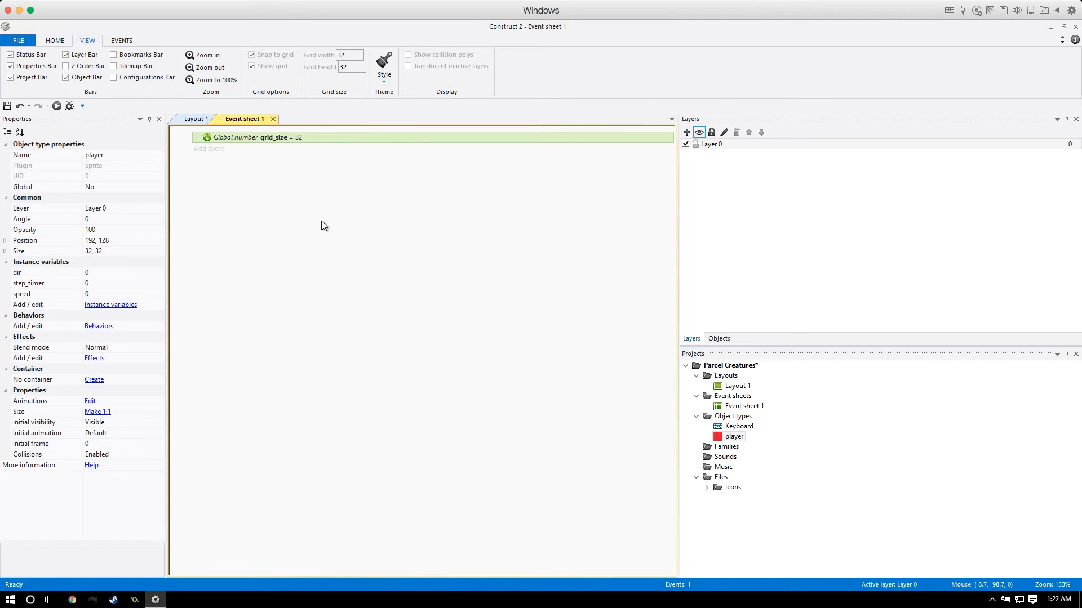
pyautogui.moveTo(306, 191)
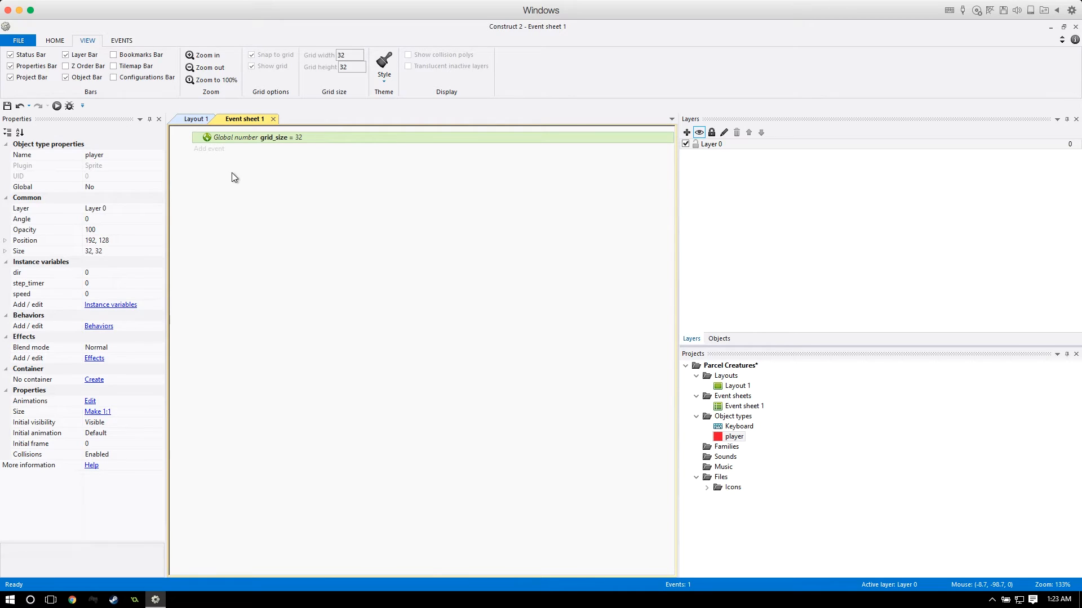
pyautogui.moveTo(222, 191)
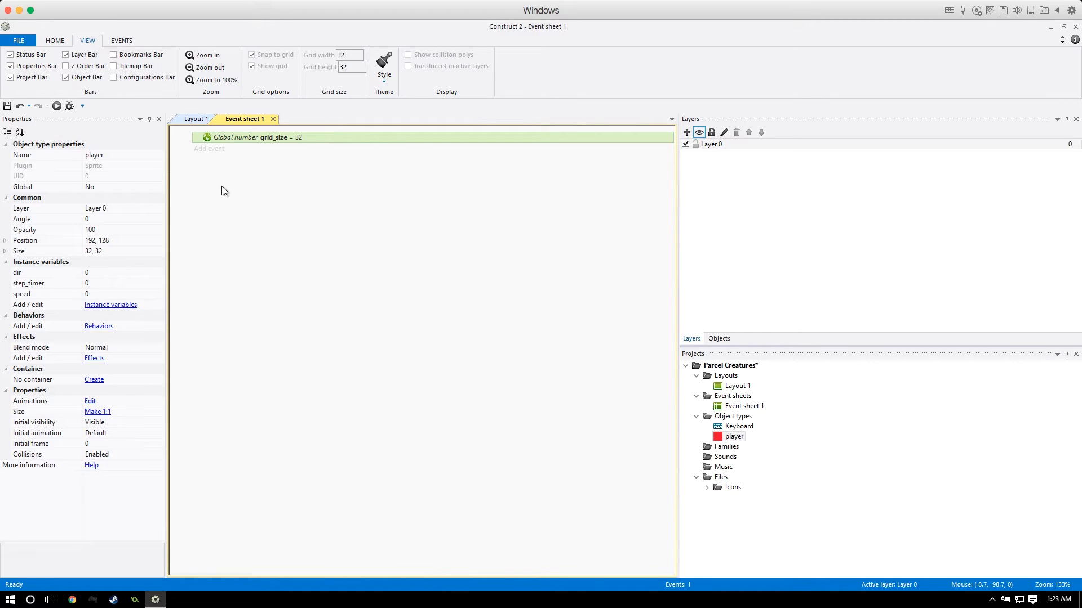
pyautogui.moveTo(214, 187)
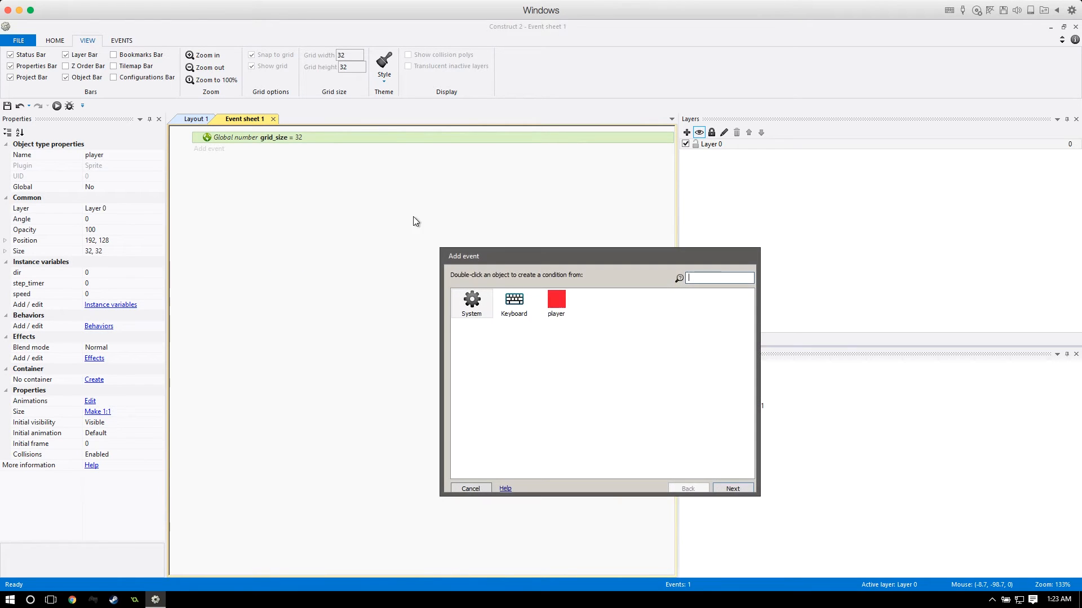
pyautogui.doubleClick(514, 298)
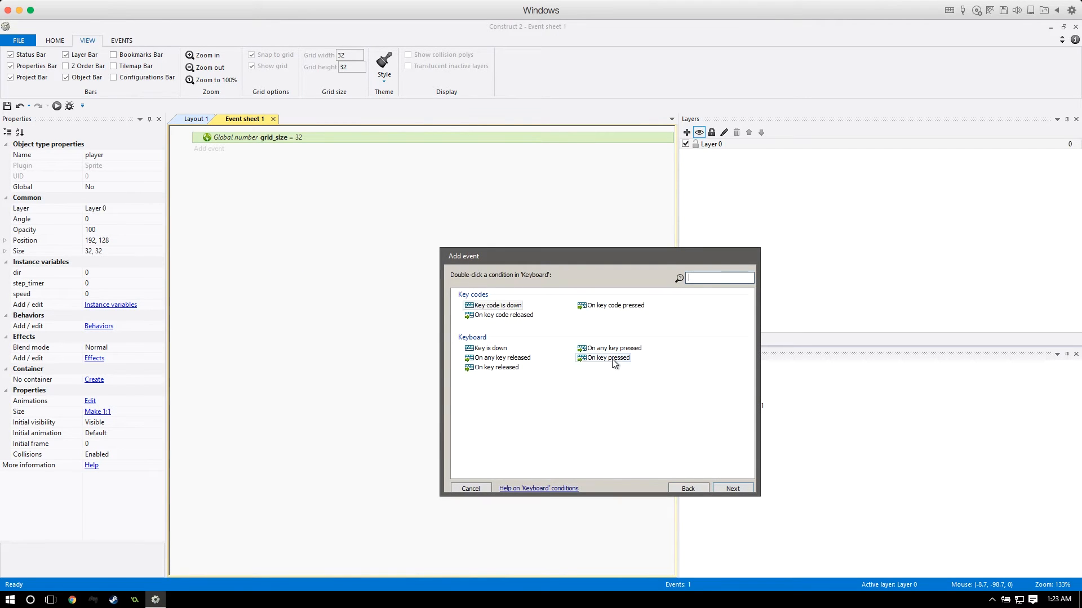
pyautogui.doubleClick(606, 357)
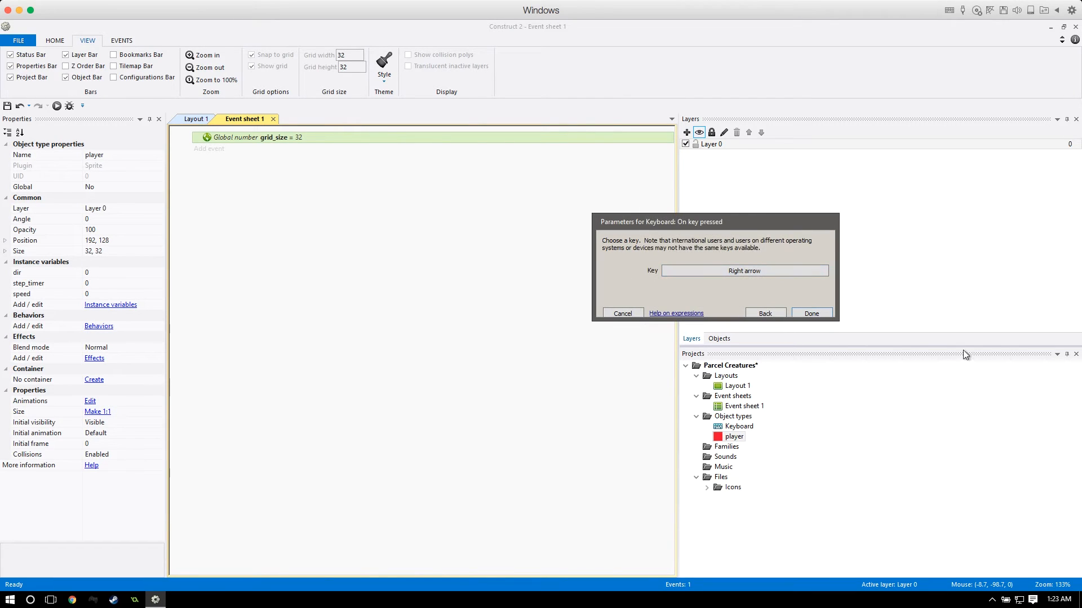
pyautogui.click(810, 313)
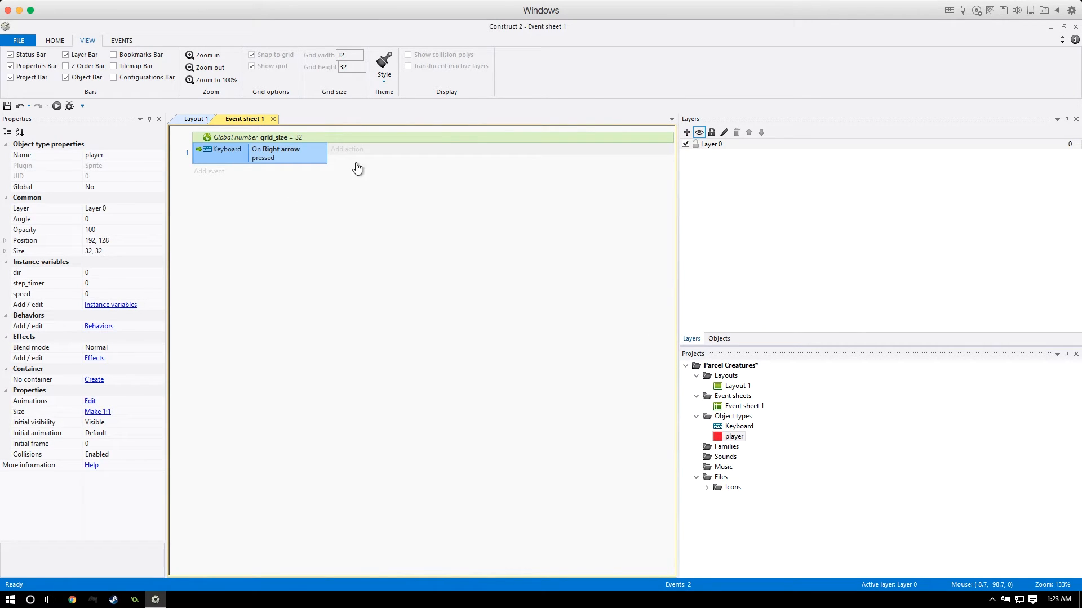
pyautogui.click(346, 149)
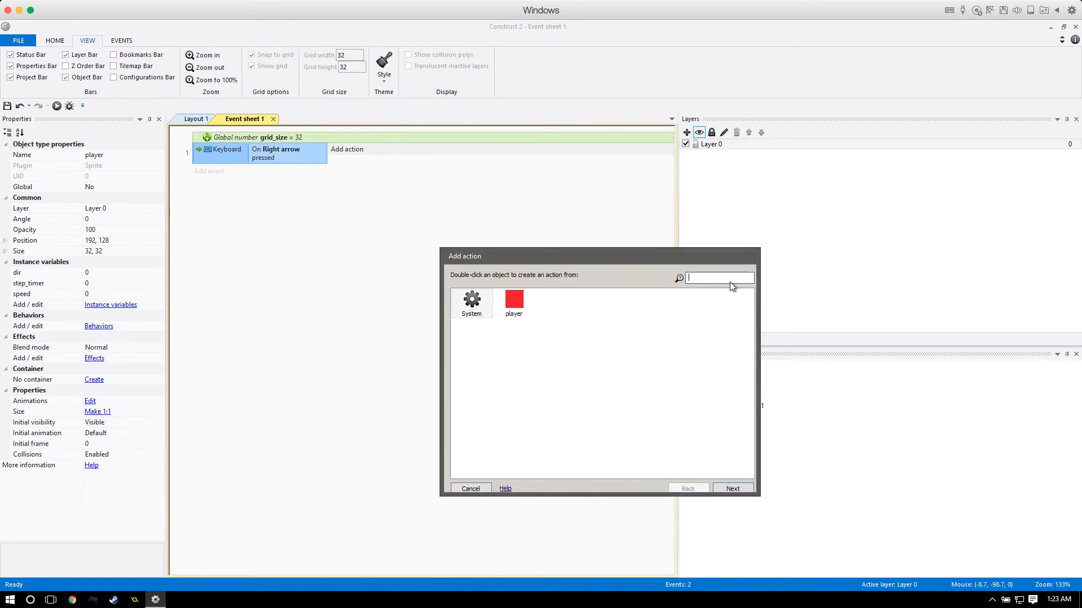
pyautogui.doubleClick(514, 300)
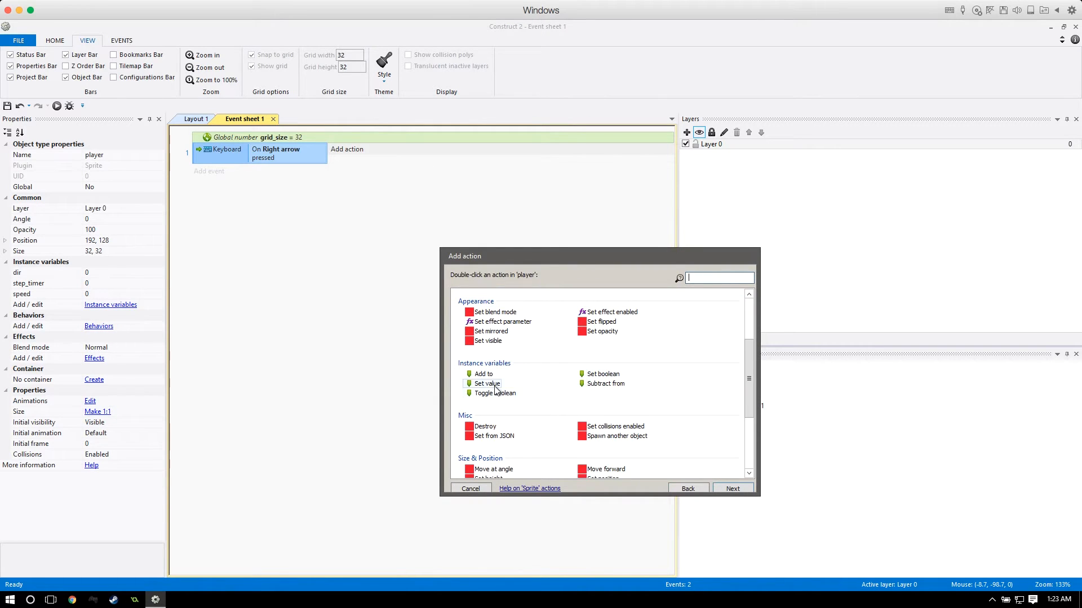
pyautogui.doubleClick(486, 383)
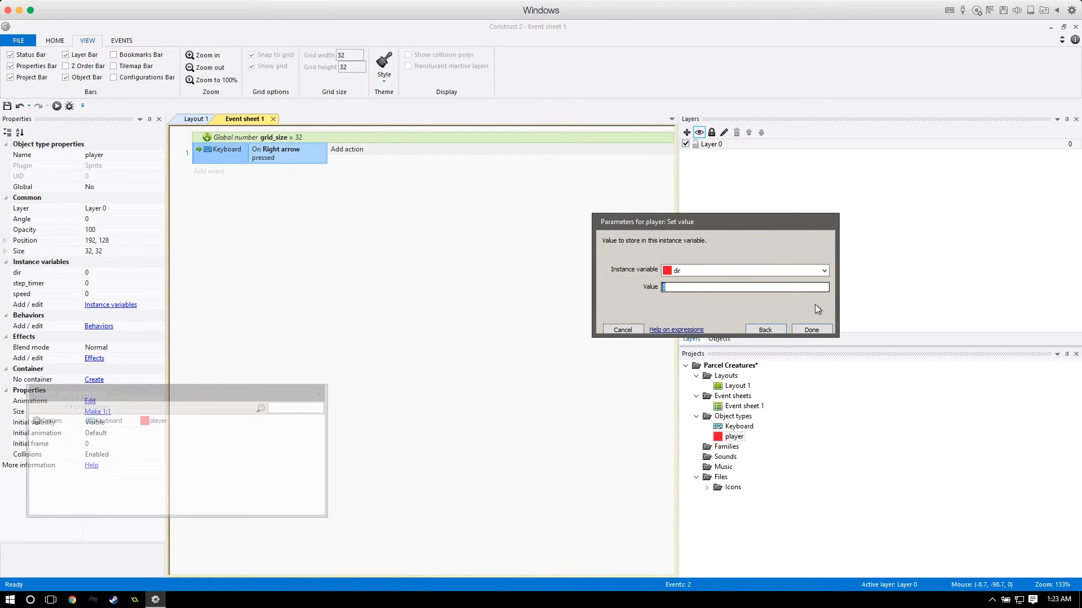
pyautogui.click(811, 329)
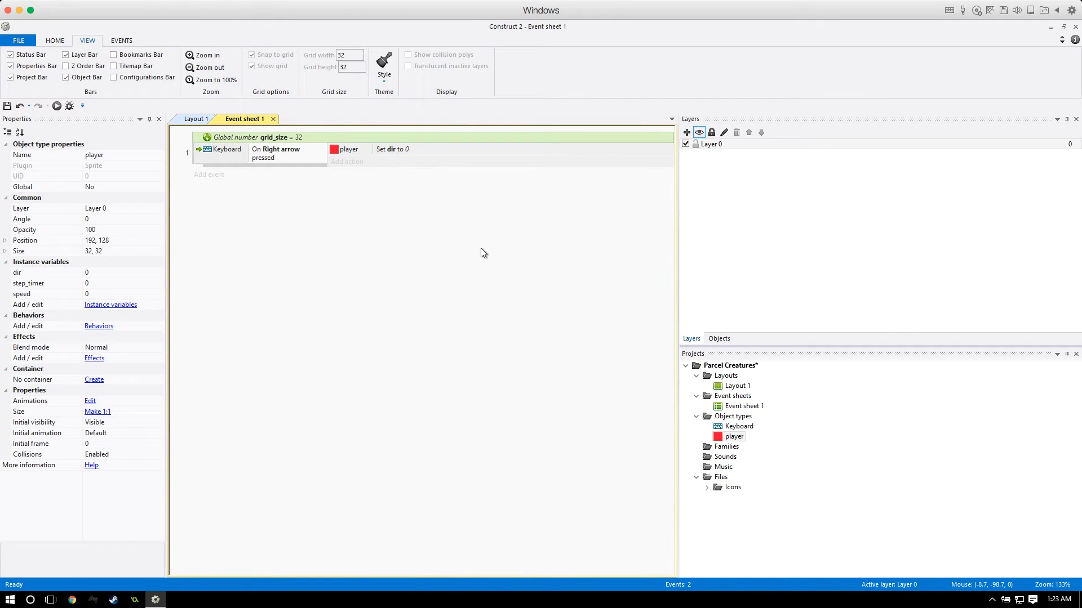
pyautogui.moveTo(472, 75)
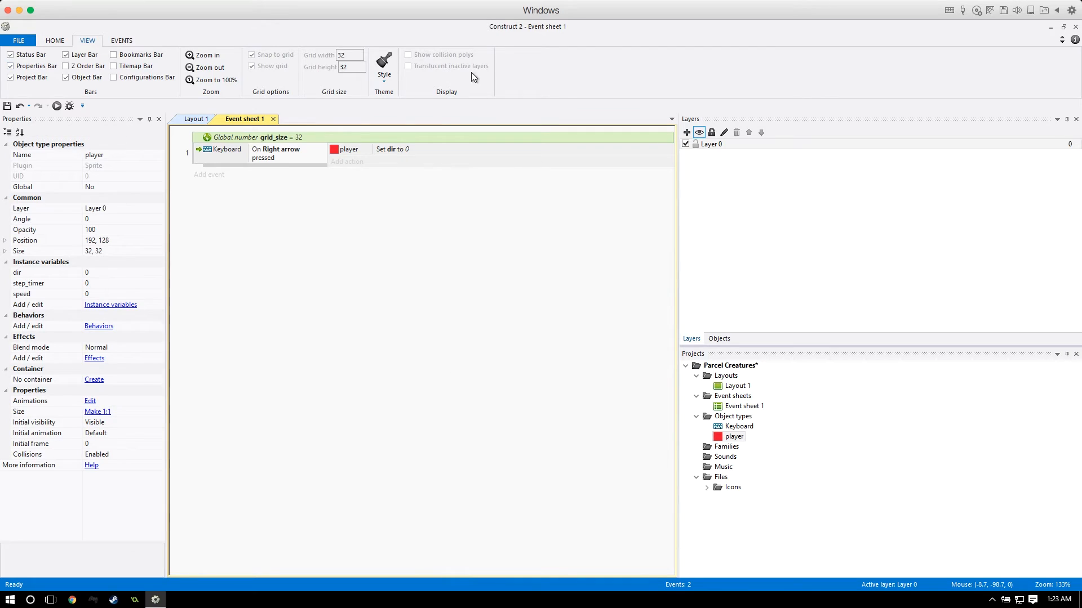
pyautogui.moveTo(425, 75)
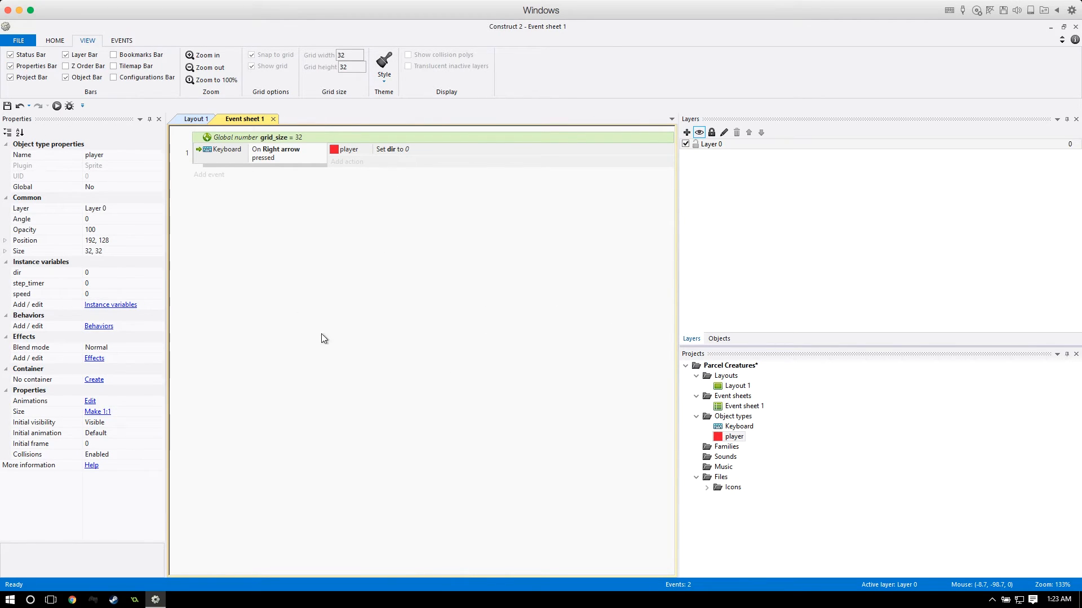
pyautogui.moveTo(400, 160)
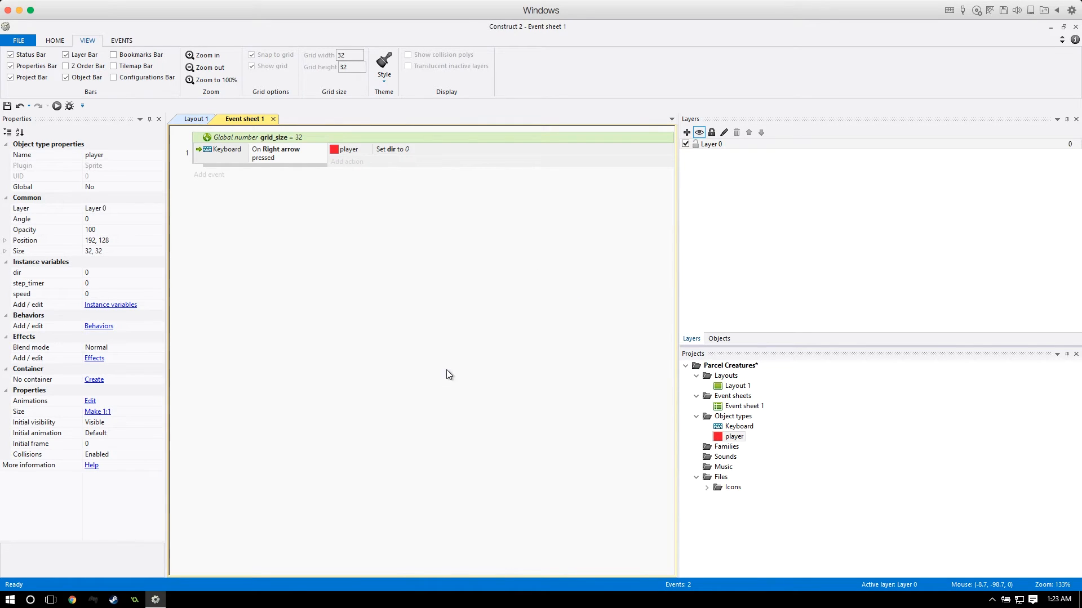
pyautogui.moveTo(405, 293)
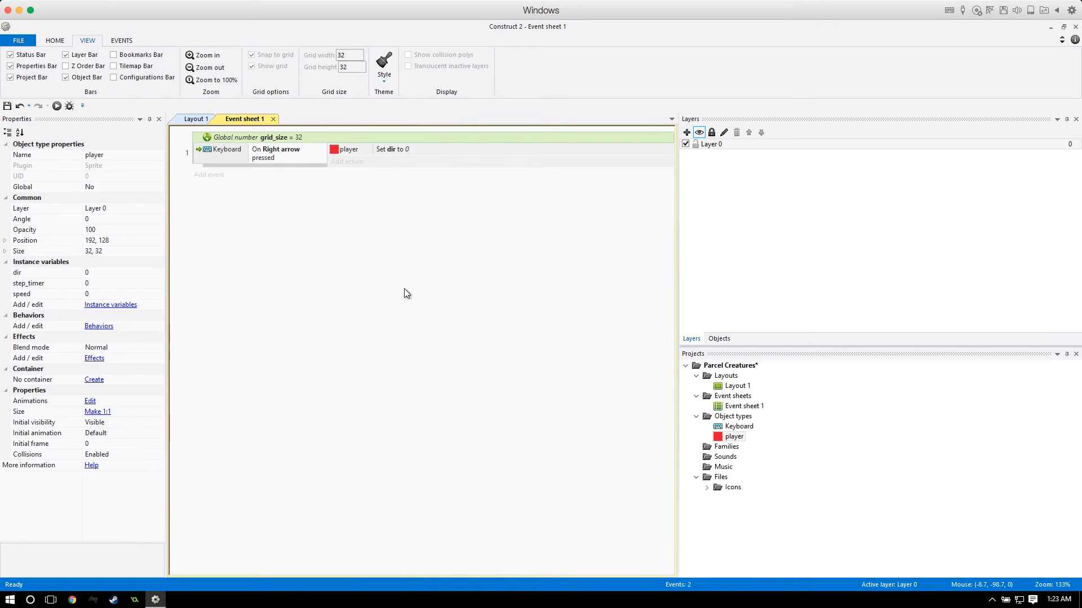
pyautogui.moveTo(541, 322)
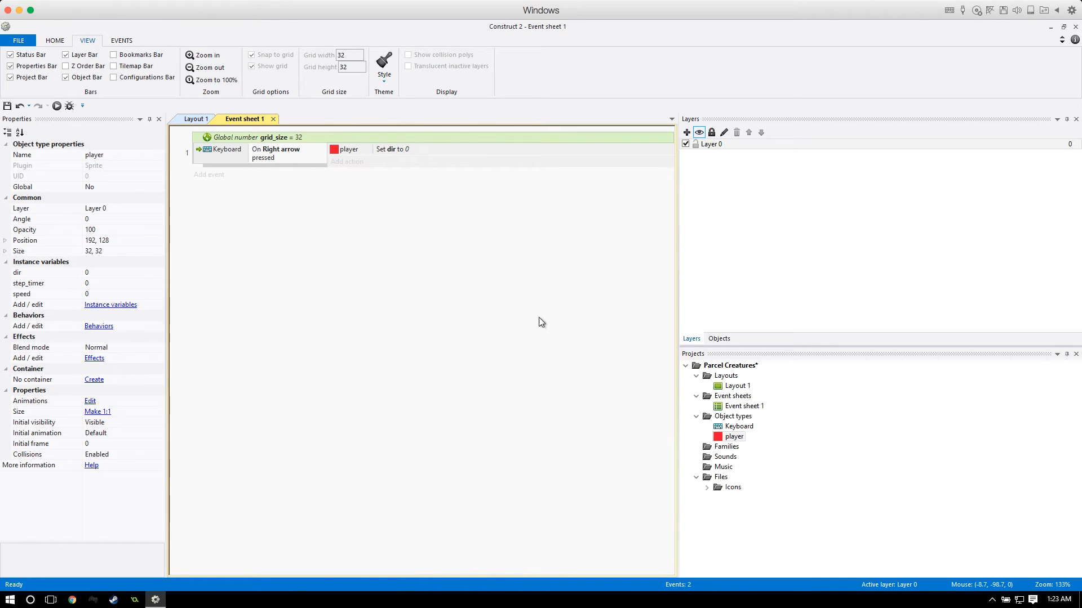
pyautogui.moveTo(540, 315)
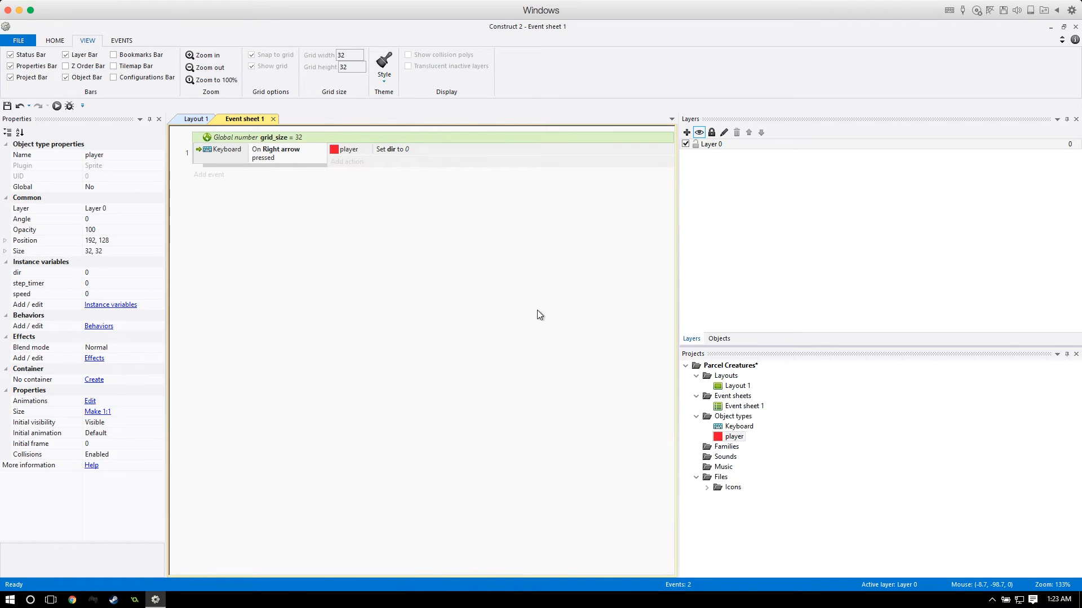
pyautogui.moveTo(303, 128)
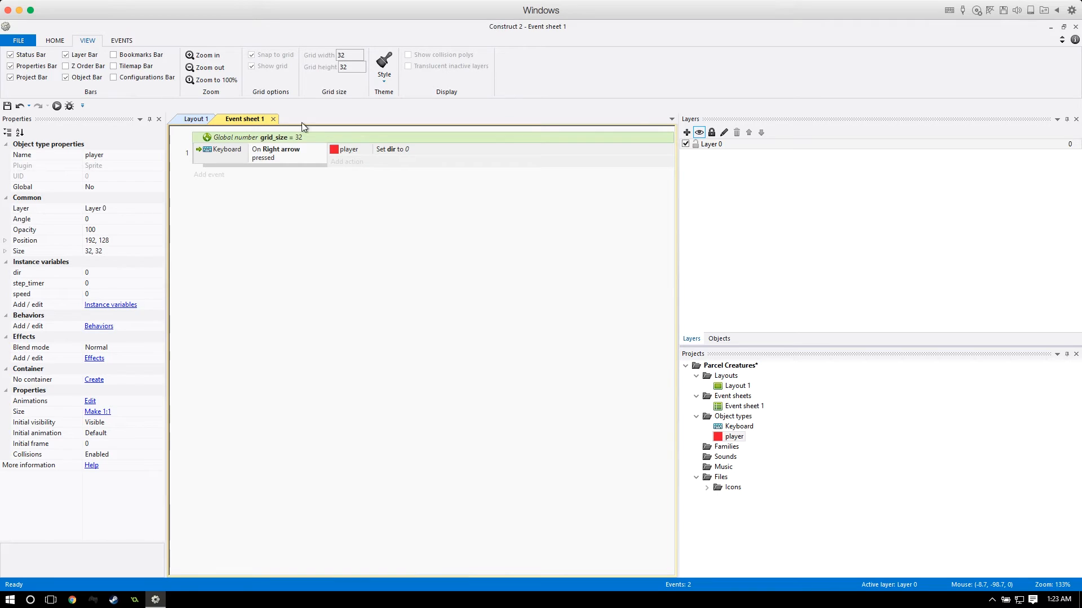
pyautogui.moveTo(399, 155)
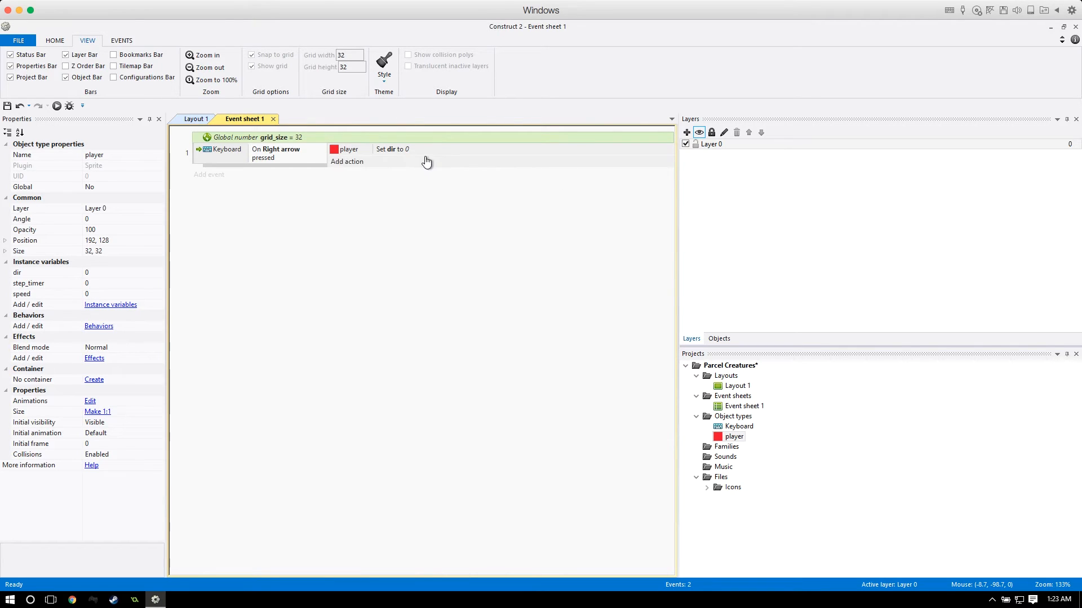
# Add a second action setting the player's step_timer instance variable to grid_size.
pyautogui.click(347, 161)
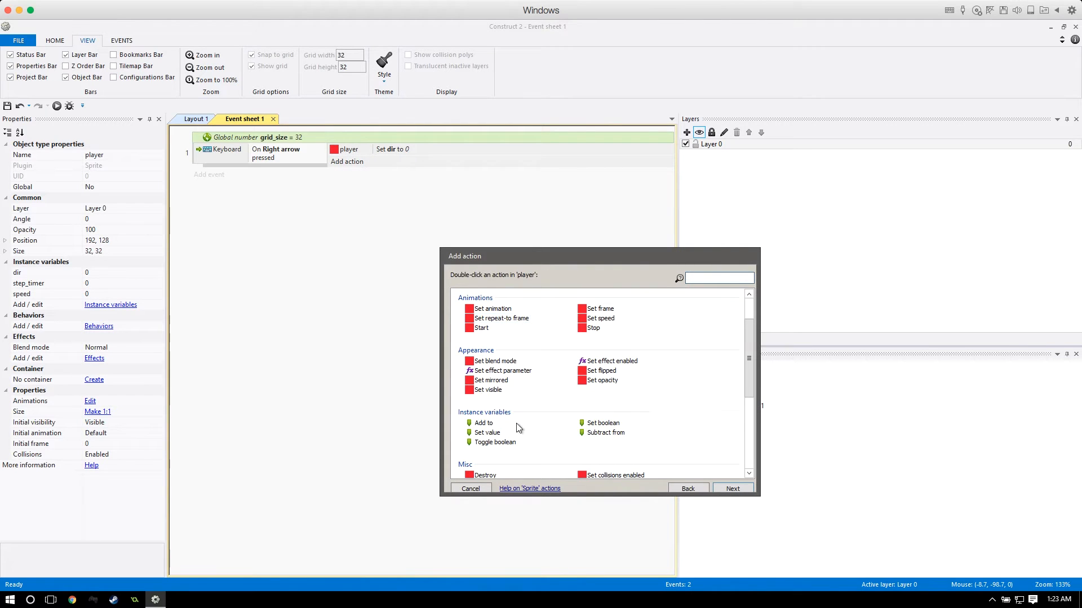
pyautogui.doubleClick(487, 432)
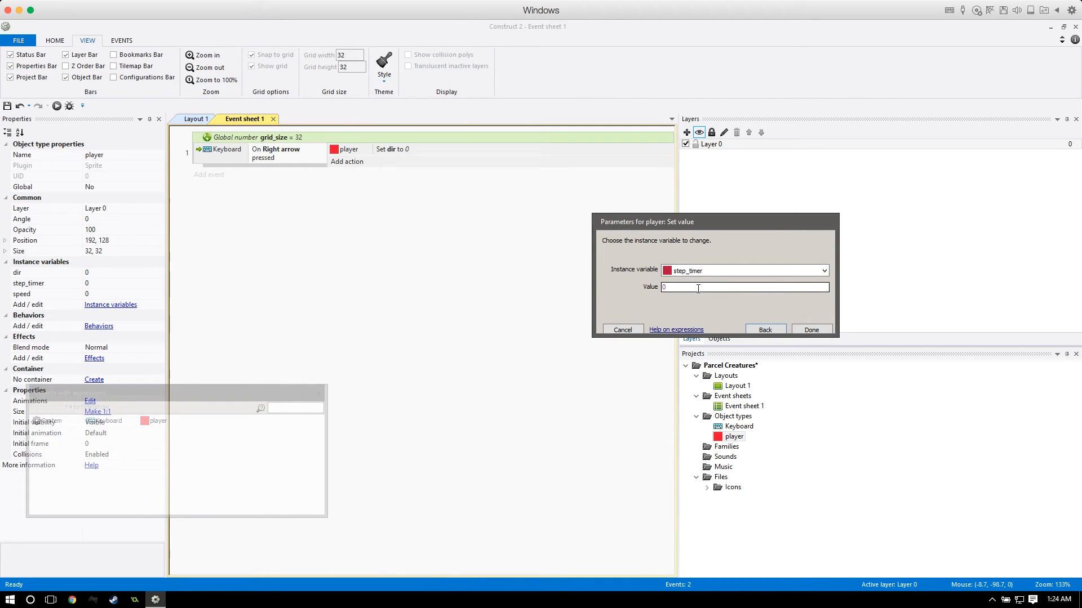
pyautogui.write('grid_size')
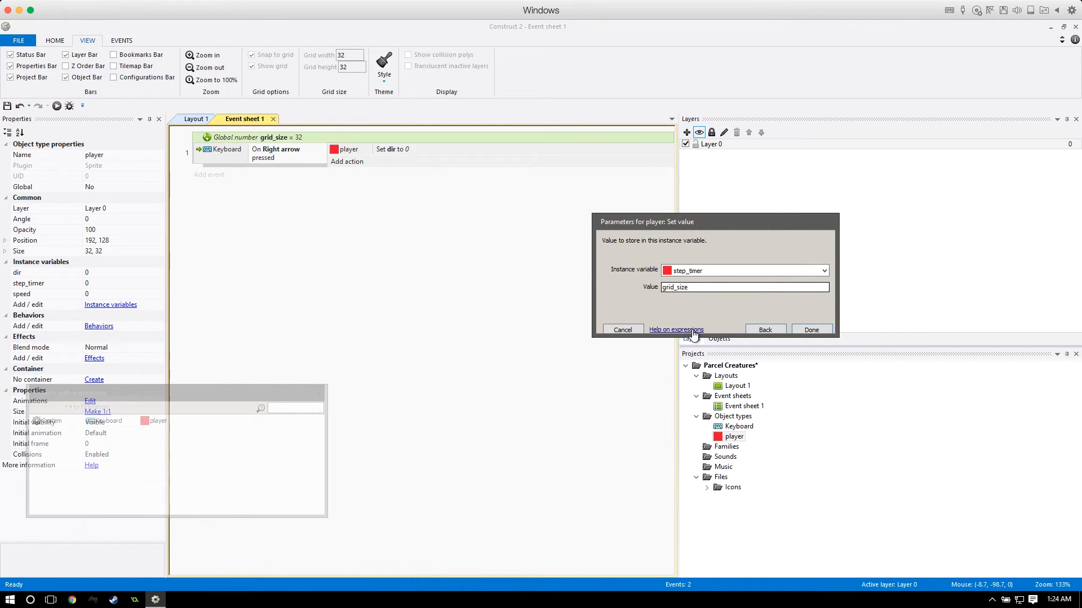
pyautogui.click(811, 329)
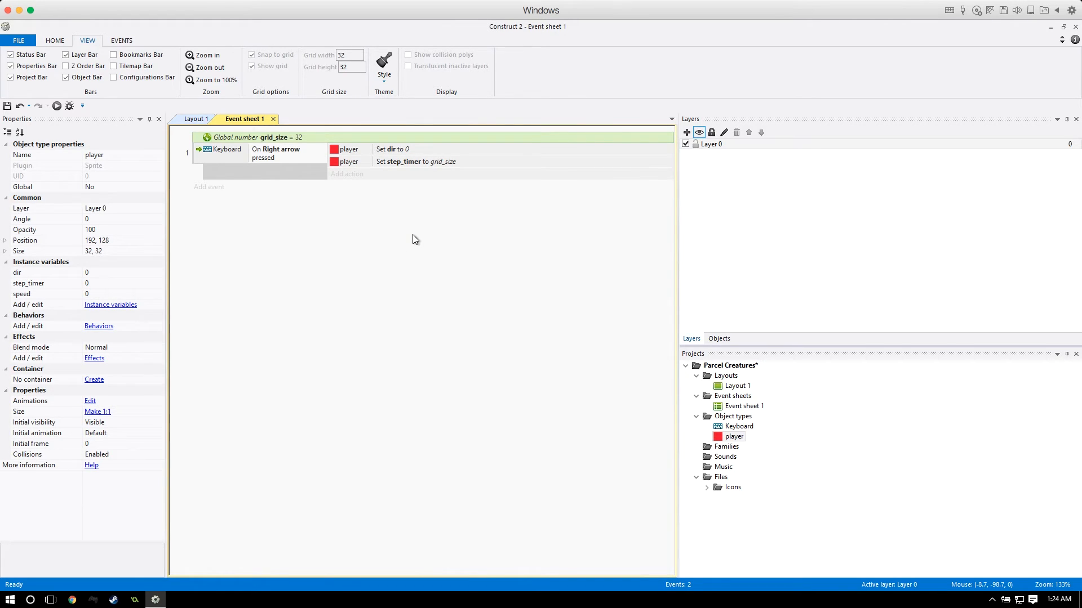
pyautogui.moveTo(302, 164)
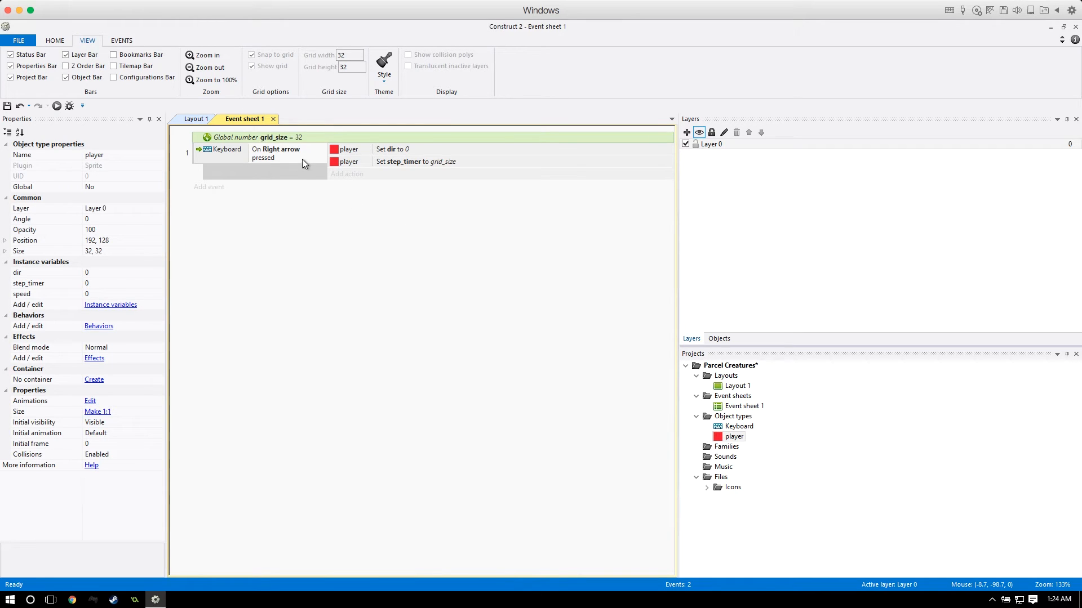
# Add a second condition requiring the player's step_timer to equal 0.
pyautogui.rightClick(279, 153)
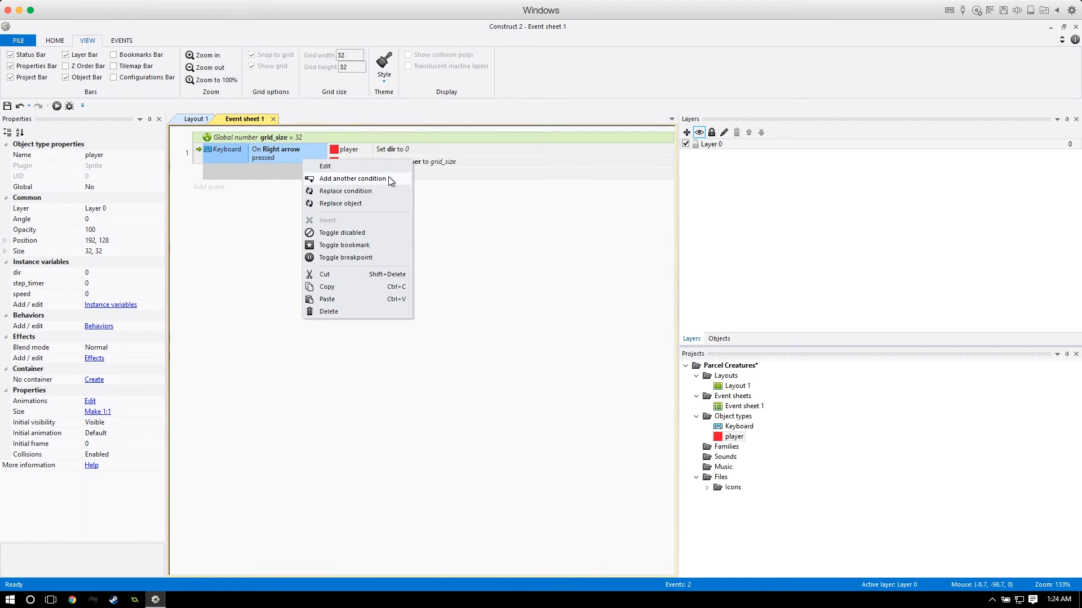
pyautogui.click(352, 179)
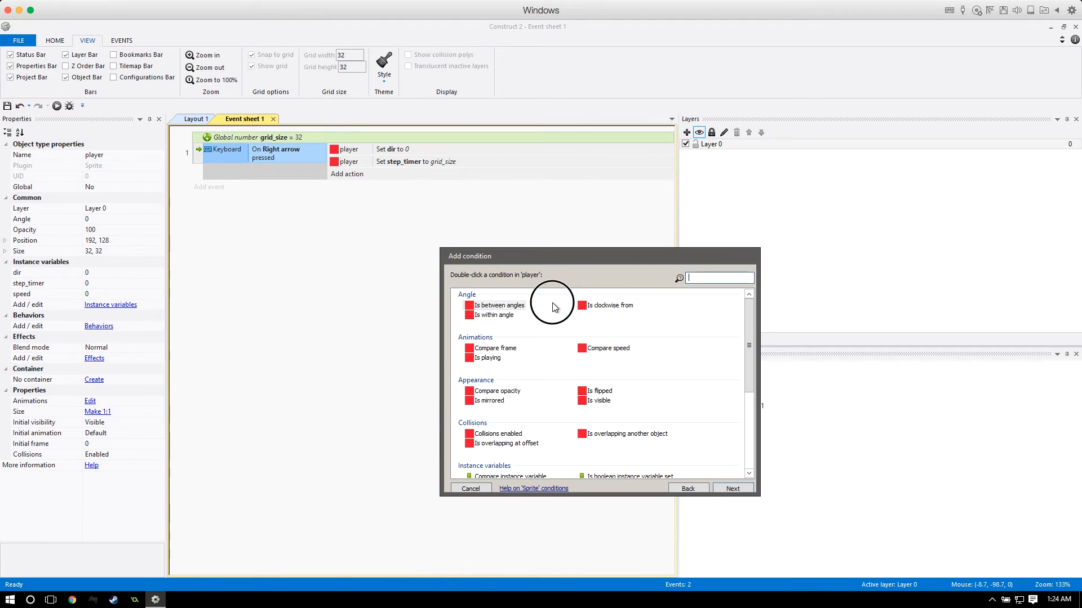
pyautogui.scroll(-3)
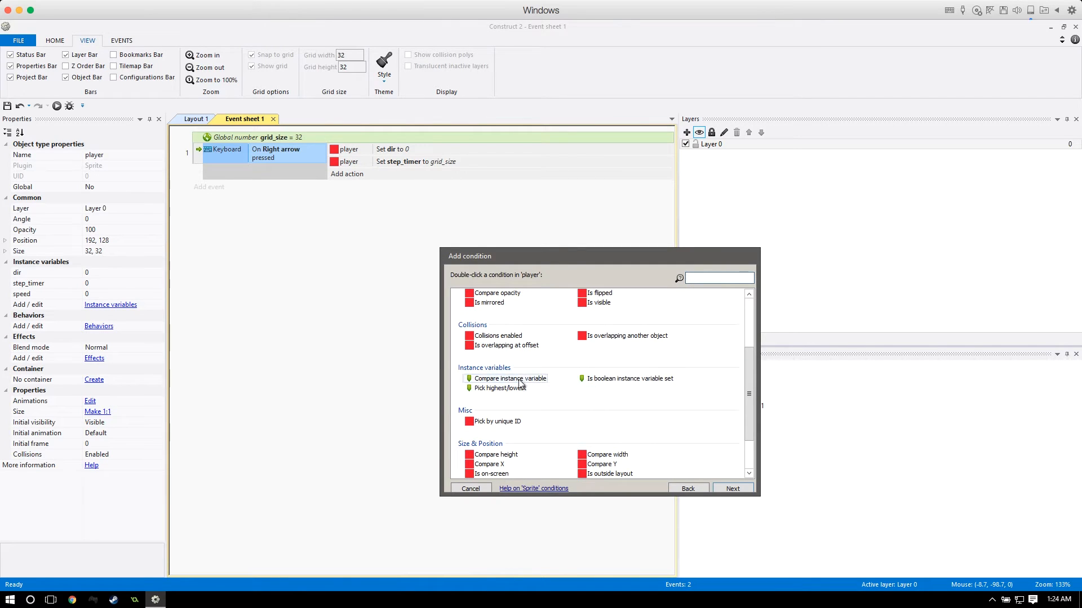
pyautogui.doubleClick(509, 379)
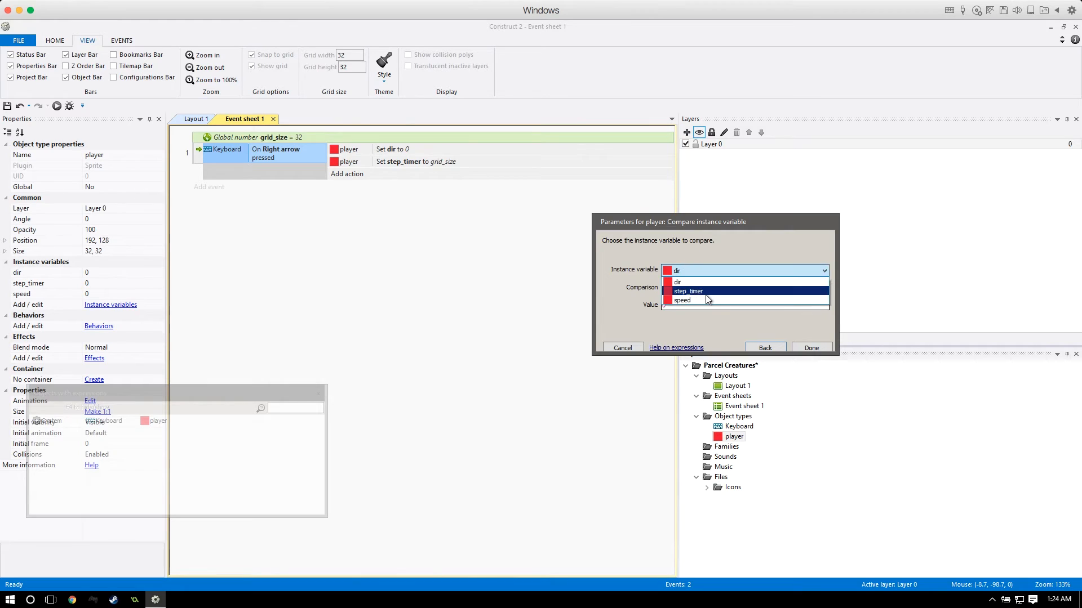
pyautogui.click(687, 290)
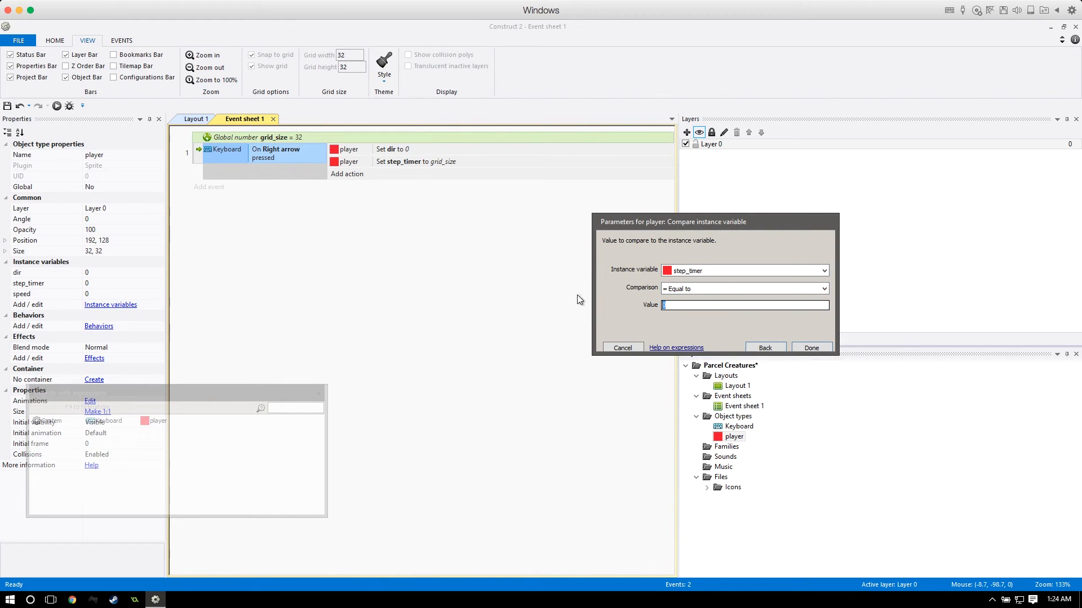
pyautogui.click(811, 347)
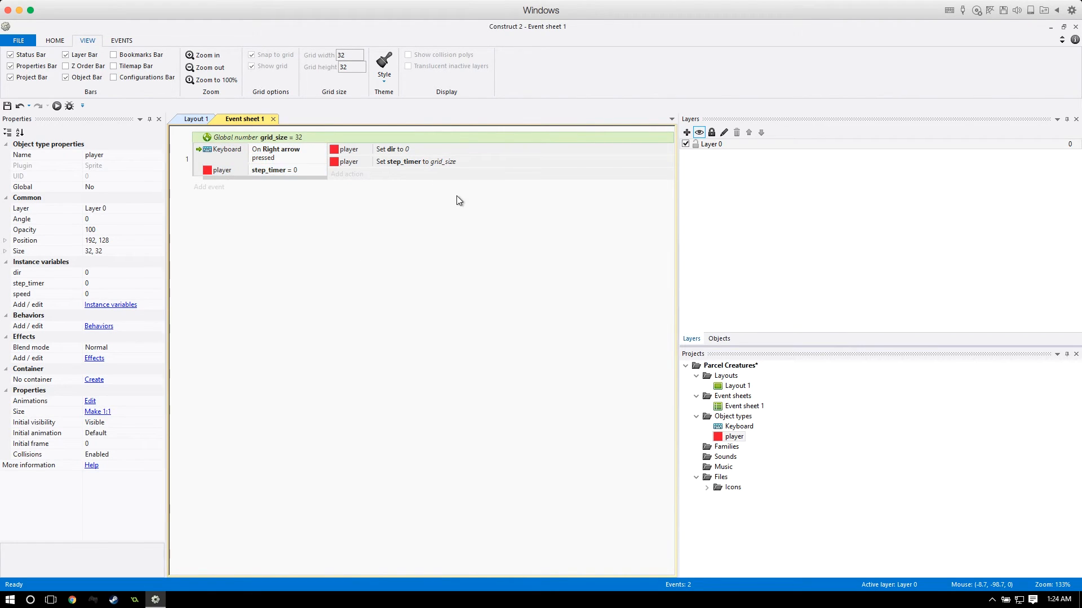
pyautogui.moveTo(274, 184)
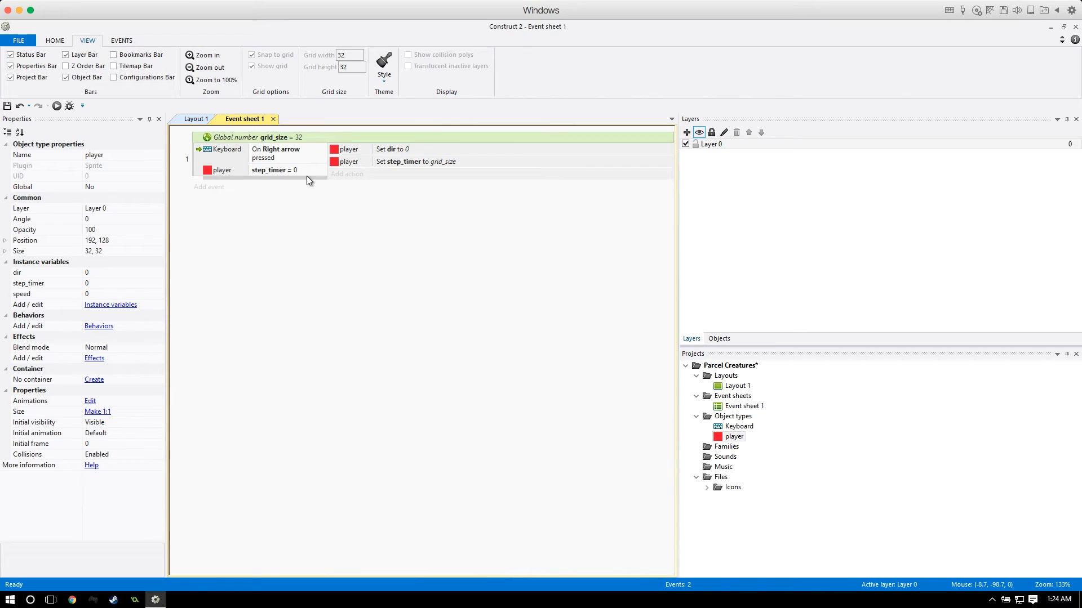
pyautogui.moveTo(526, 257)
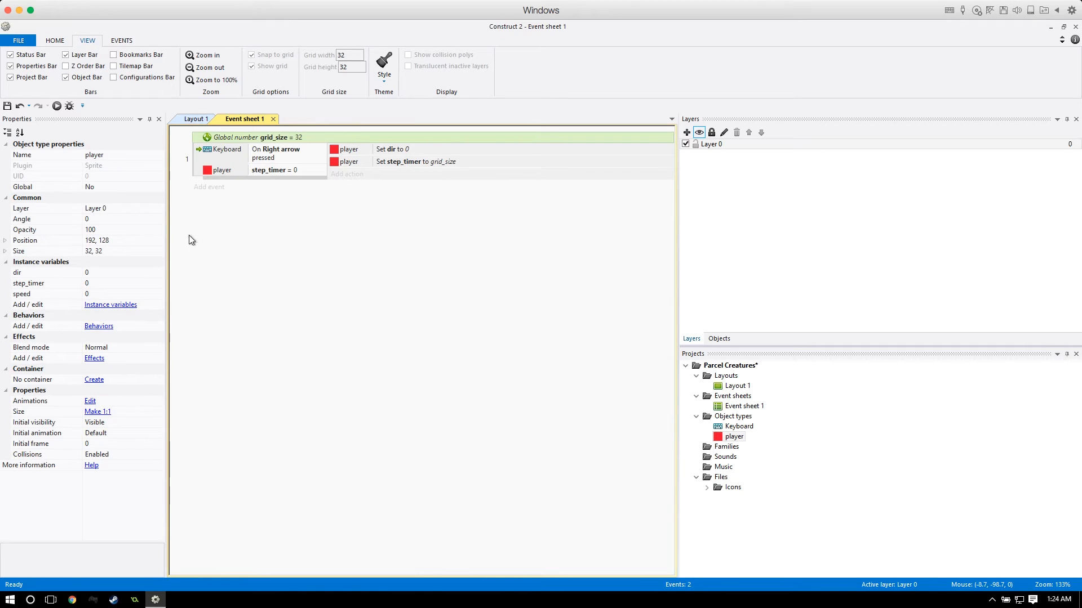
pyautogui.moveTo(176, 169)
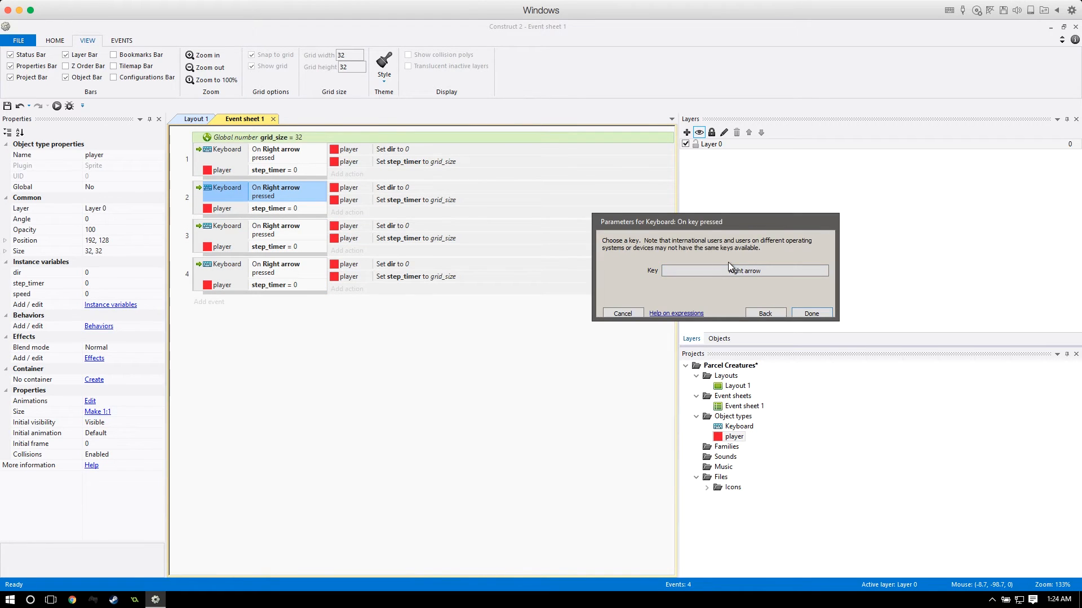
# Retarget the duplicated events to Down, Left and Up arrow with dir values 90, 180 and 270.
pyautogui.click(811, 314)
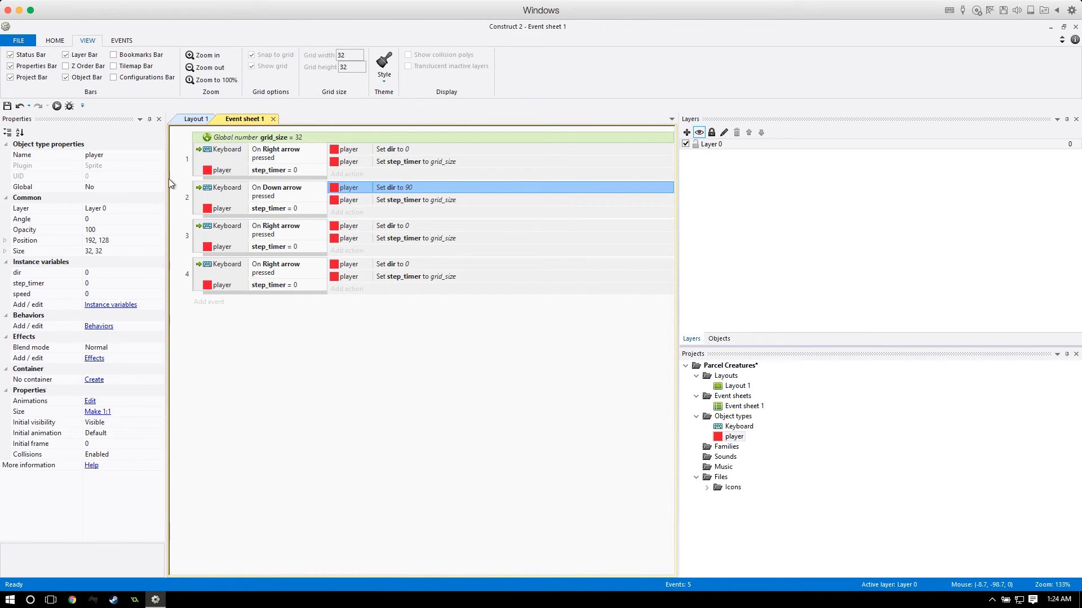
pyautogui.doubleClick(279, 230)
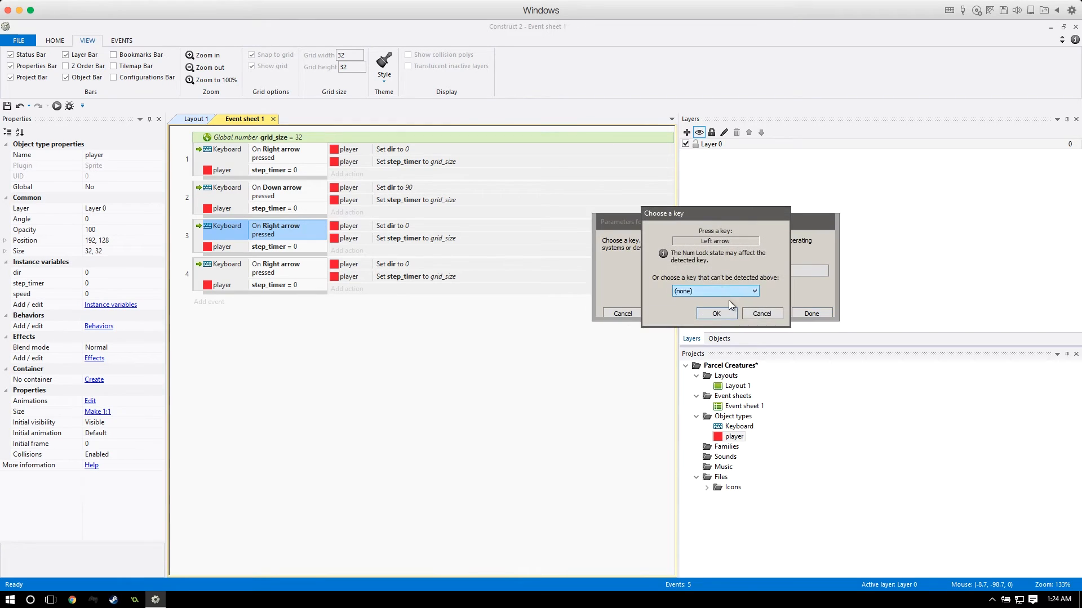
pyautogui.click(716, 313)
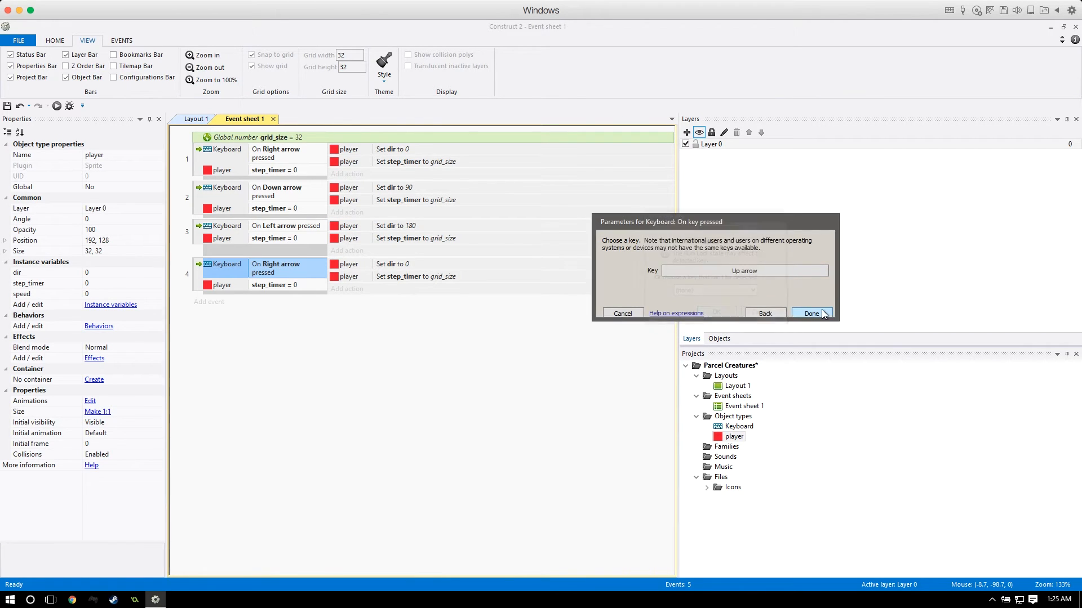
pyautogui.click(811, 313)
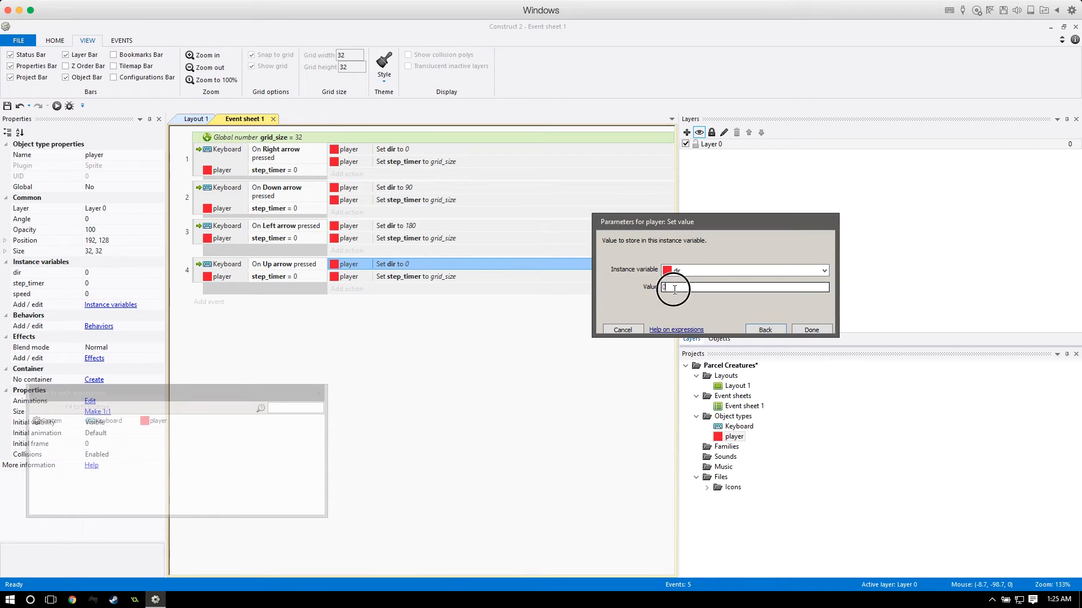
pyautogui.click(812, 329)
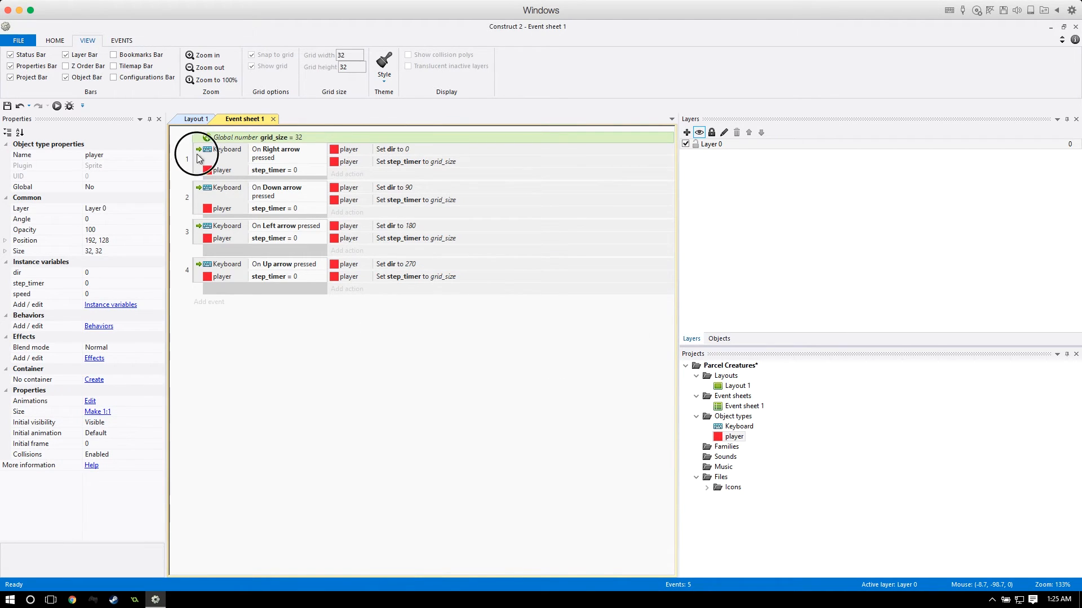
pyautogui.moveTo(424, 216)
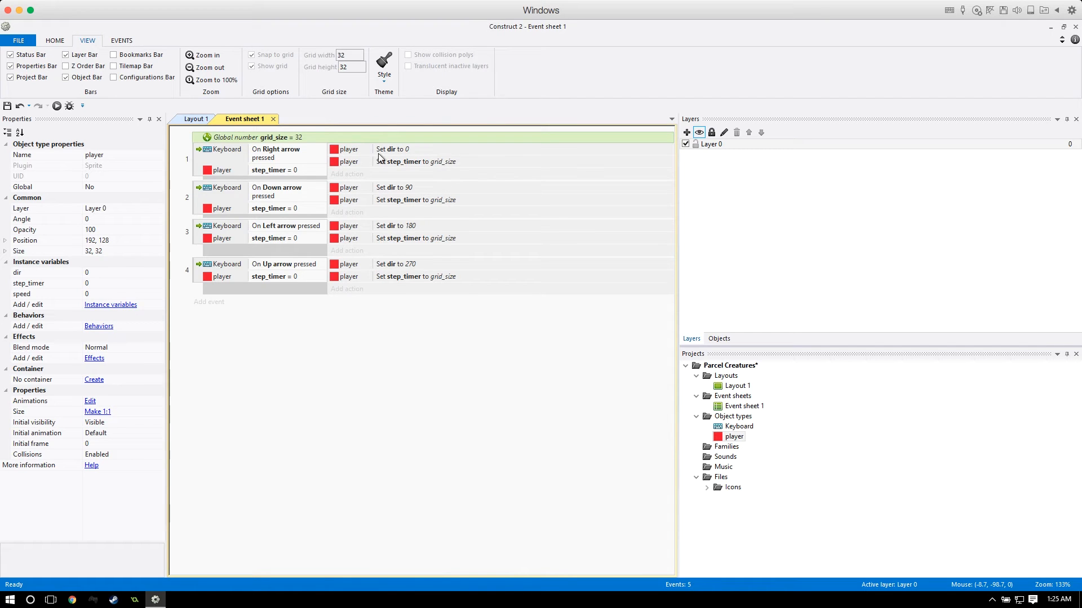
pyautogui.moveTo(505, 336)
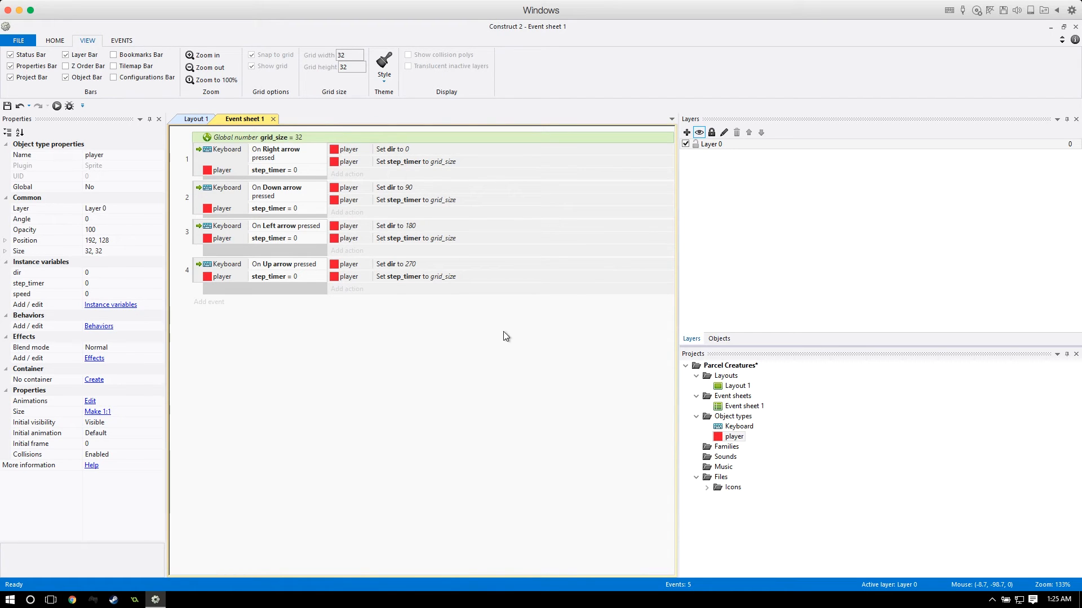
# Create event 5 with the condition player step_timer greater than 0.
pyautogui.click(209, 302)
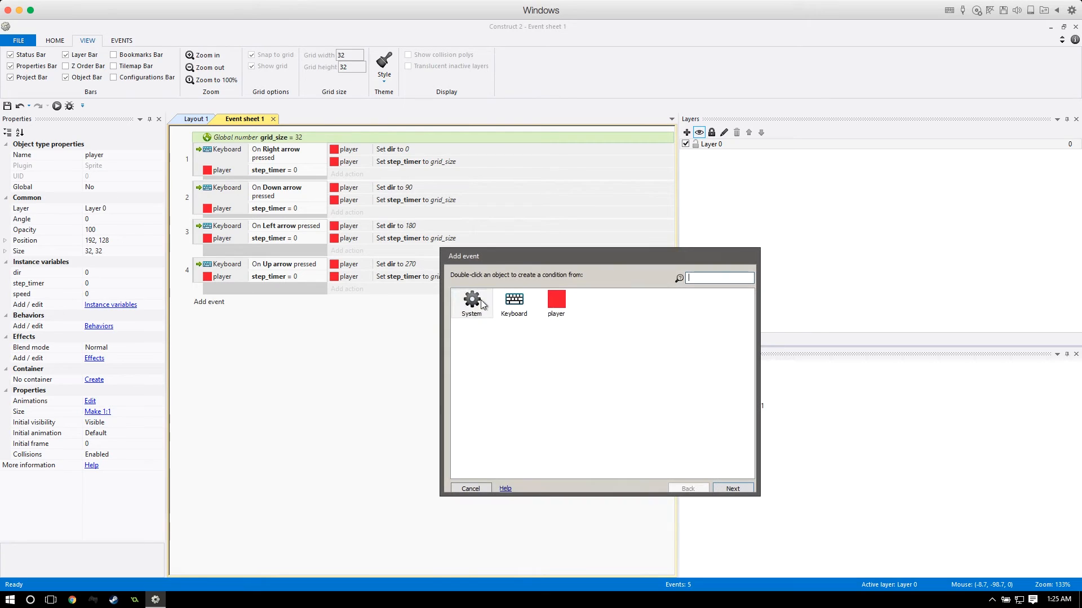
pyautogui.doubleClick(556, 304)
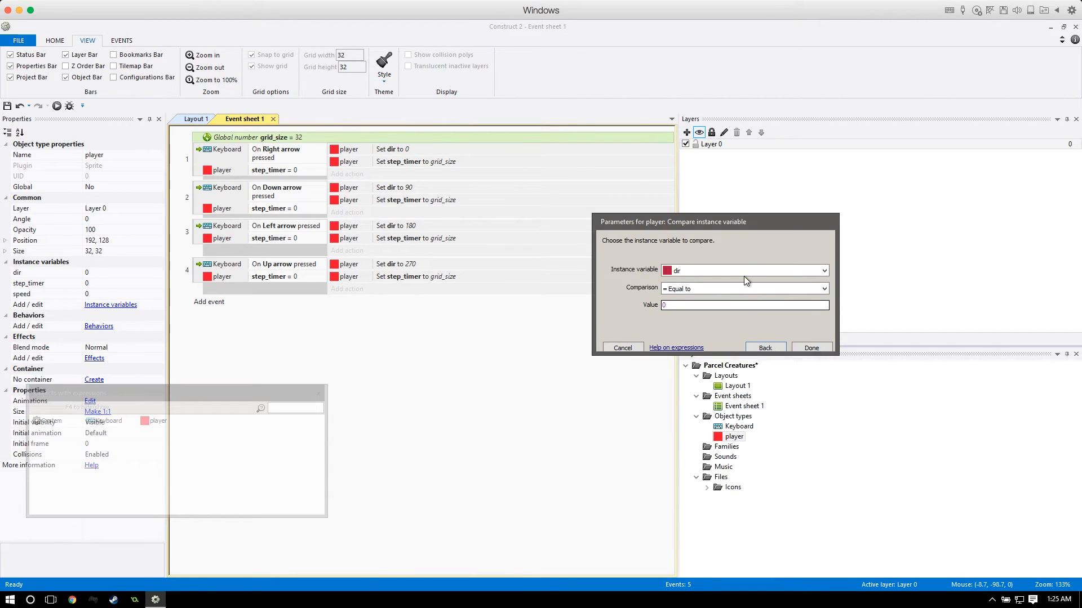
pyautogui.click(744, 269)
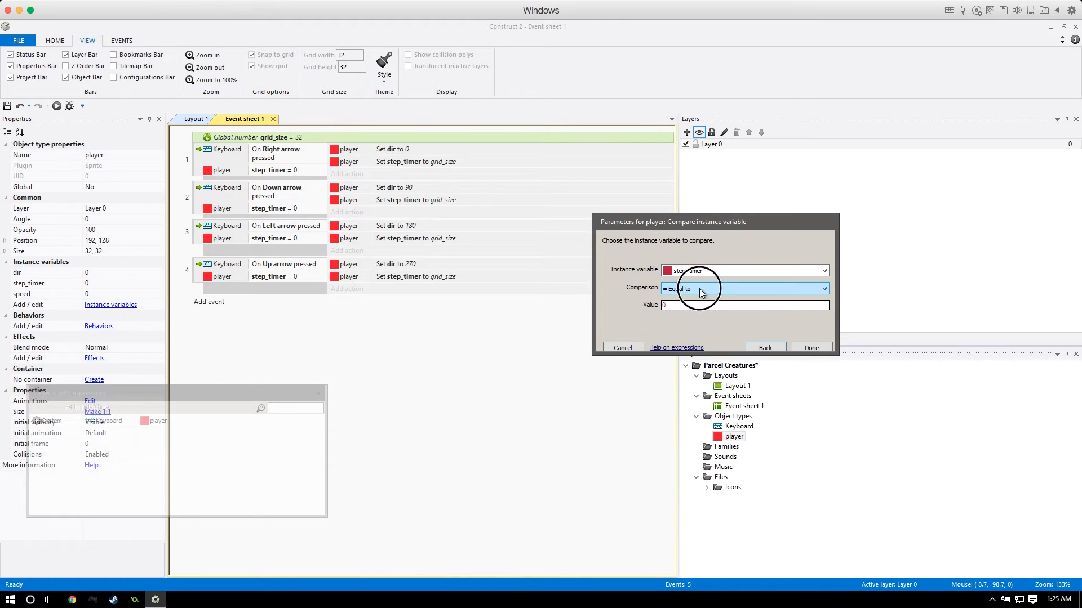
pyautogui.click(745, 288)
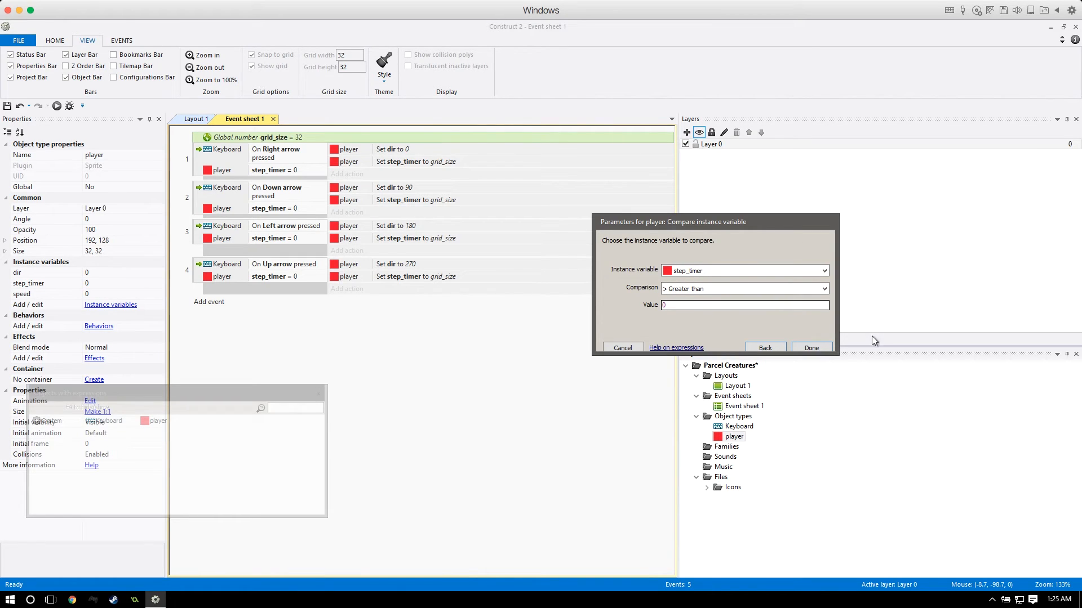
pyautogui.moveTo(889, 358)
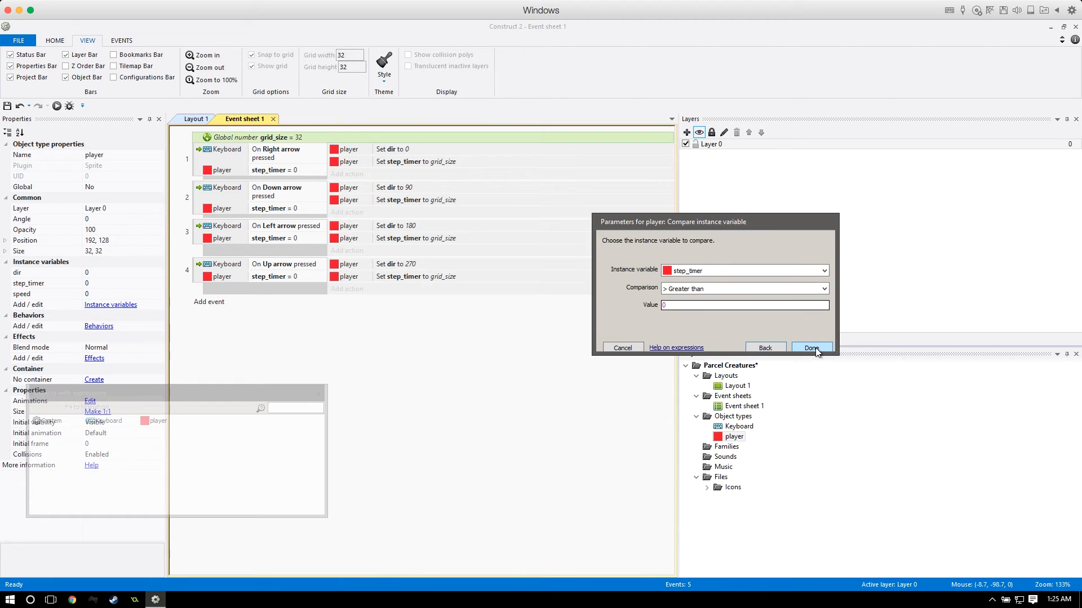
pyautogui.click(813, 348)
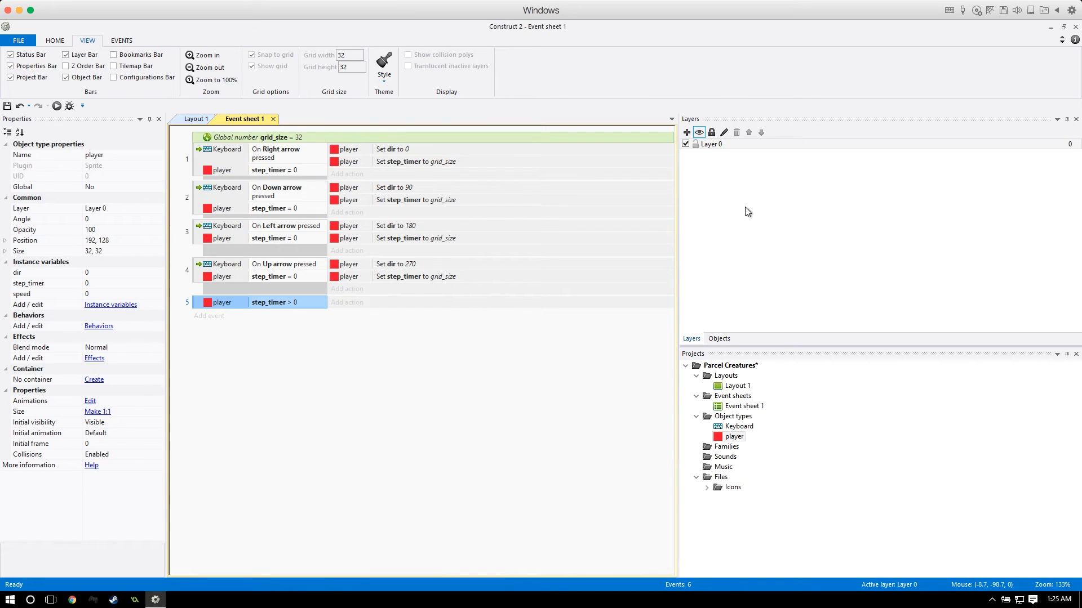
pyautogui.moveTo(683, 329)
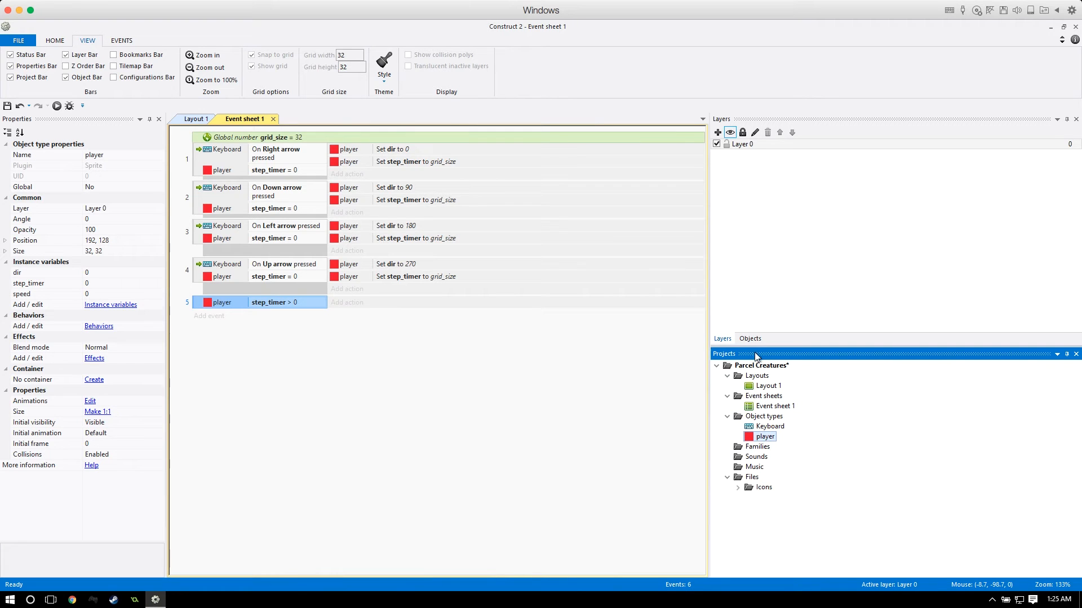
# Set the player's speed instance variable default to 2 in Properties, then start an action on event 5.
pyautogui.click(750, 338)
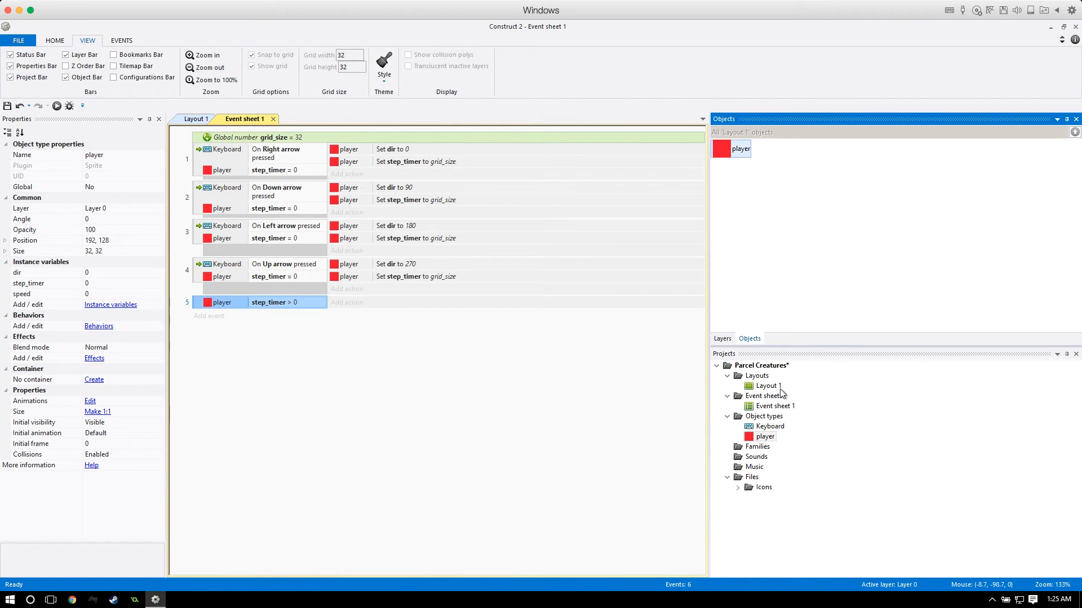
pyautogui.click(45, 294)
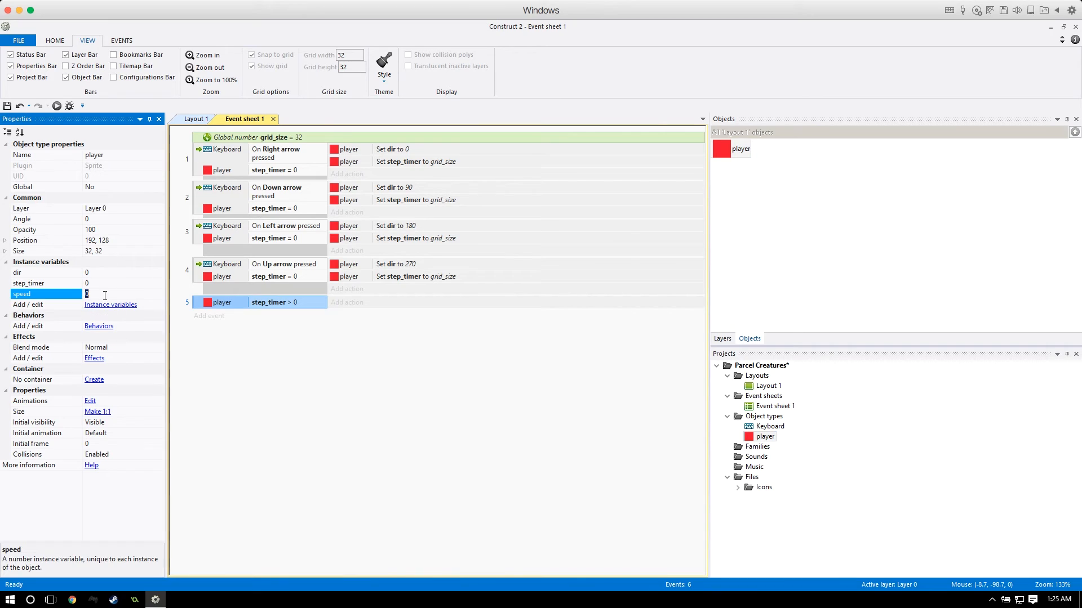
pyautogui.moveTo(334, 140)
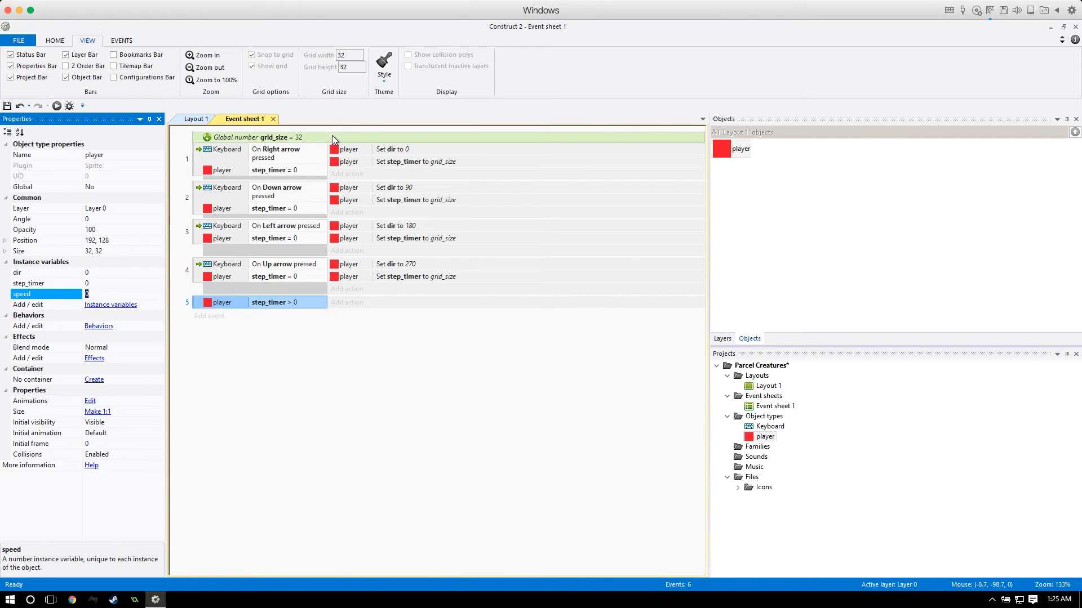
pyautogui.moveTo(321, 141)
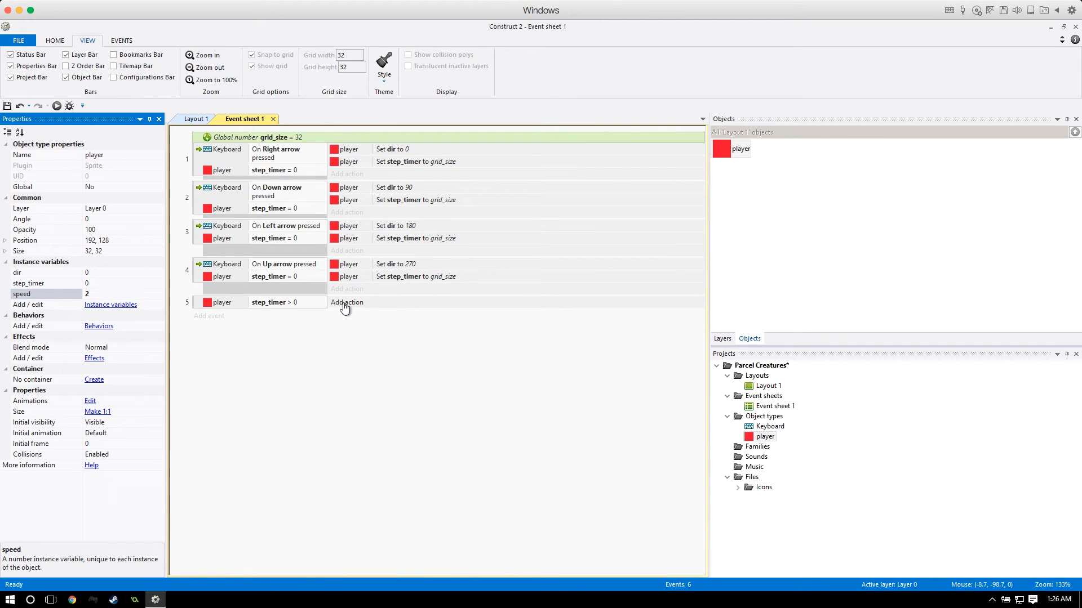
pyautogui.moveTo(347, 309)
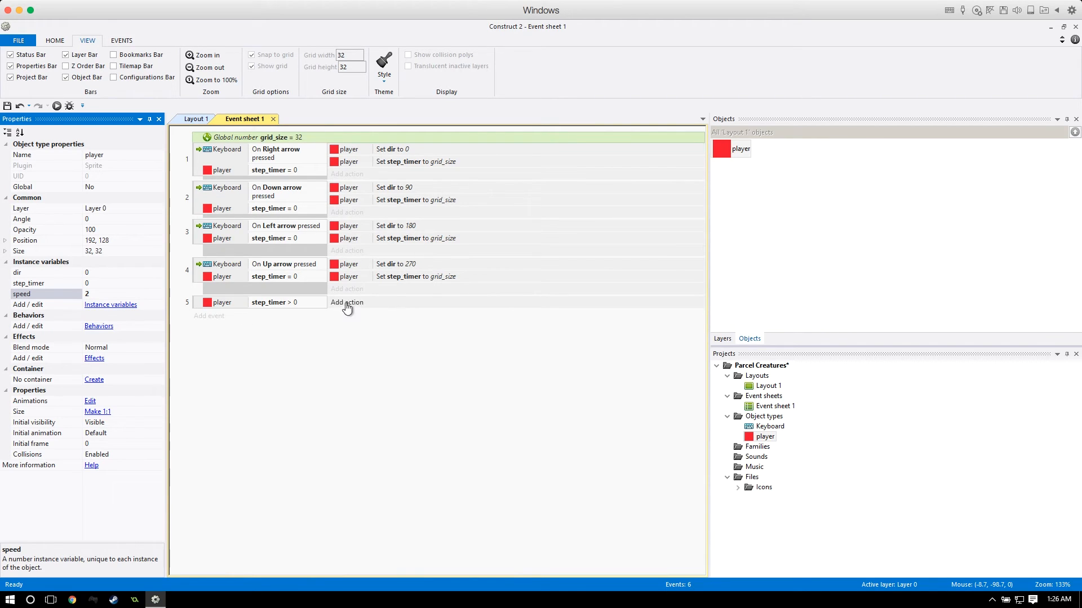
pyautogui.click(347, 302)
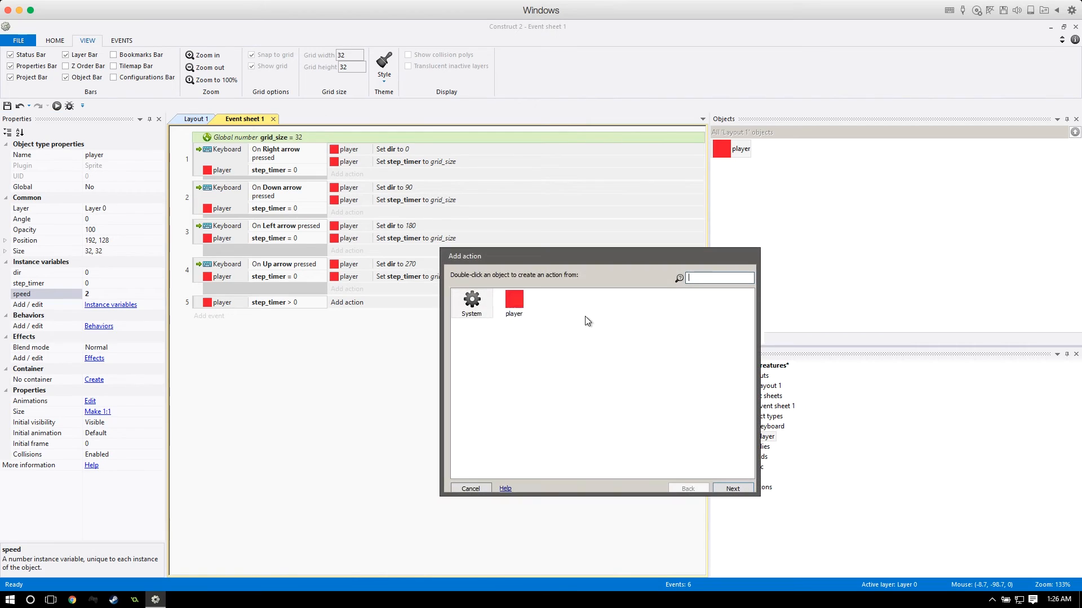
# Add a Move at angle action using player.dir as angle and player.speed as distance.
pyautogui.doubleClick(514, 303)
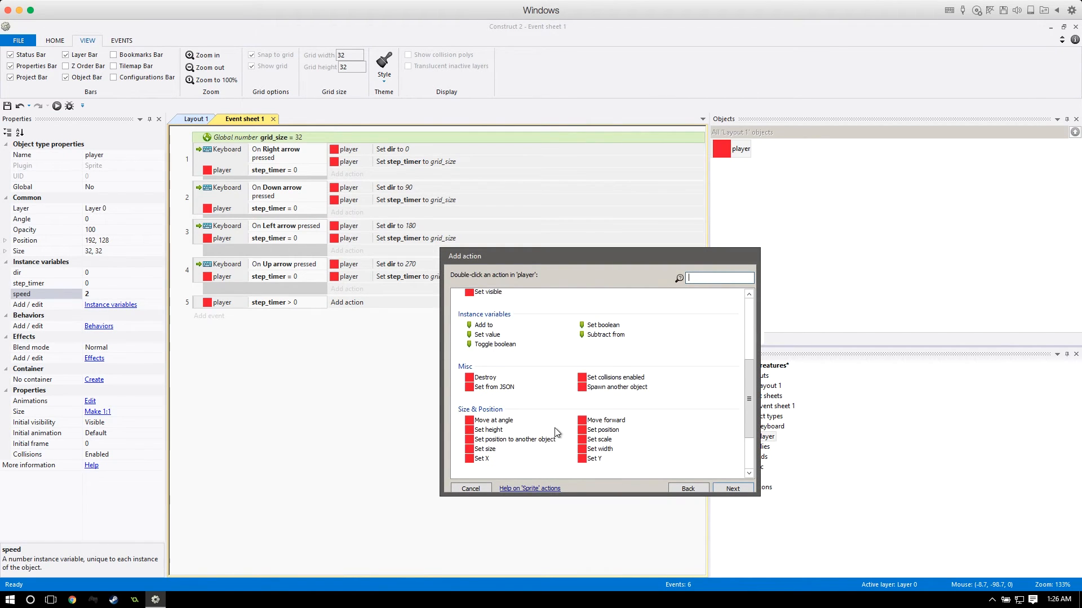
pyautogui.scroll(-3)
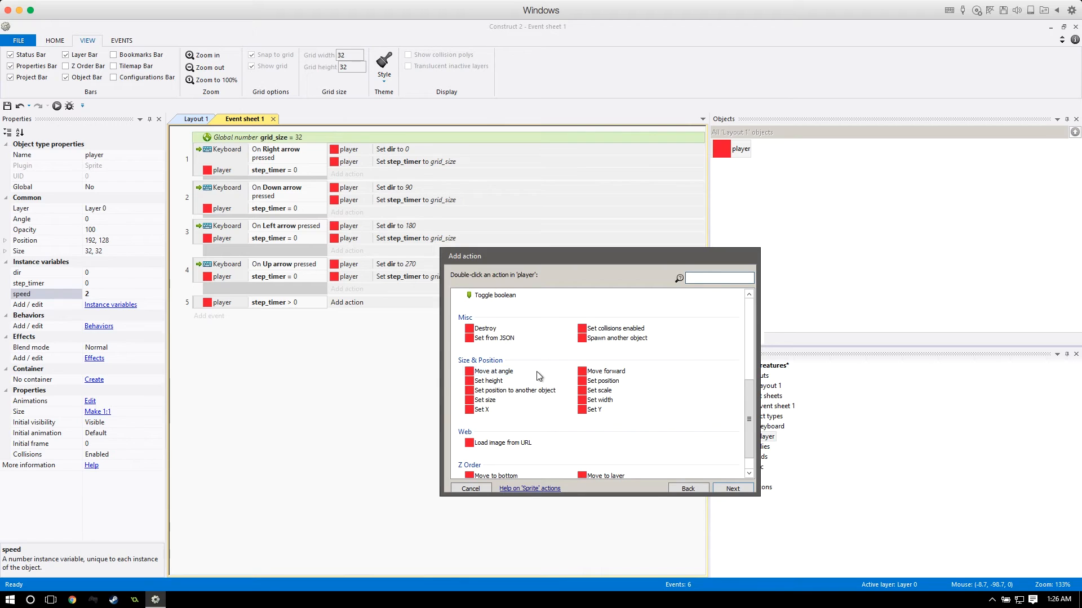
pyautogui.doubleClick(494, 371)
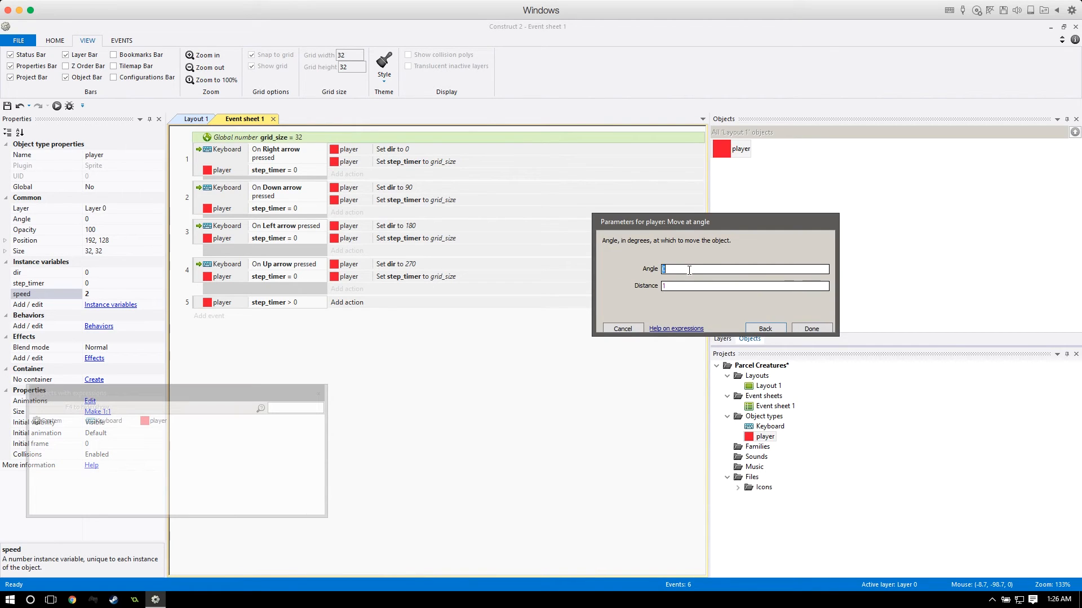
pyautogui.write('playe')
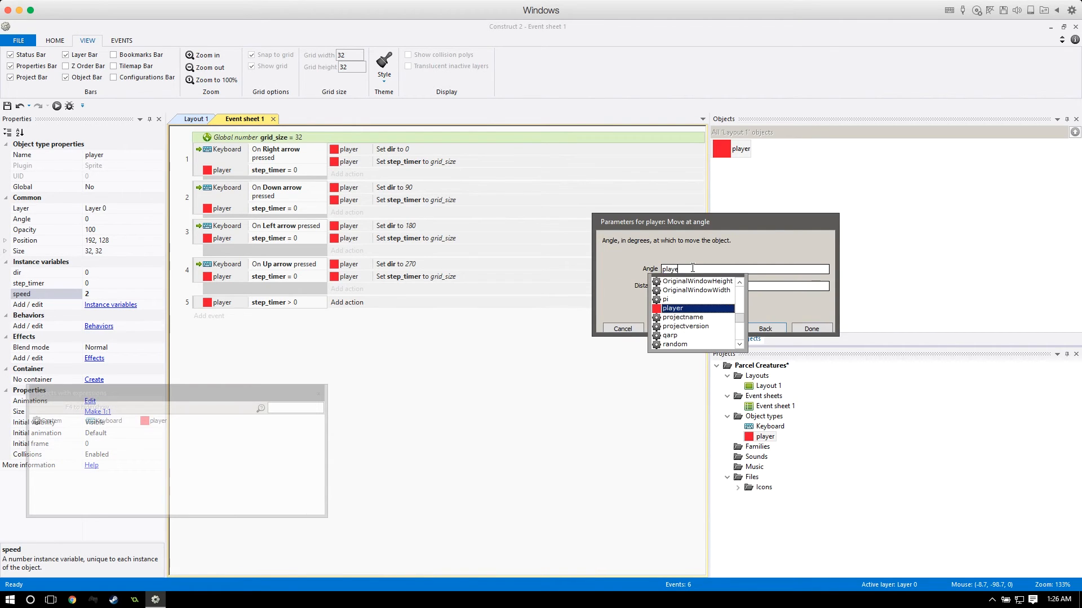
pyautogui.click(671, 308)
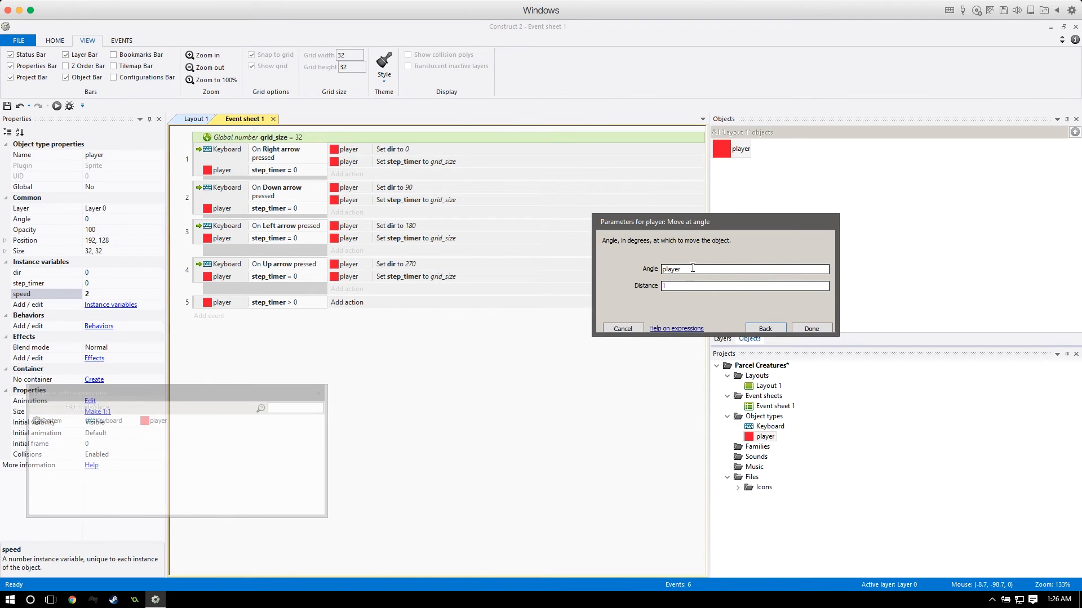
pyautogui.write('.')
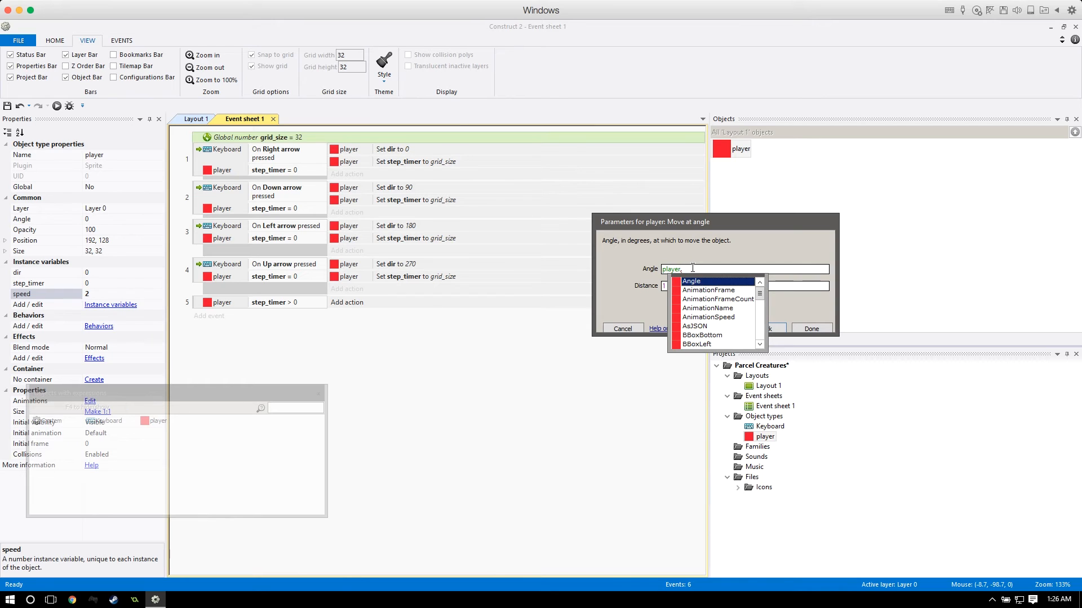
pyautogui.write('dir')
pyautogui.click(745, 285)
pyautogui.write('player.speed')
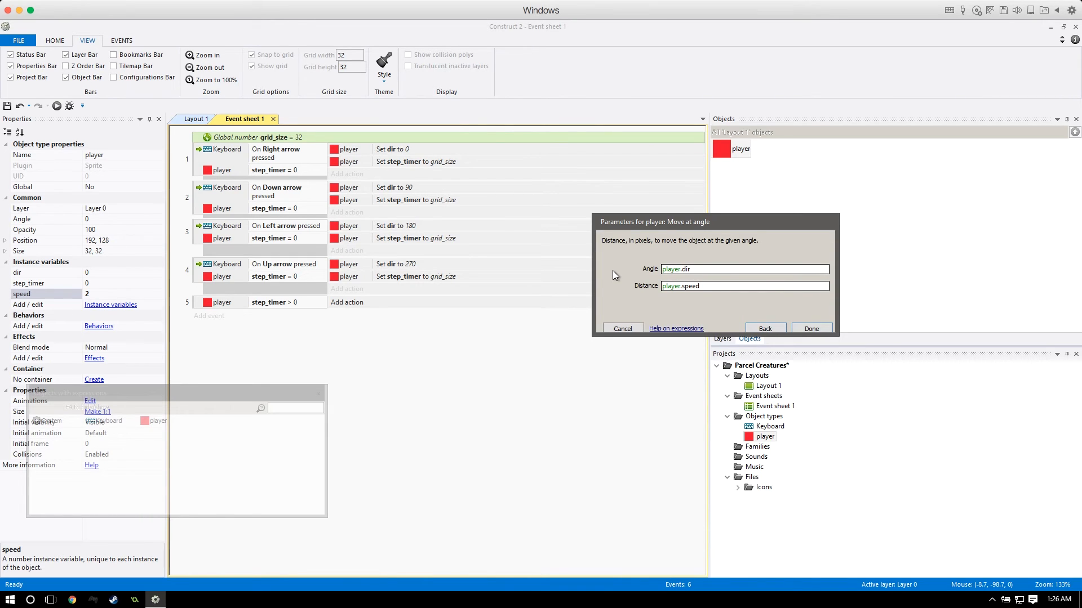
pyautogui.click(811, 328)
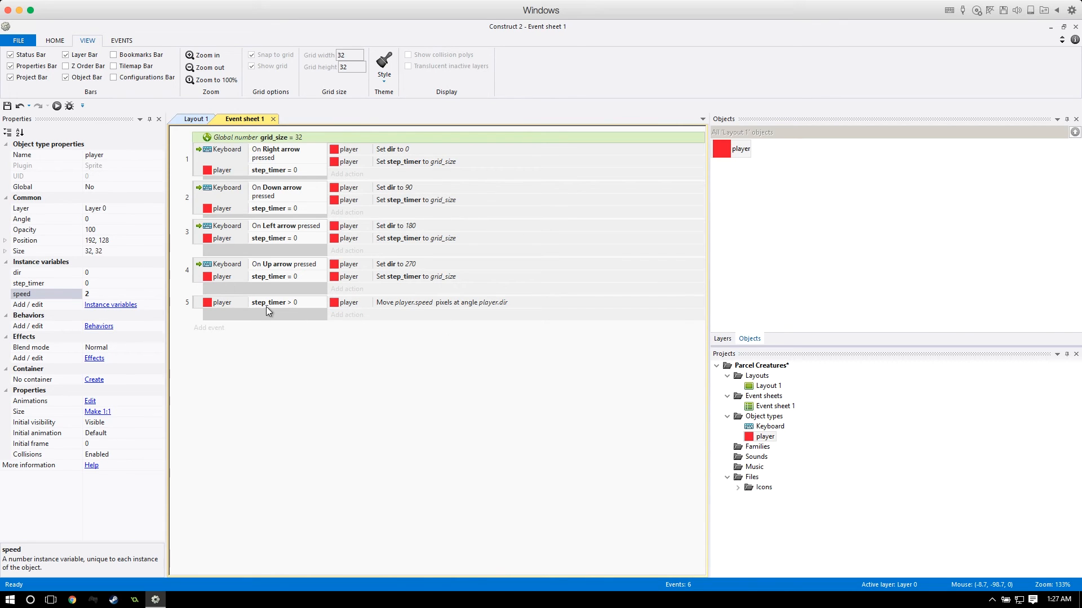
pyautogui.moveTo(284, 307)
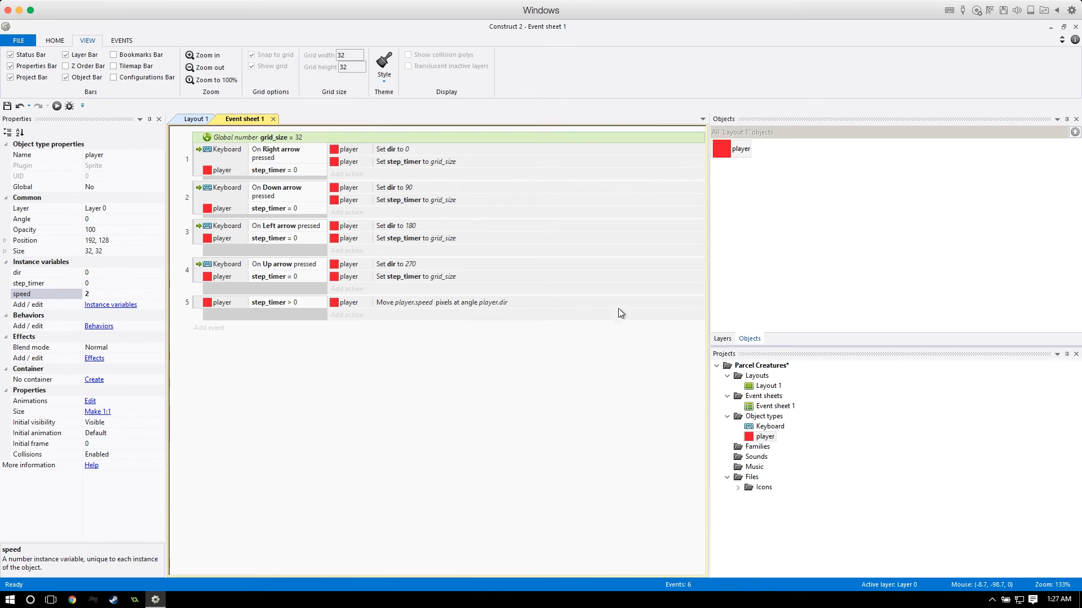
pyautogui.moveTo(302, 301)
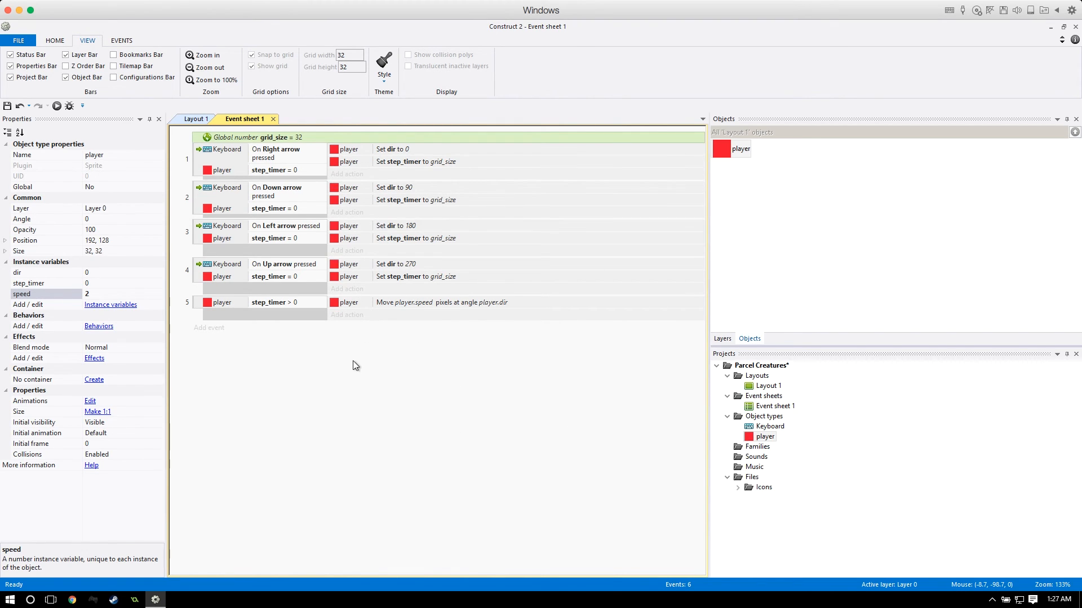
pyautogui.moveTo(351, 331)
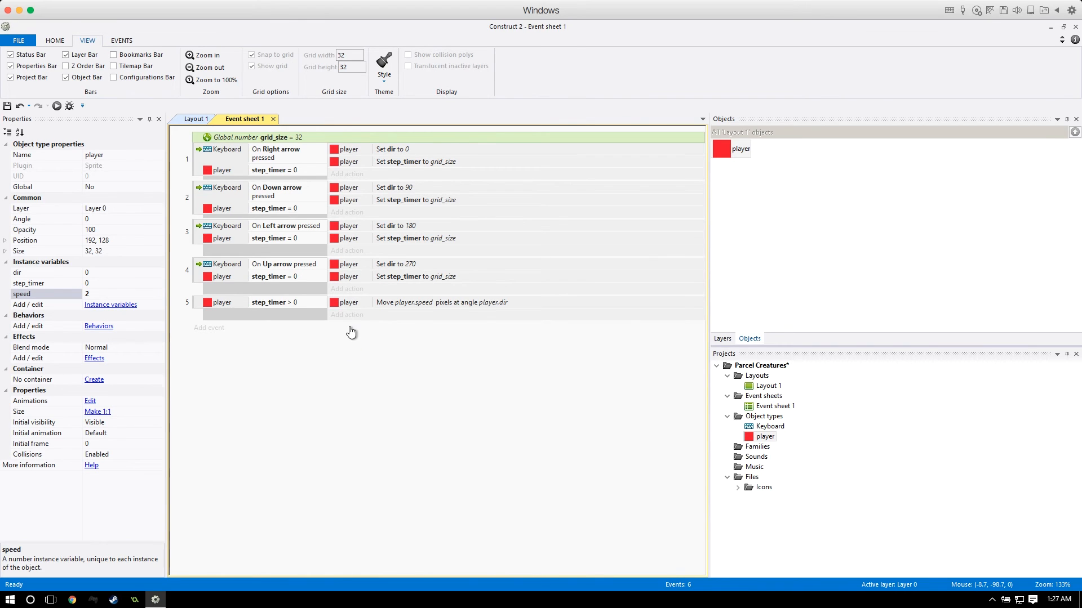
pyautogui.click(346, 315)
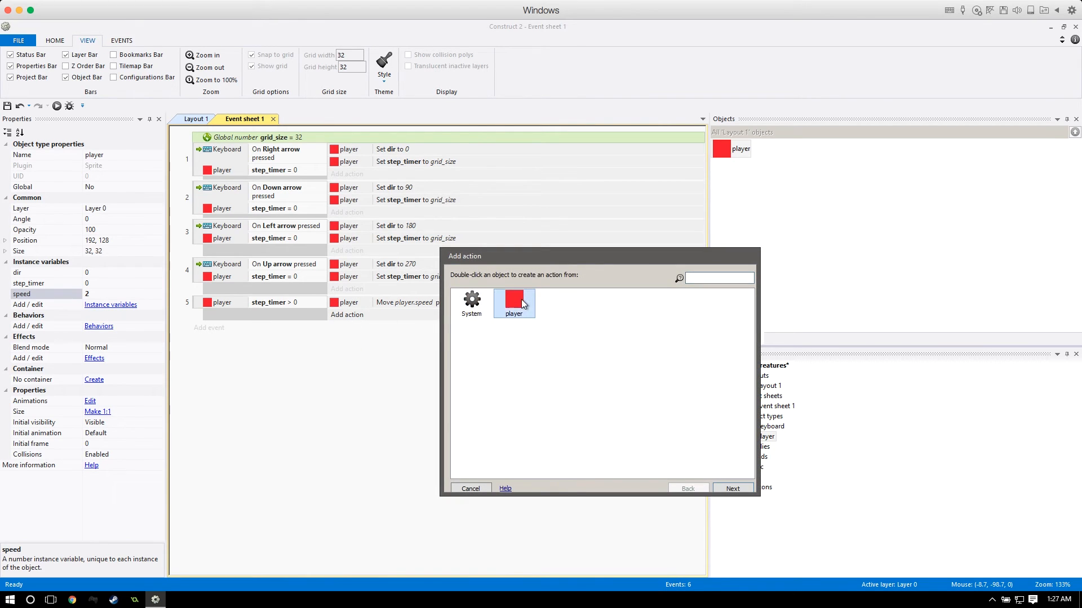
pyautogui.doubleClick(514, 303)
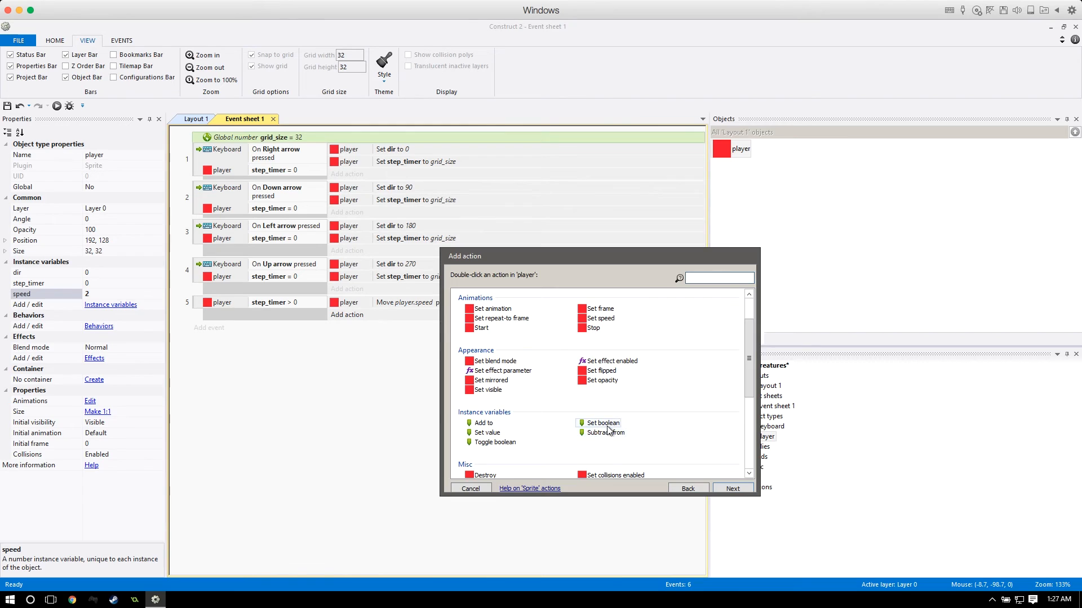
pyautogui.doubleClick(604, 433)
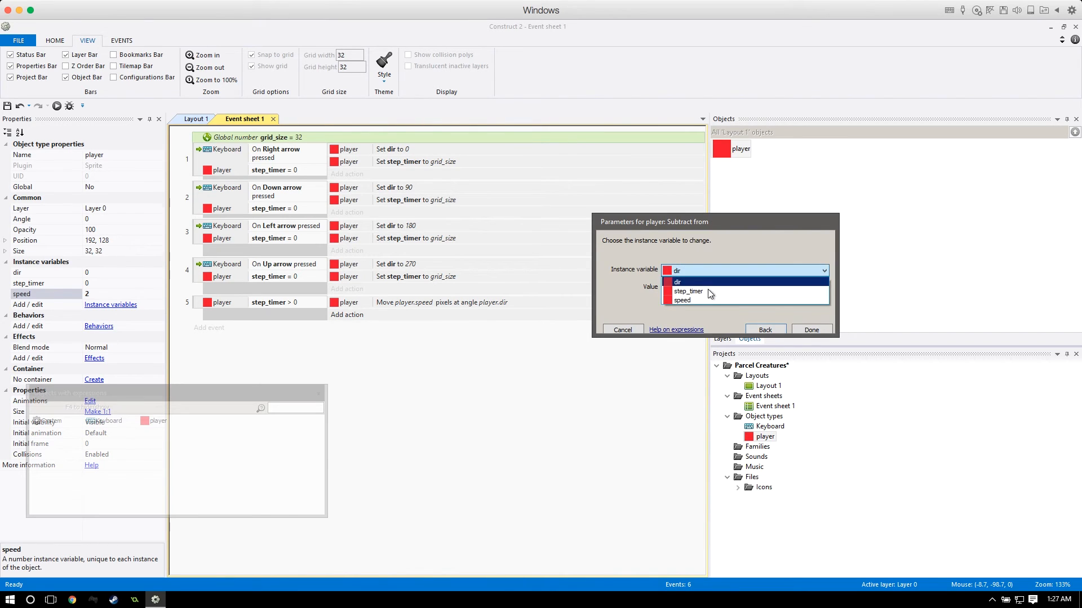
pyautogui.click(687, 291)
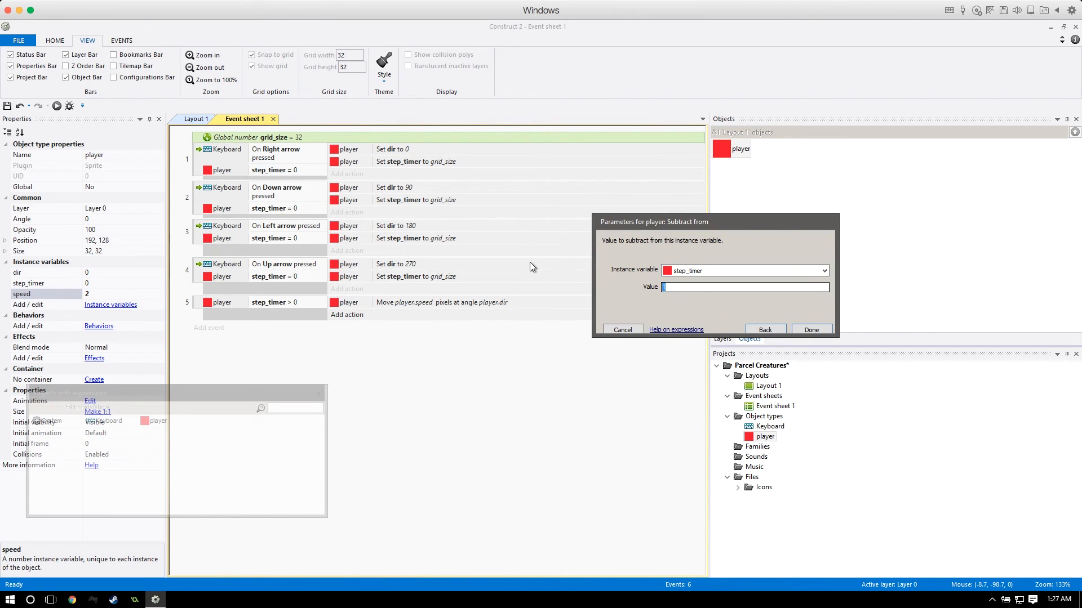
pyautogui.write('player.s')
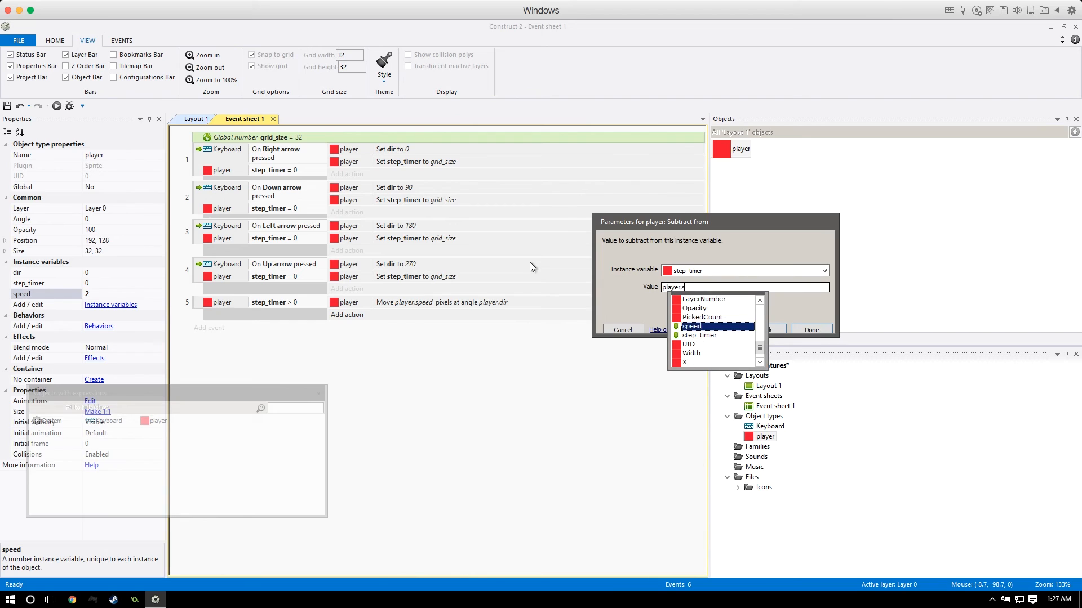
pyautogui.click(812, 329)
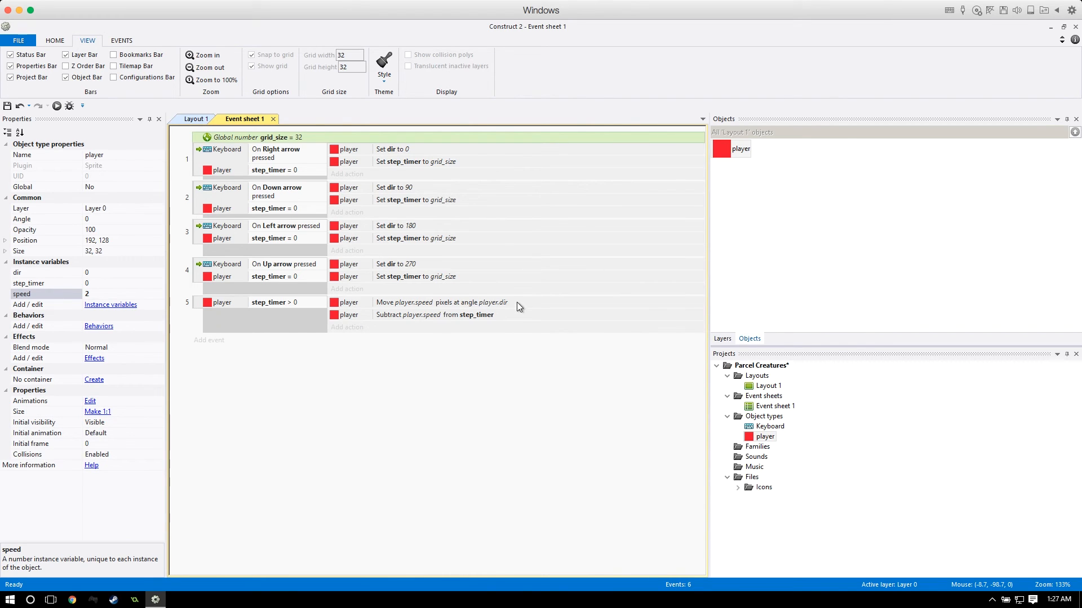
pyautogui.moveTo(511, 364)
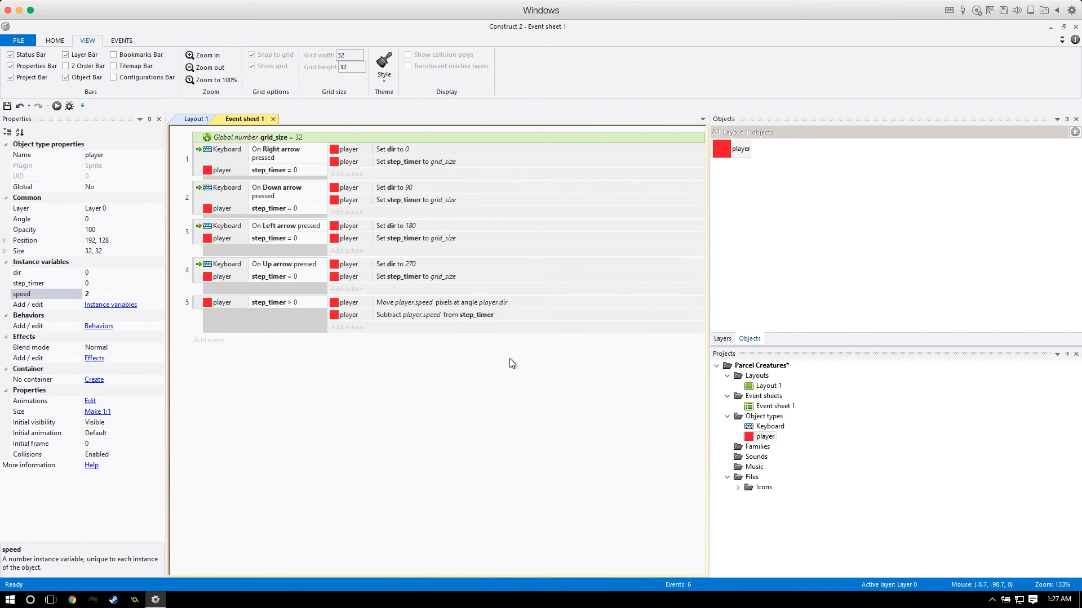
pyautogui.moveTo(495, 316)
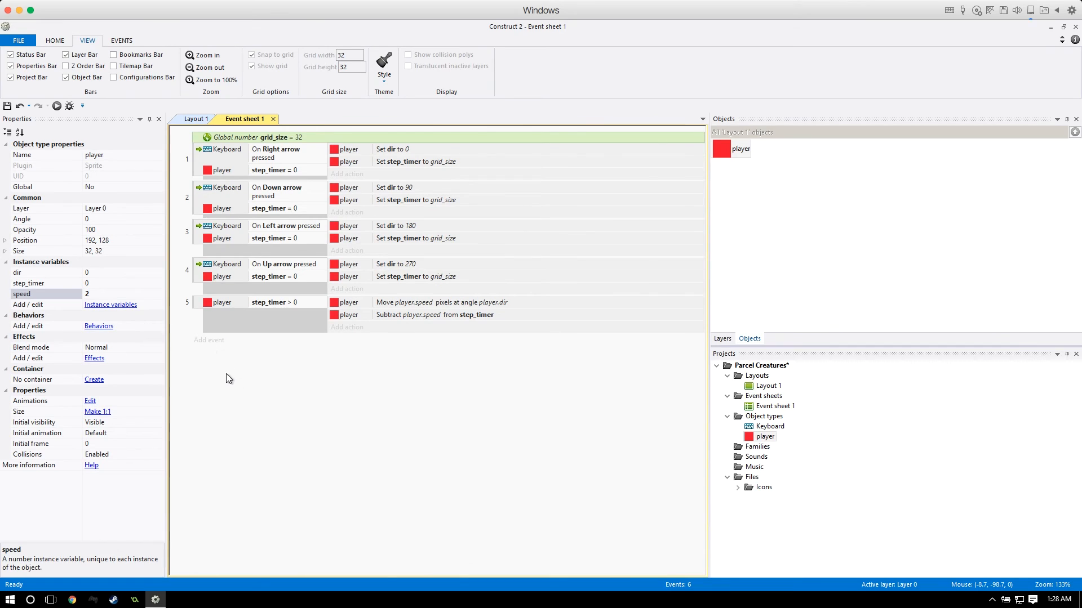
pyautogui.moveTo(197, 363)
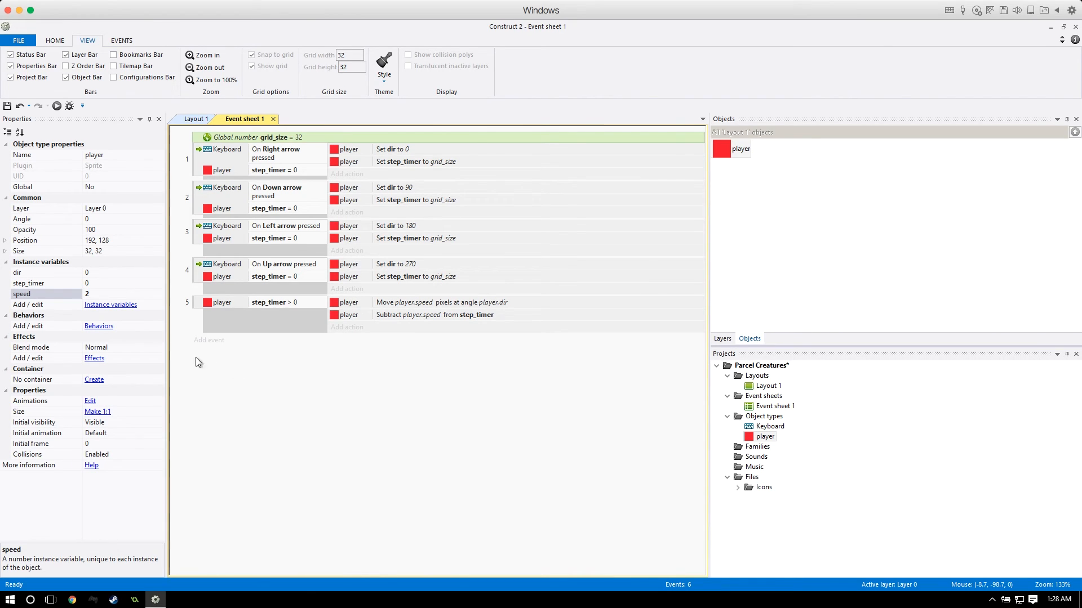
pyautogui.moveTo(327, 405)
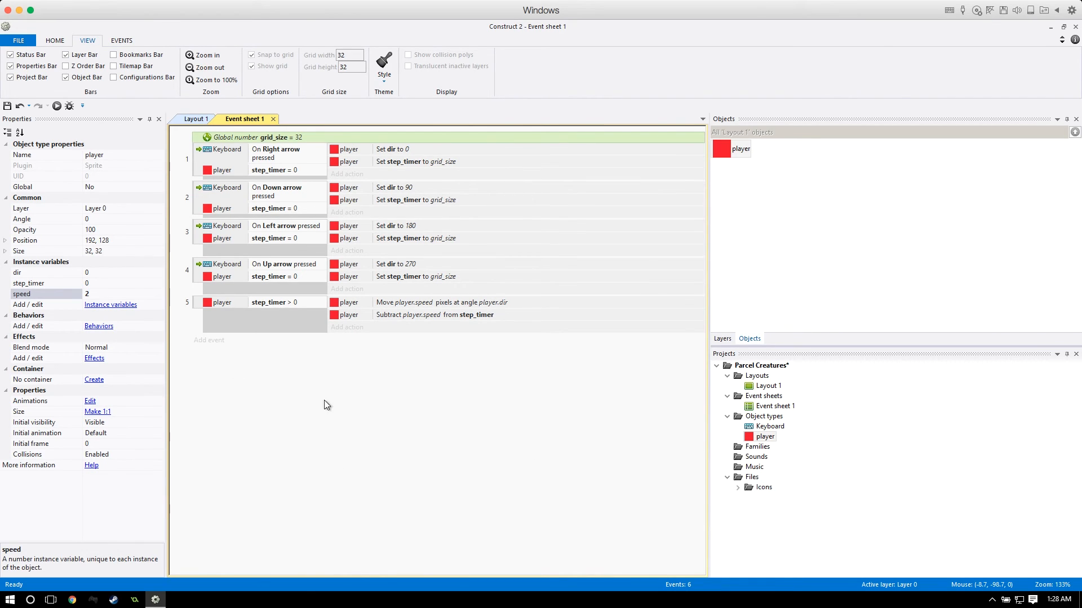
# Create event 6 with the condition player step_timer equals 0.
pyautogui.click(208, 339)
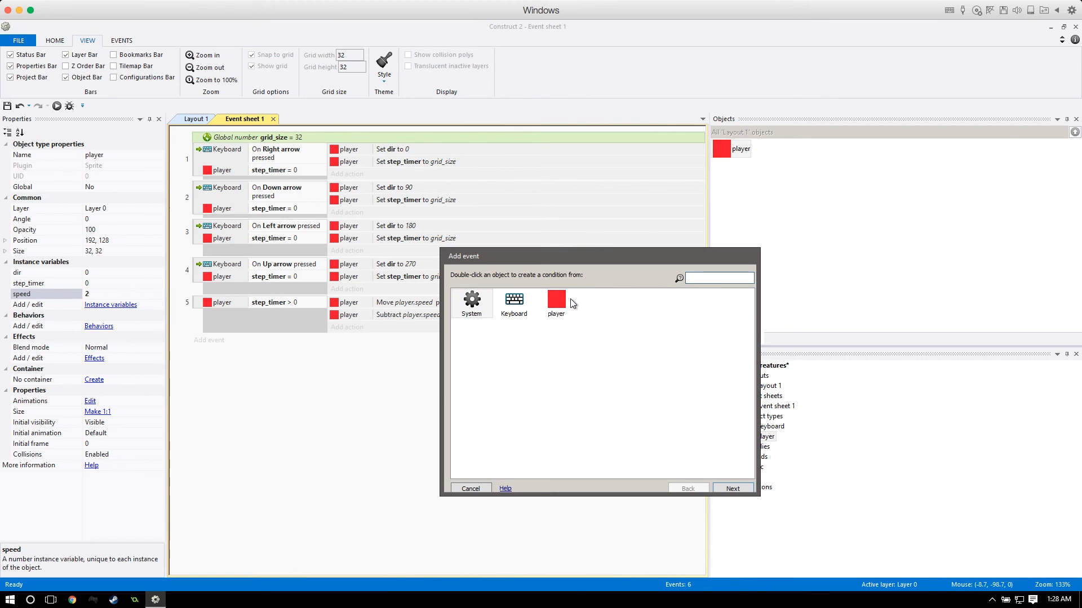
pyautogui.doubleClick(554, 303)
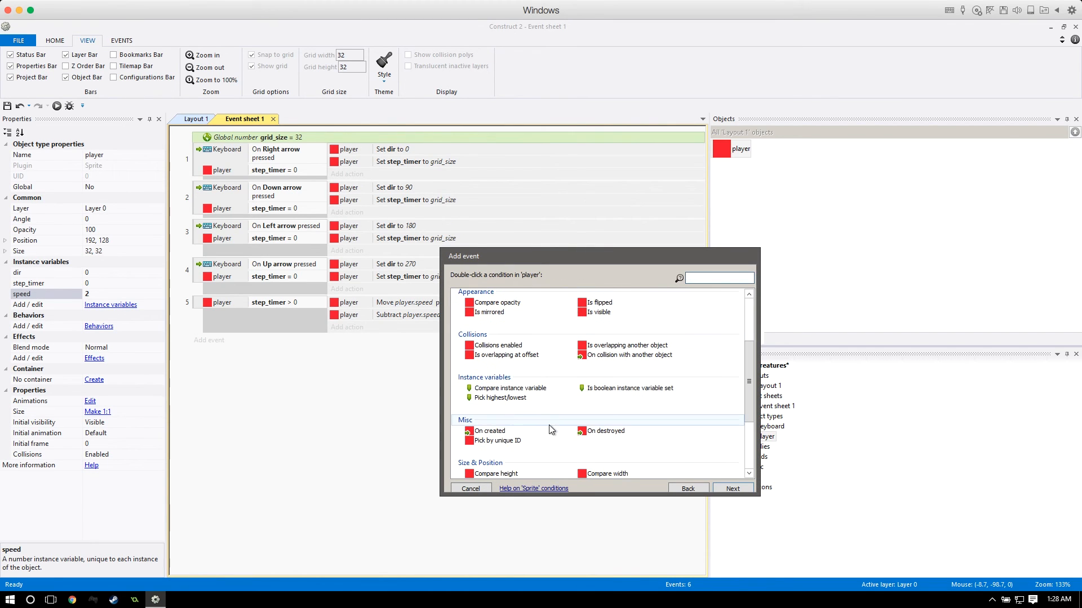
pyautogui.click(509, 387)
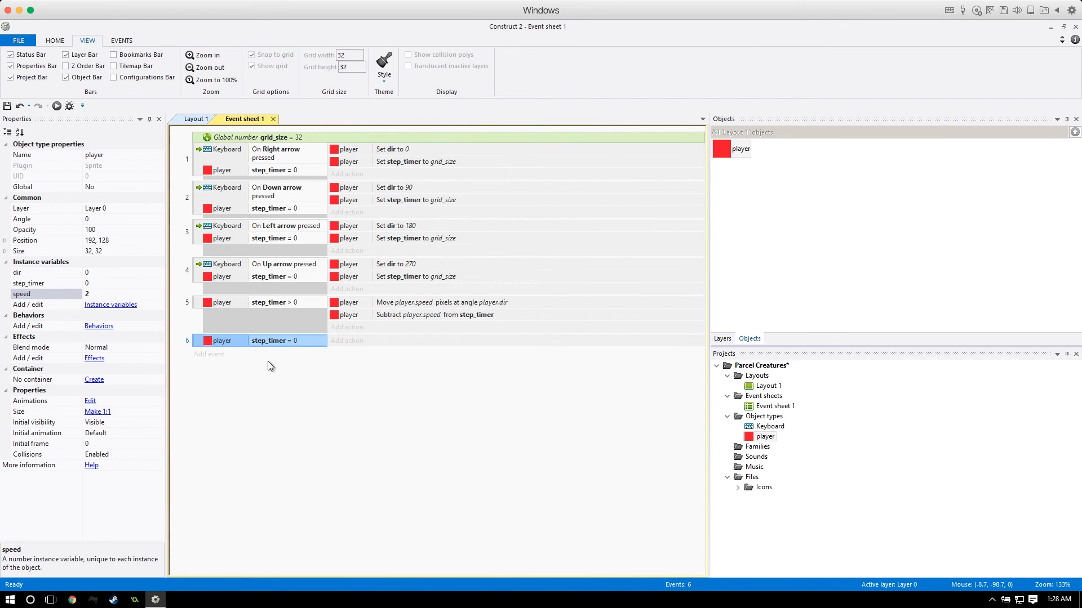
# Add a sub-event under it checking the keyboard Right arrow is held down.
pyautogui.rightClick(222, 340)
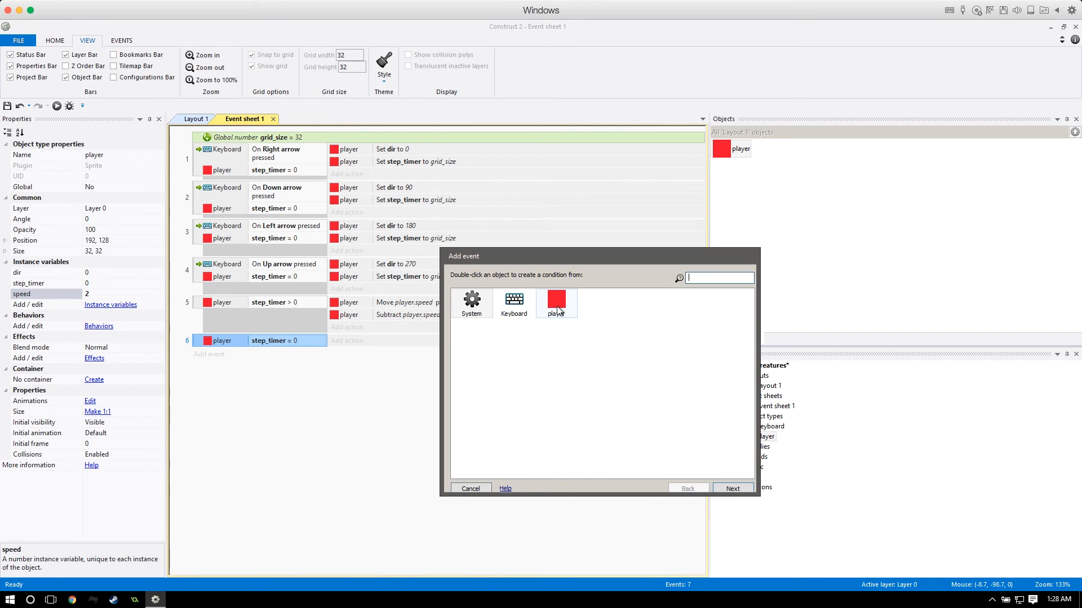
pyautogui.doubleClick(514, 300)
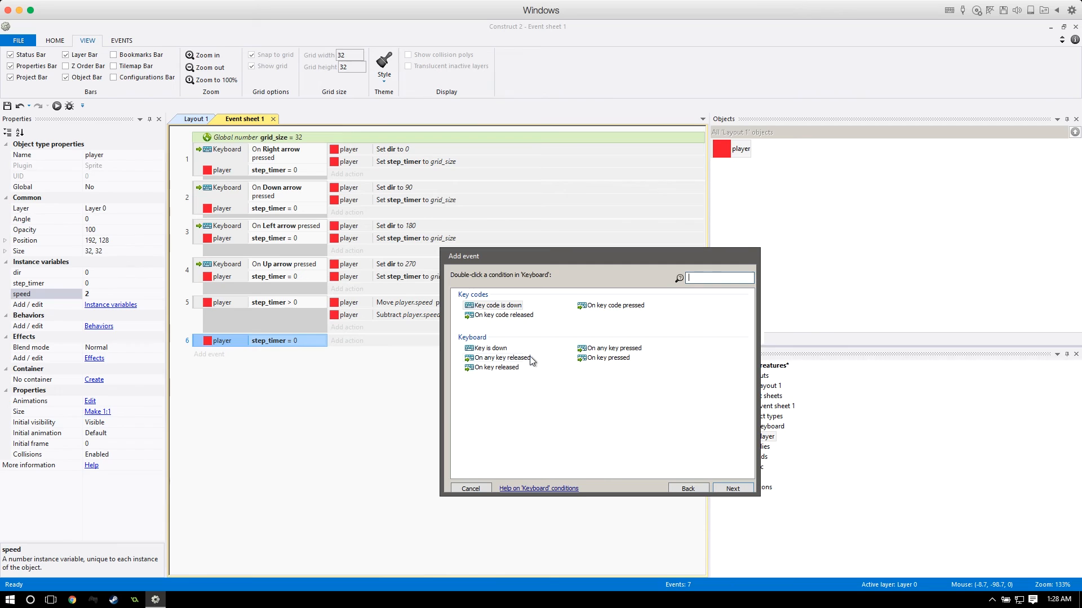
pyautogui.moveTo(475, 333)
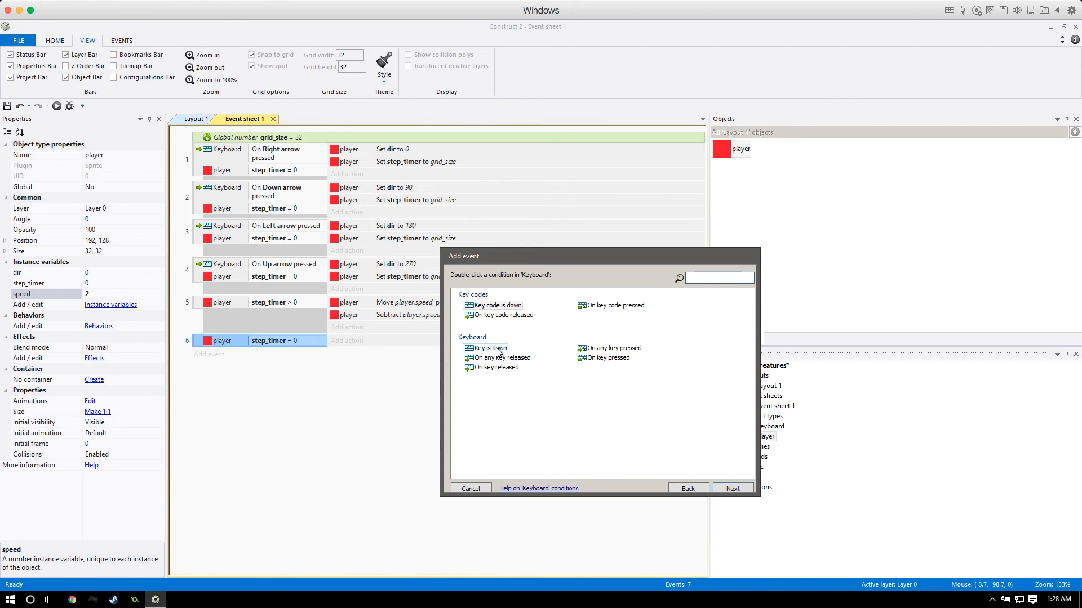
pyautogui.doubleClick(486, 348)
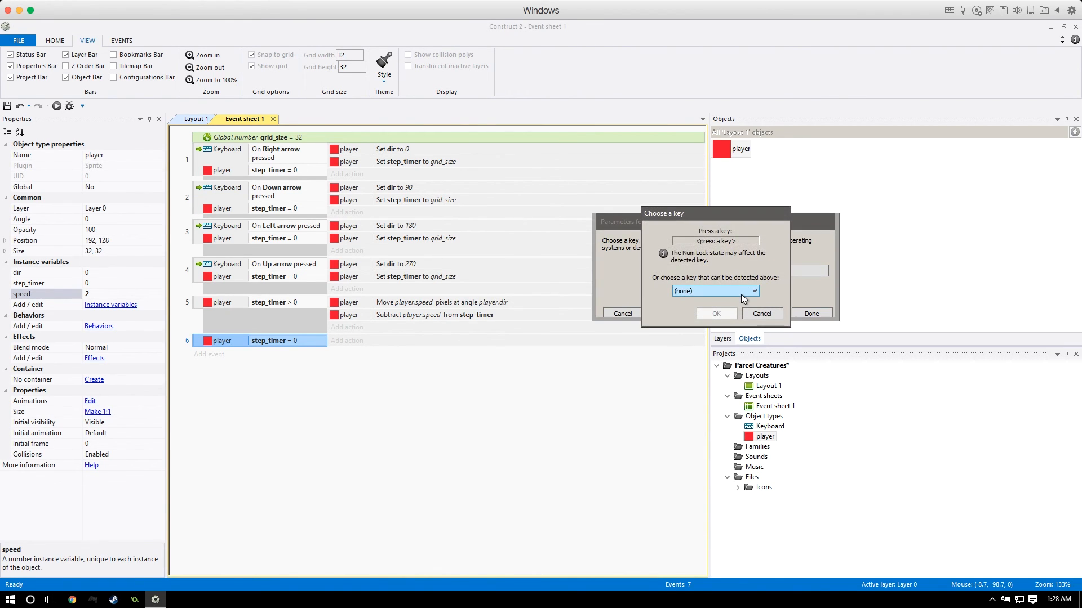
pyautogui.click(715, 313)
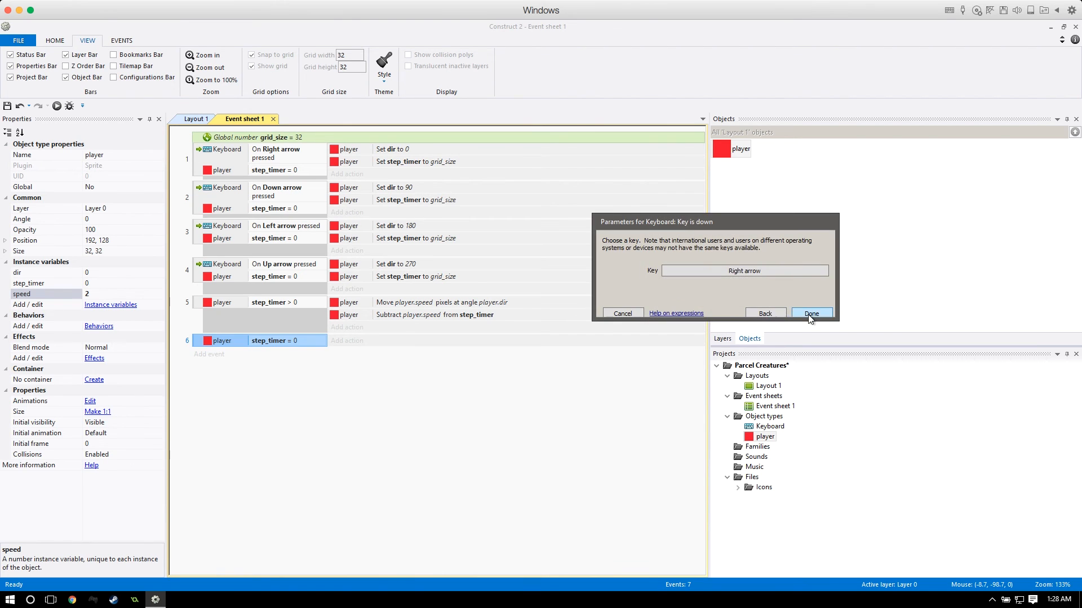
pyautogui.click(812, 312)
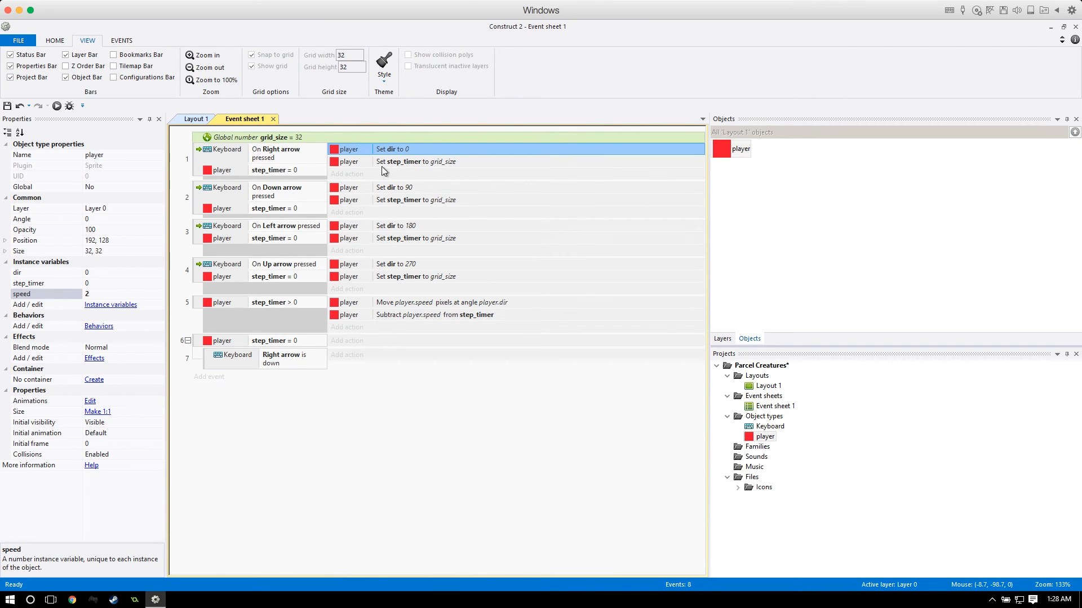
# Copy event 1's dir and step_timer actions into the Right-arrow sub-event and duplicate it three times.
pyautogui.click(416, 161)
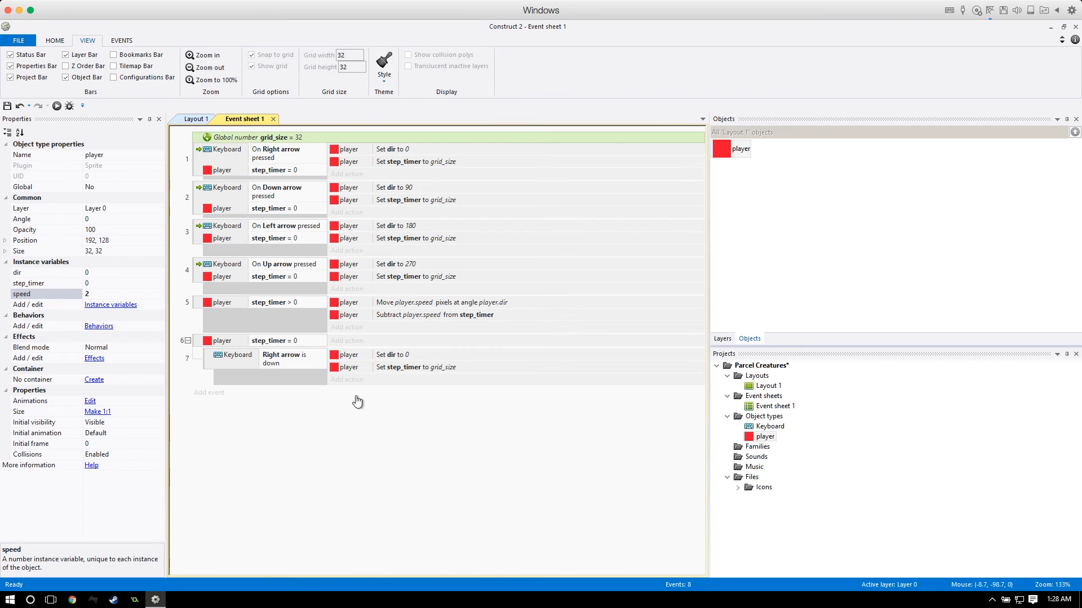
pyautogui.moveTo(408, 355)
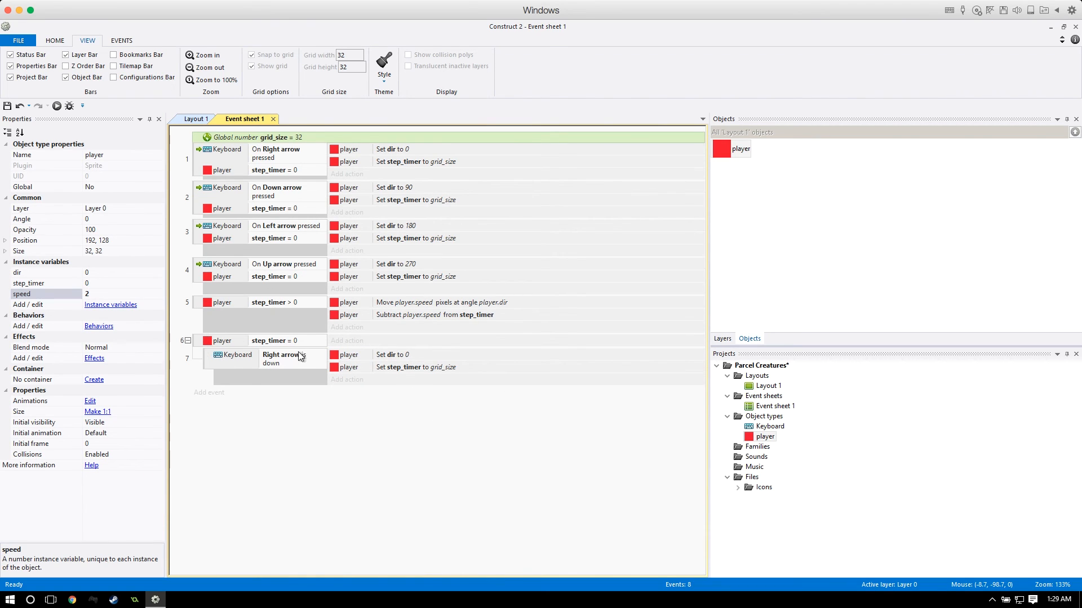
pyautogui.moveTo(398, 358)
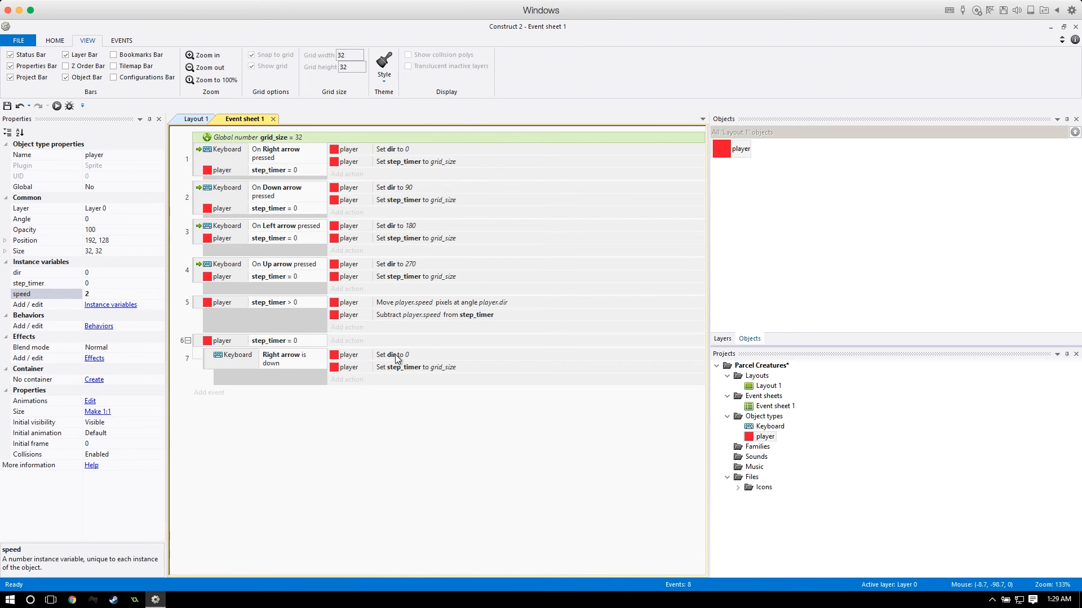
pyautogui.moveTo(470, 374)
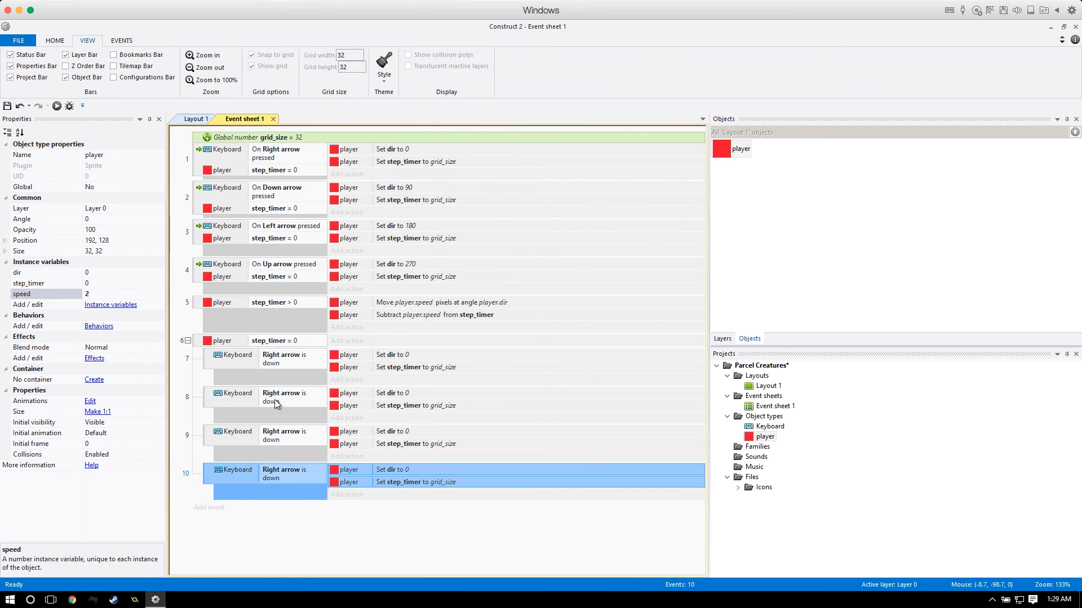
# Retarget the copied sub-events to Down, Left and Up arrow with dir 90, 180 and 270.
pyautogui.doubleClick(282, 397)
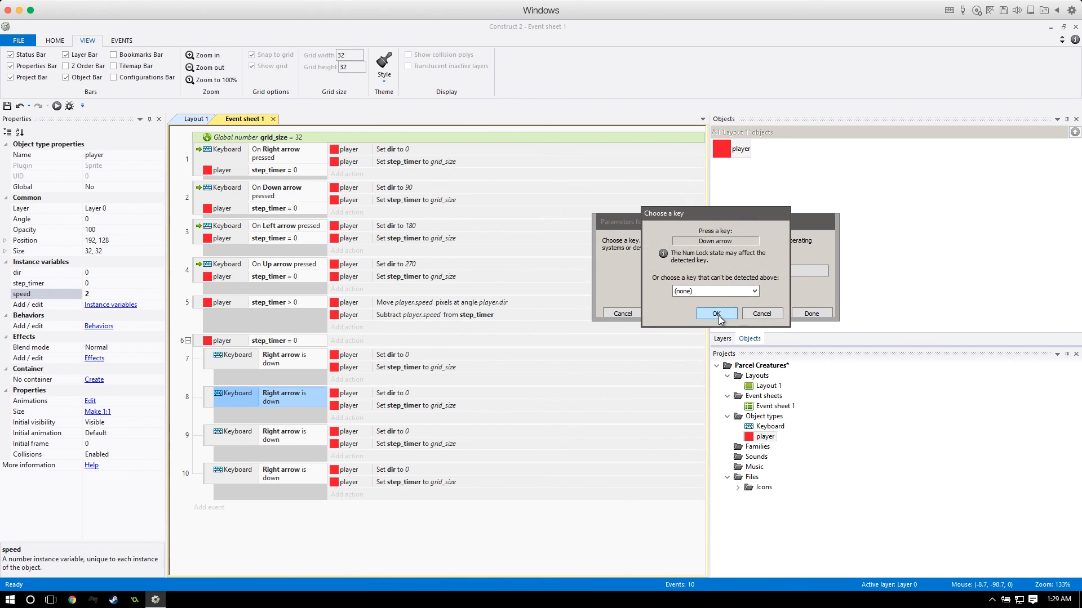
pyautogui.click(715, 313)
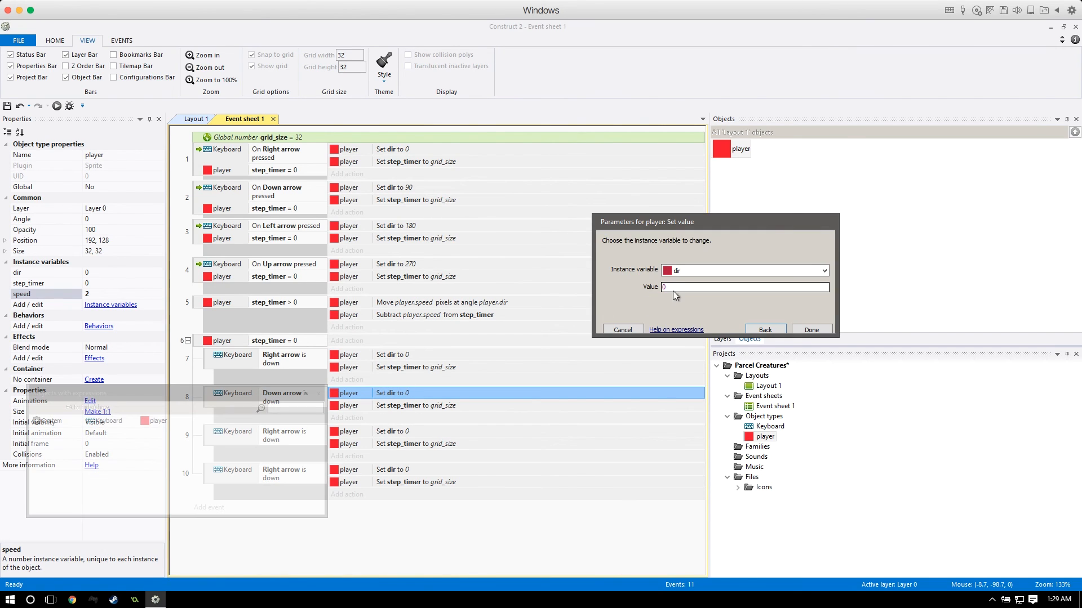
pyautogui.click(811, 329)
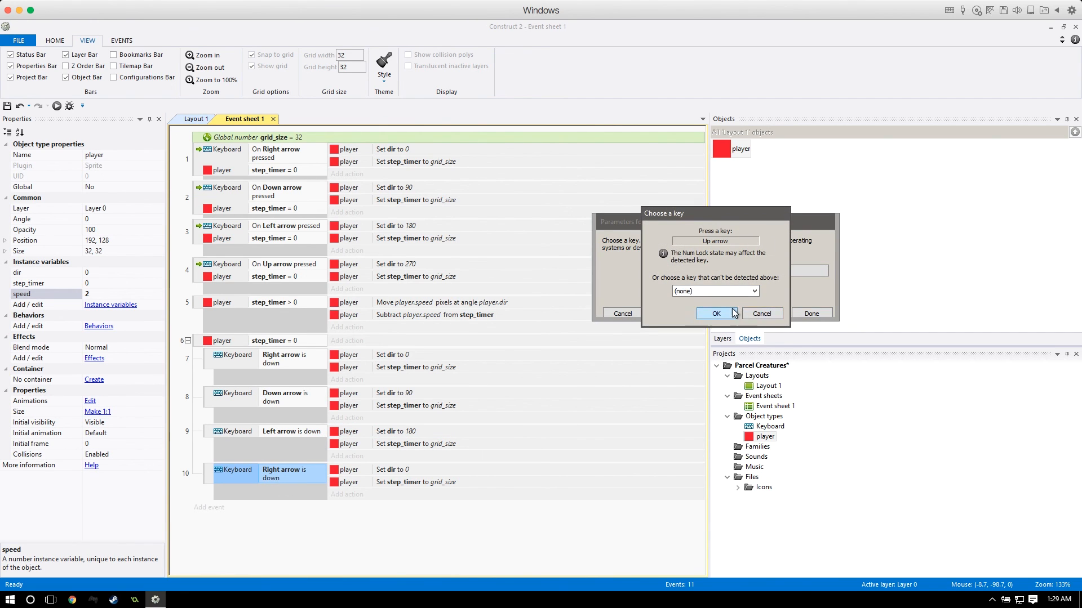
pyautogui.click(715, 314)
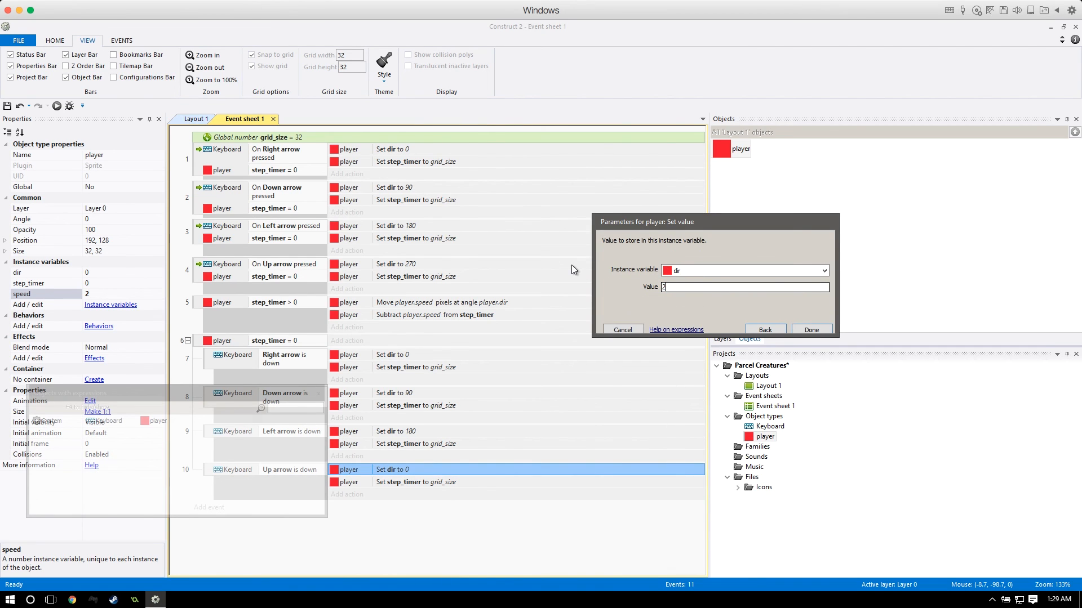
pyautogui.click(811, 329)
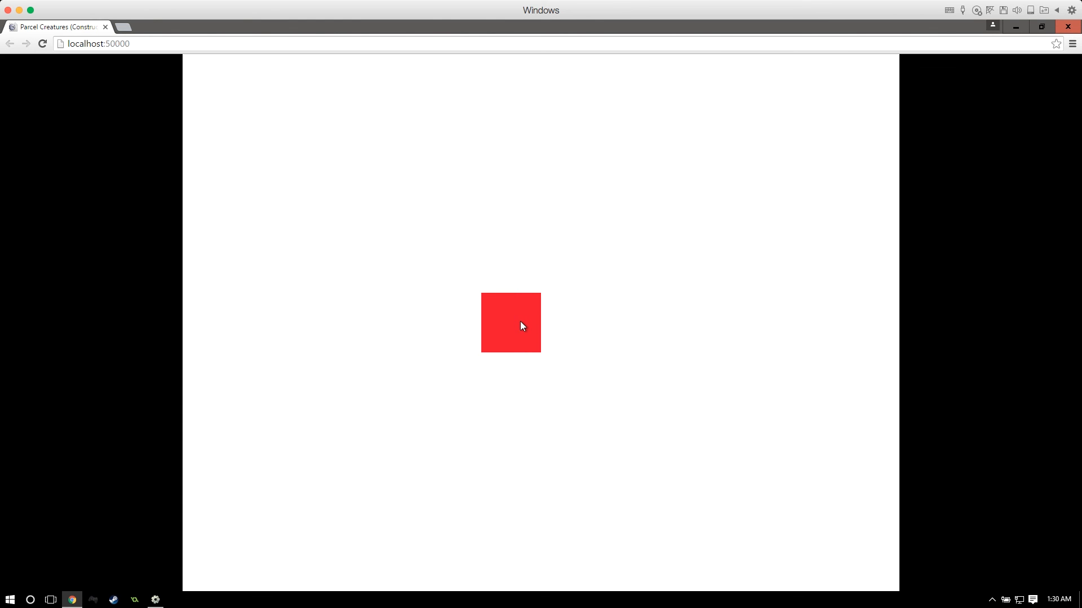
pyautogui.moveTo(902, 350)
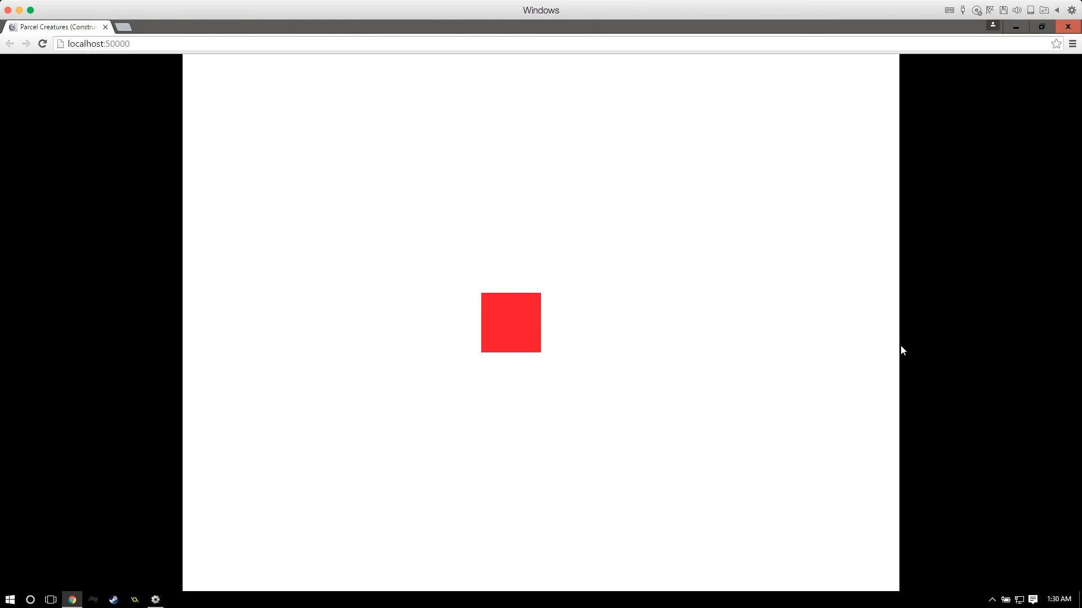
pyautogui.moveTo(962, 142)
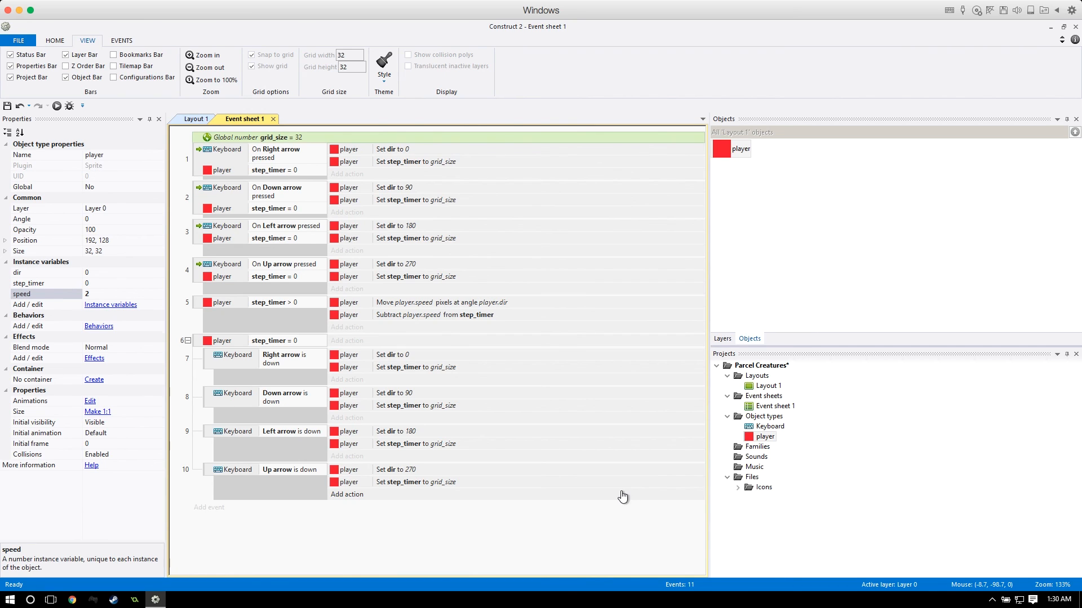
pyautogui.moveTo(585, 512)
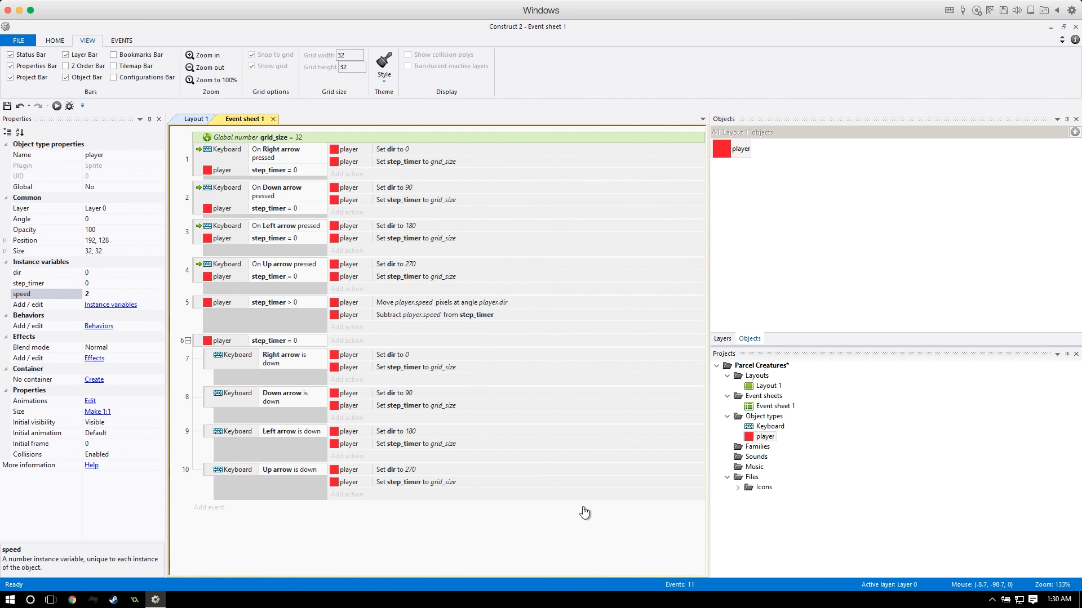